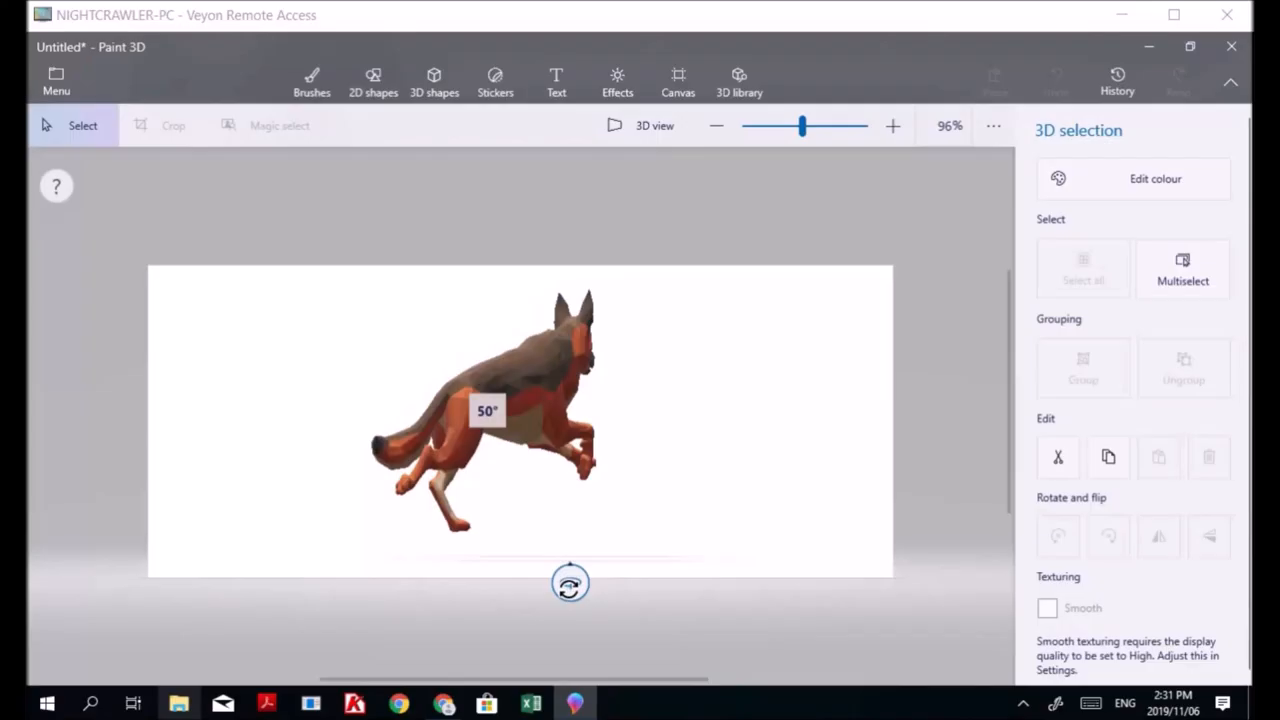
- Rotate the running dog upright and around its vertical axis to face the viewer, then zoom out
left_click_drag(570, 584, 664, 480)
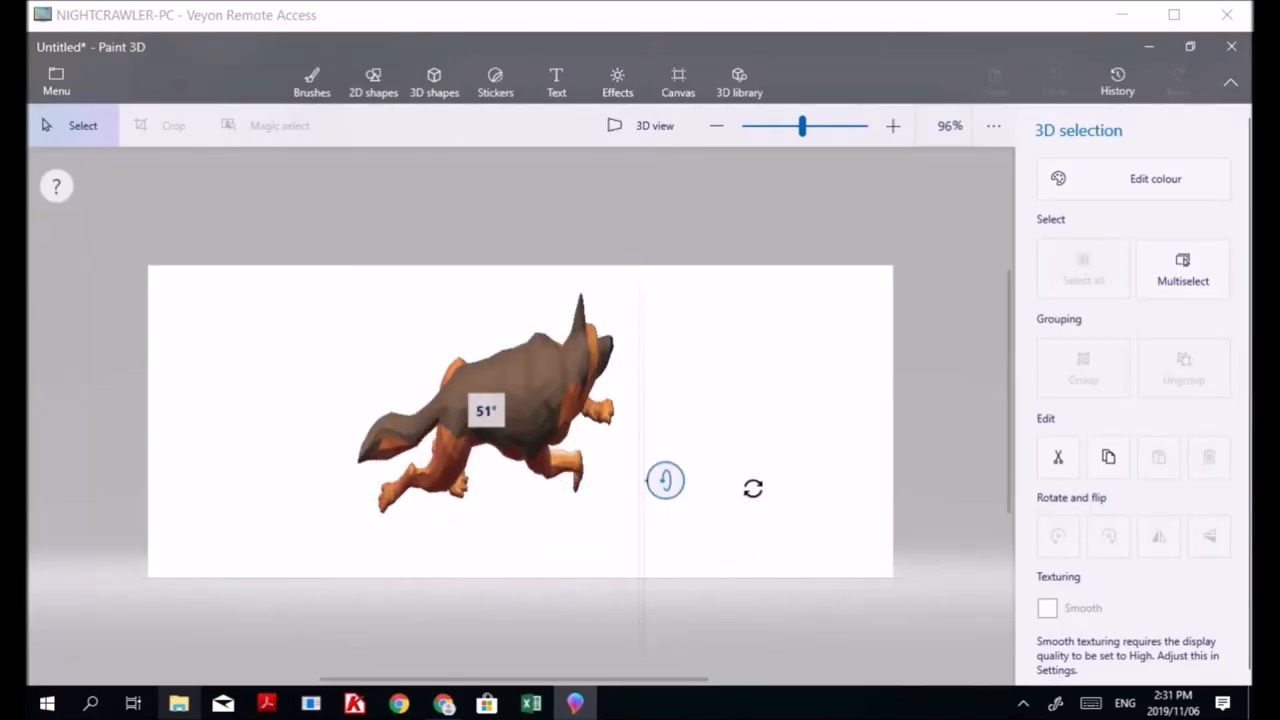
left_click_drag(664, 480, 664, 412)
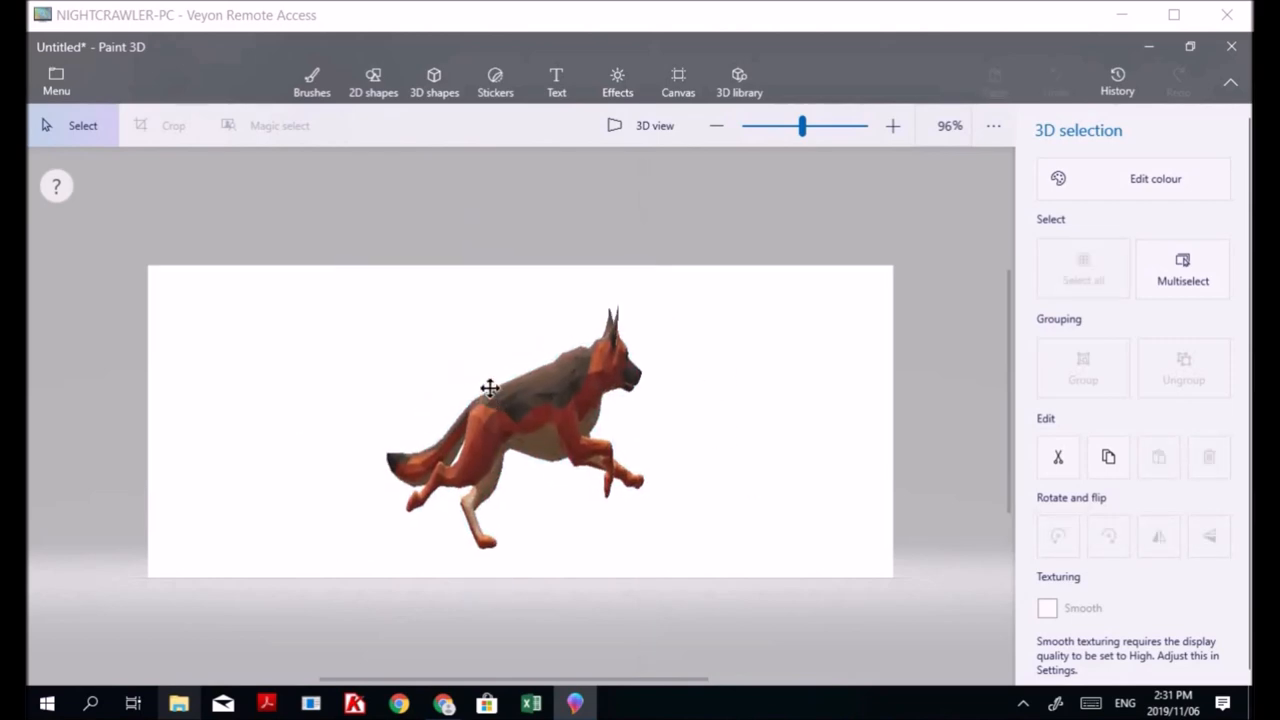
left_click(488, 388)
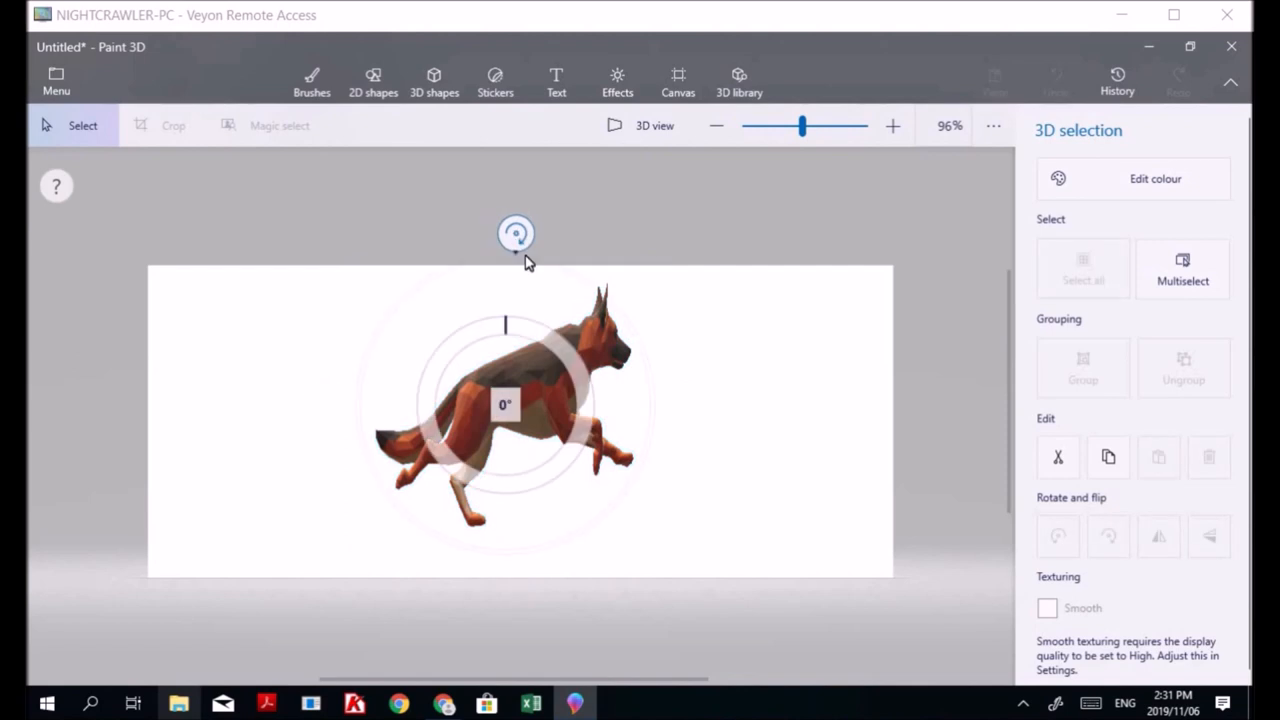
left_click_drag(516, 232, 524, 572)
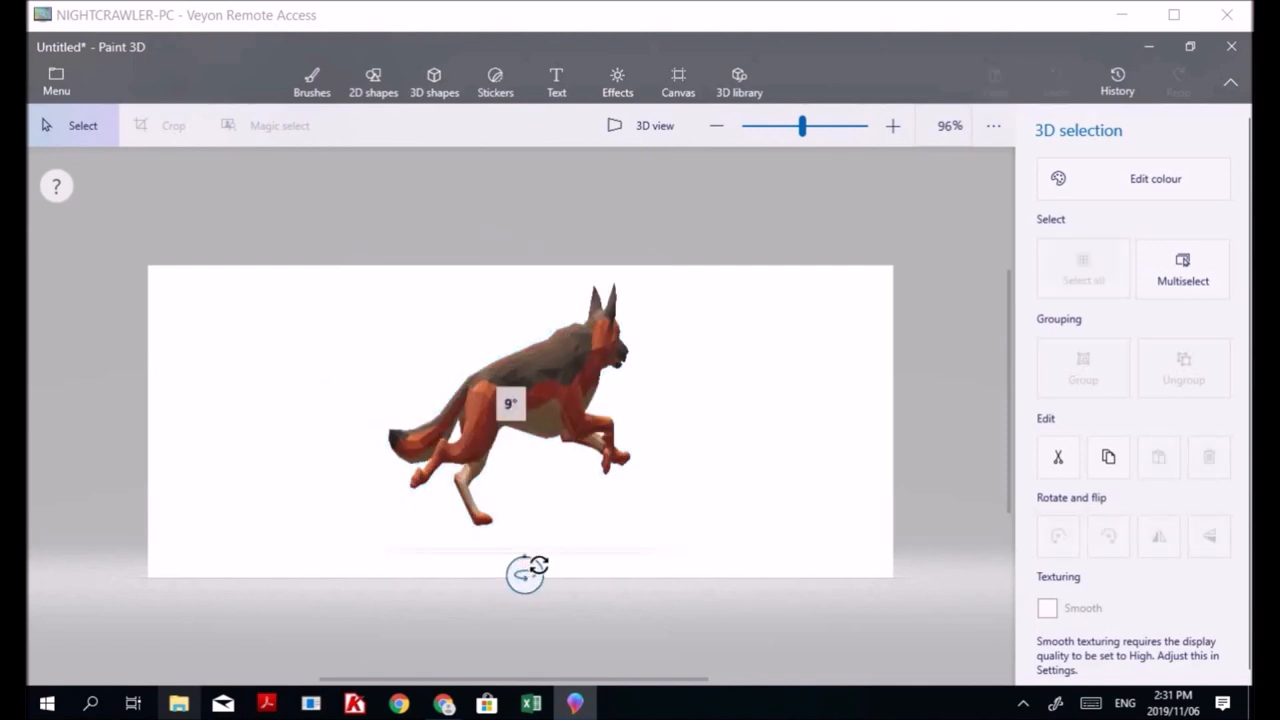
left_click_drag(524, 576, 544, 576)
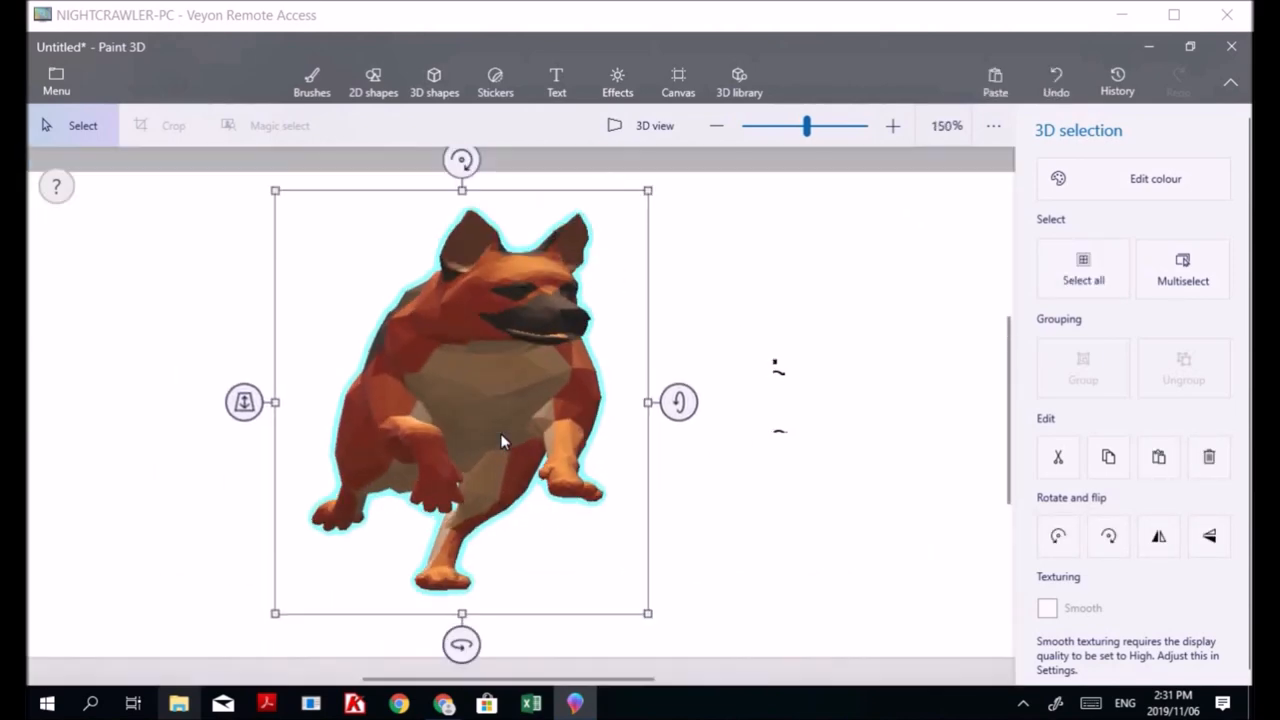
left_click(716, 124)
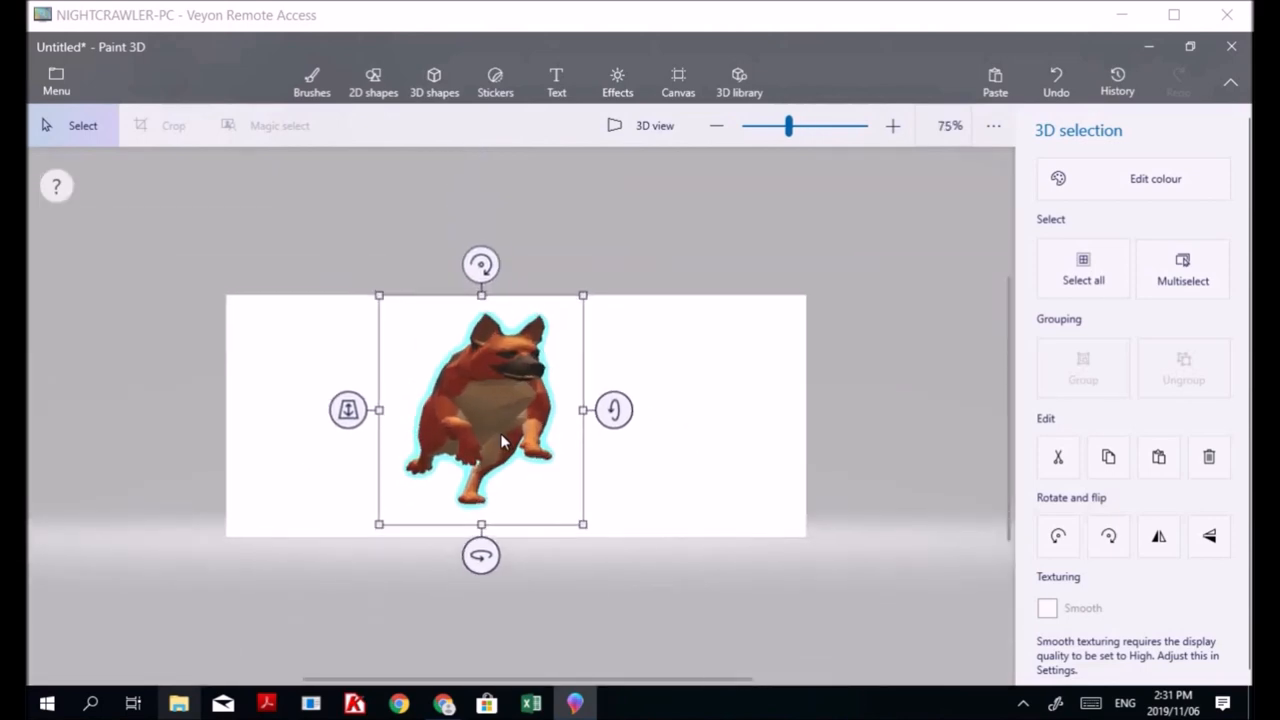
mouse_move(616, 410)
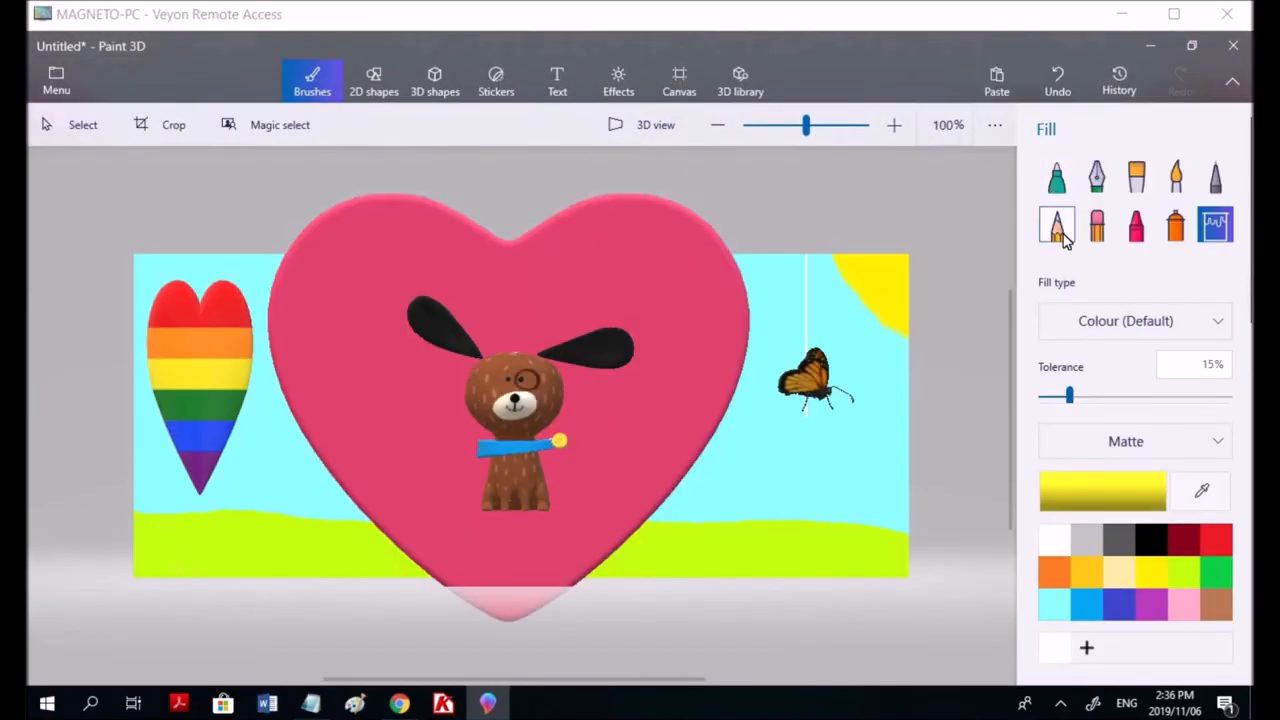
- Draw orange zigzag rays around the sun with the Pencil brush and fill them with the Fill tool
left_click(1056, 224)
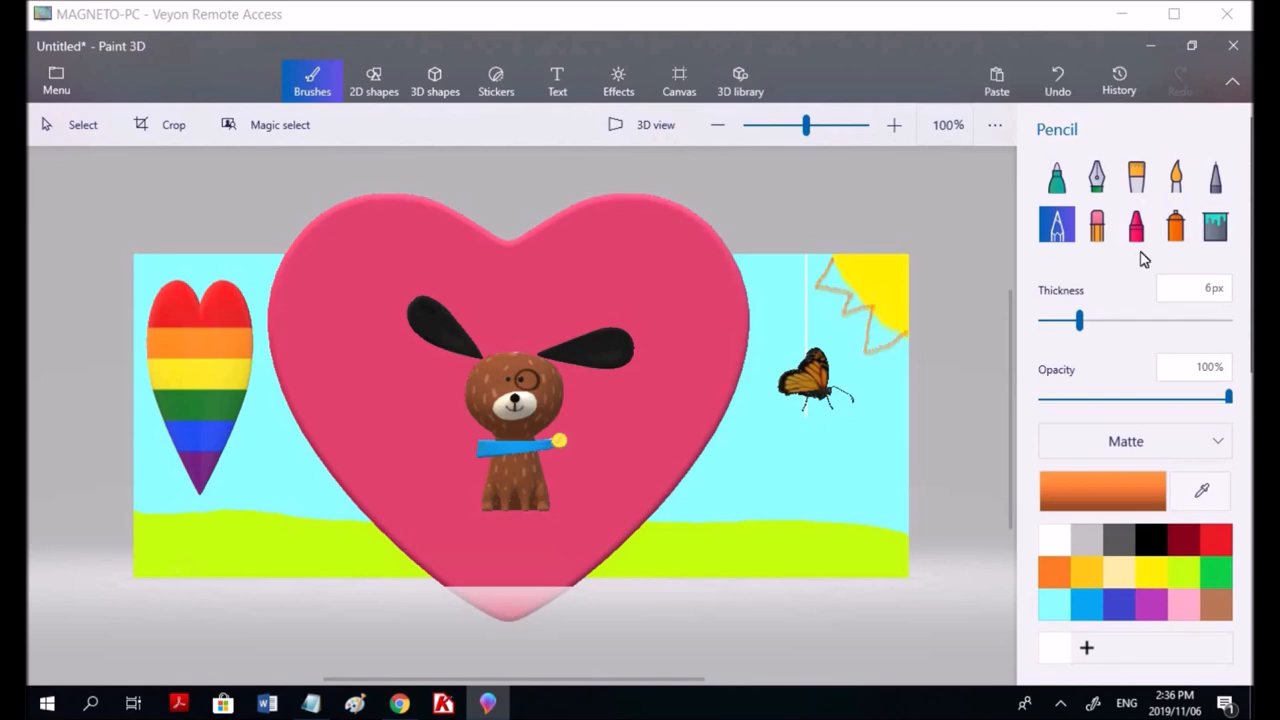
left_click(1214, 224)
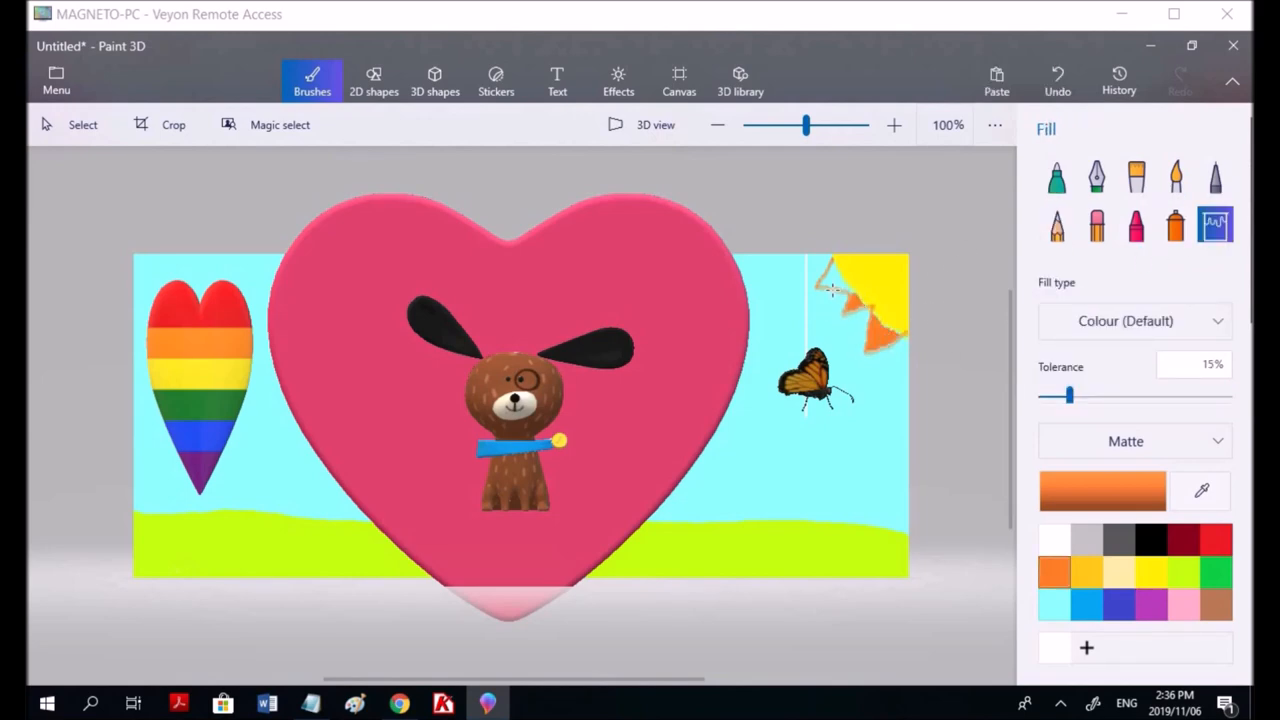
left_click(1056, 224)
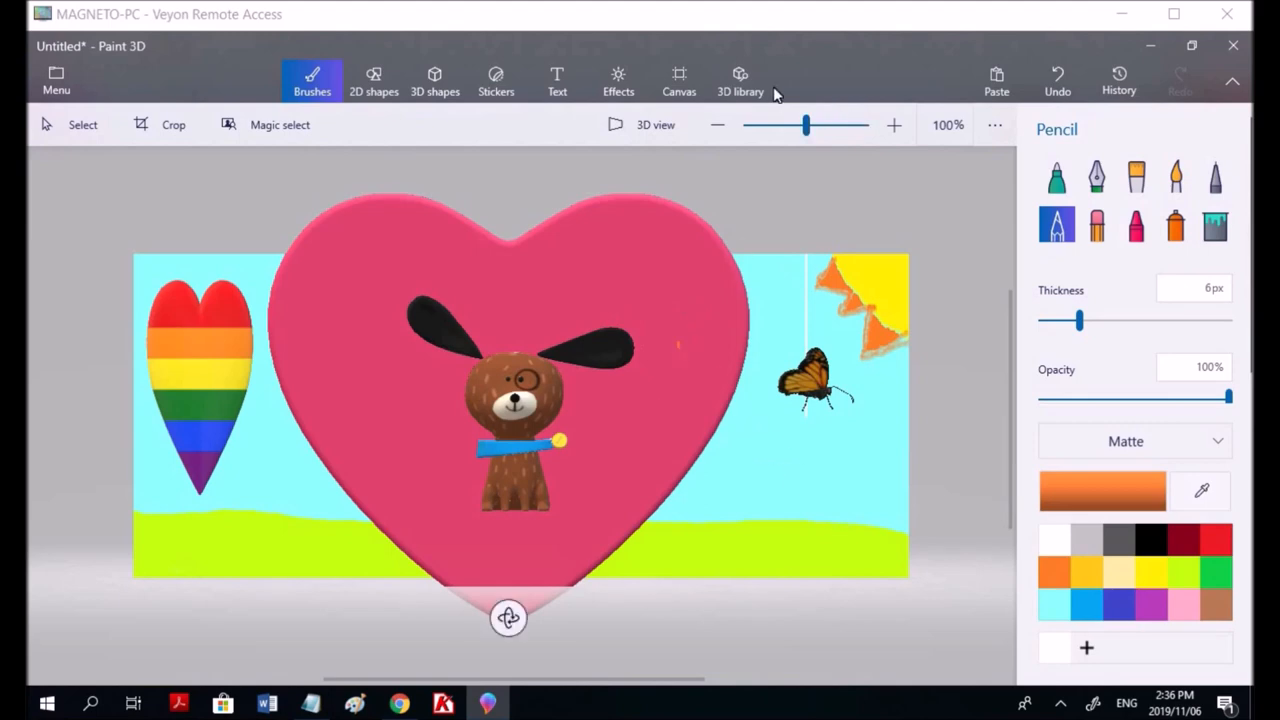
- Insert a Daisy from the 3D library's Flowers and Plants category and place it in front of the heart
left_click(740, 78)
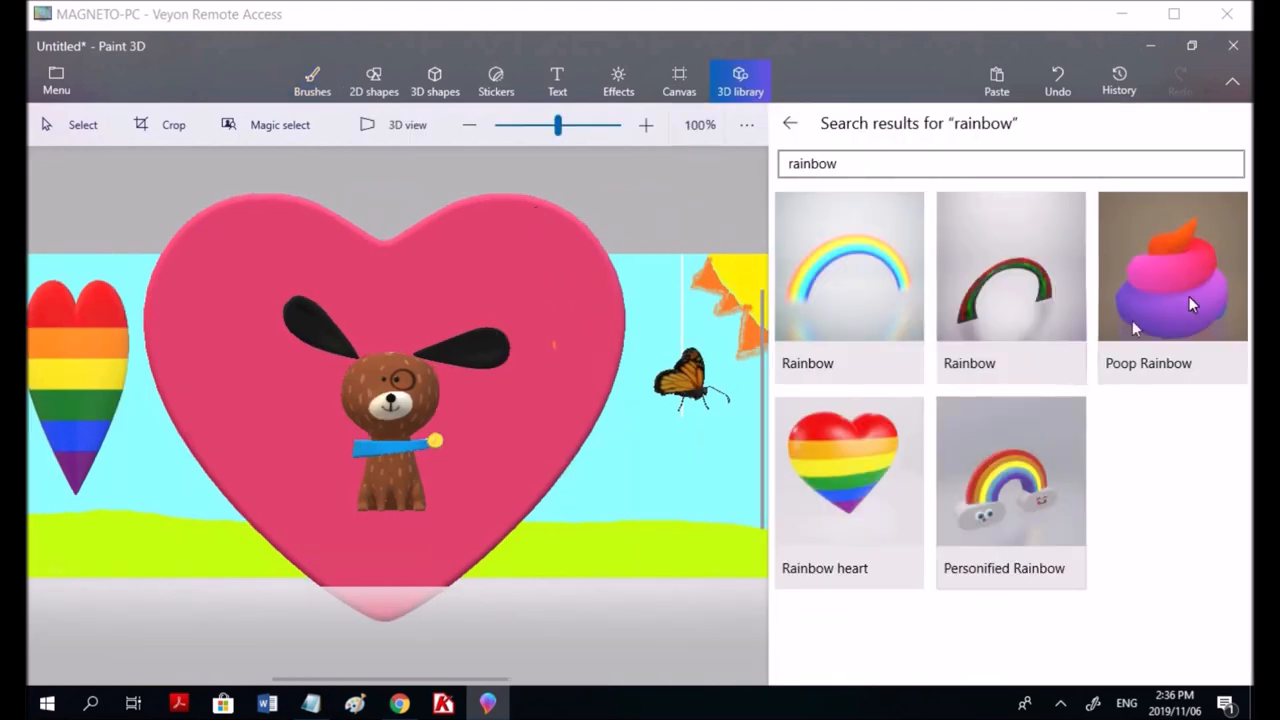
mouse_move(1080, 608)
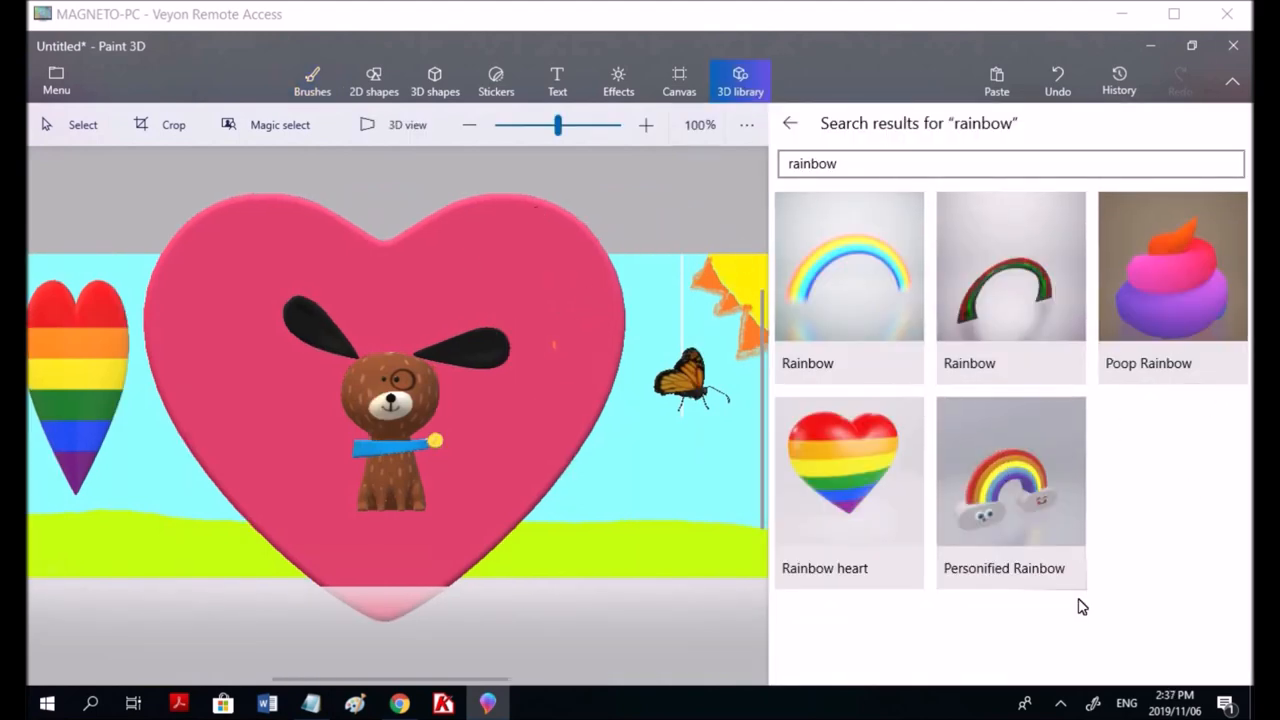
left_click(792, 124)
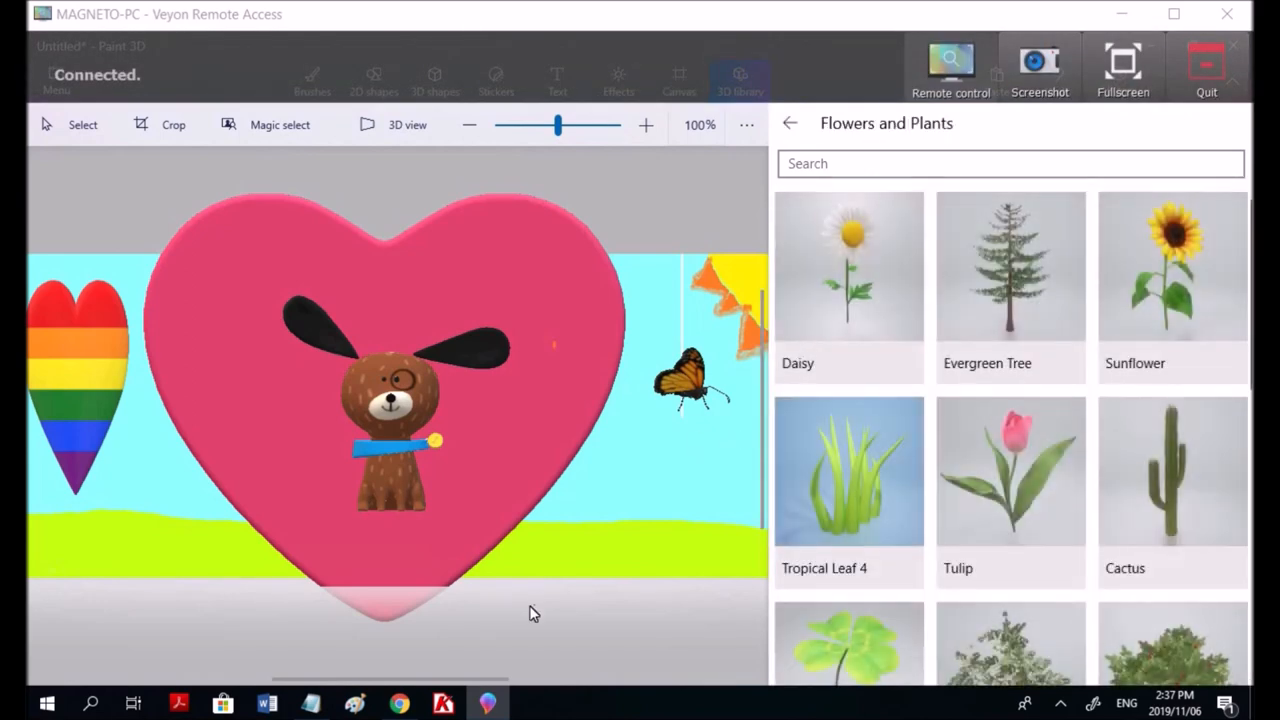
scroll("down", 3)
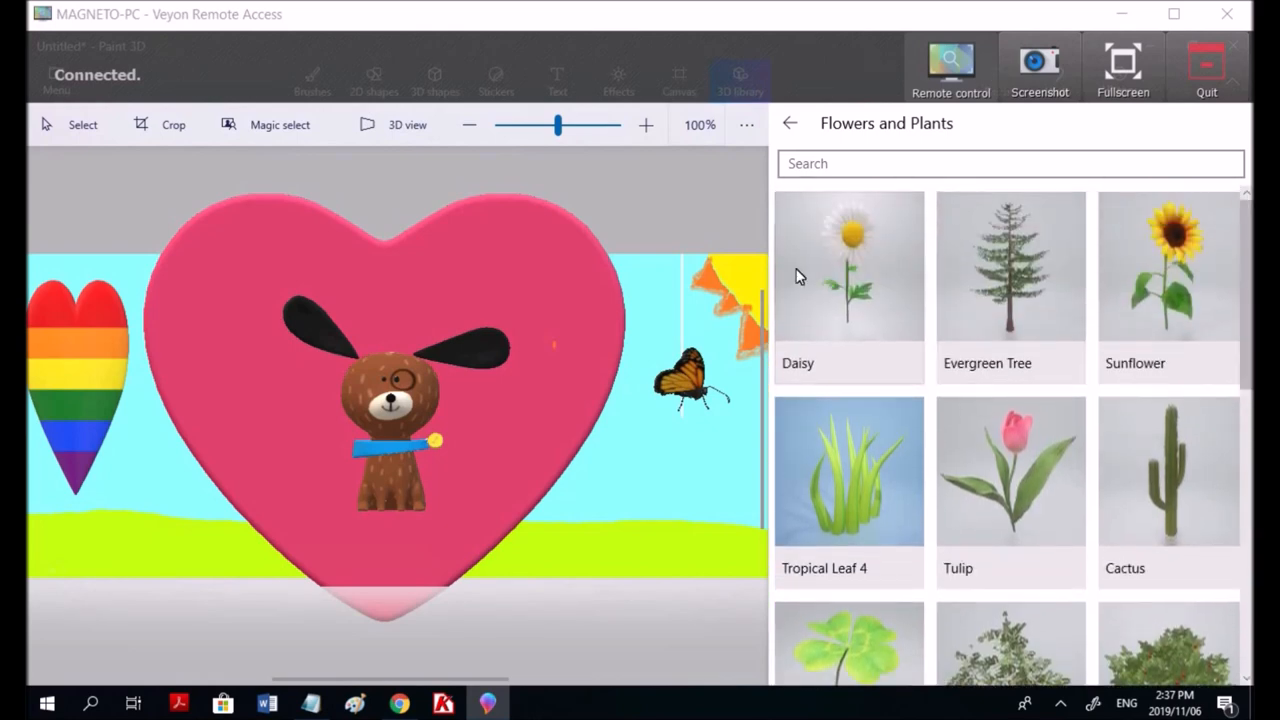
left_click(848, 280)
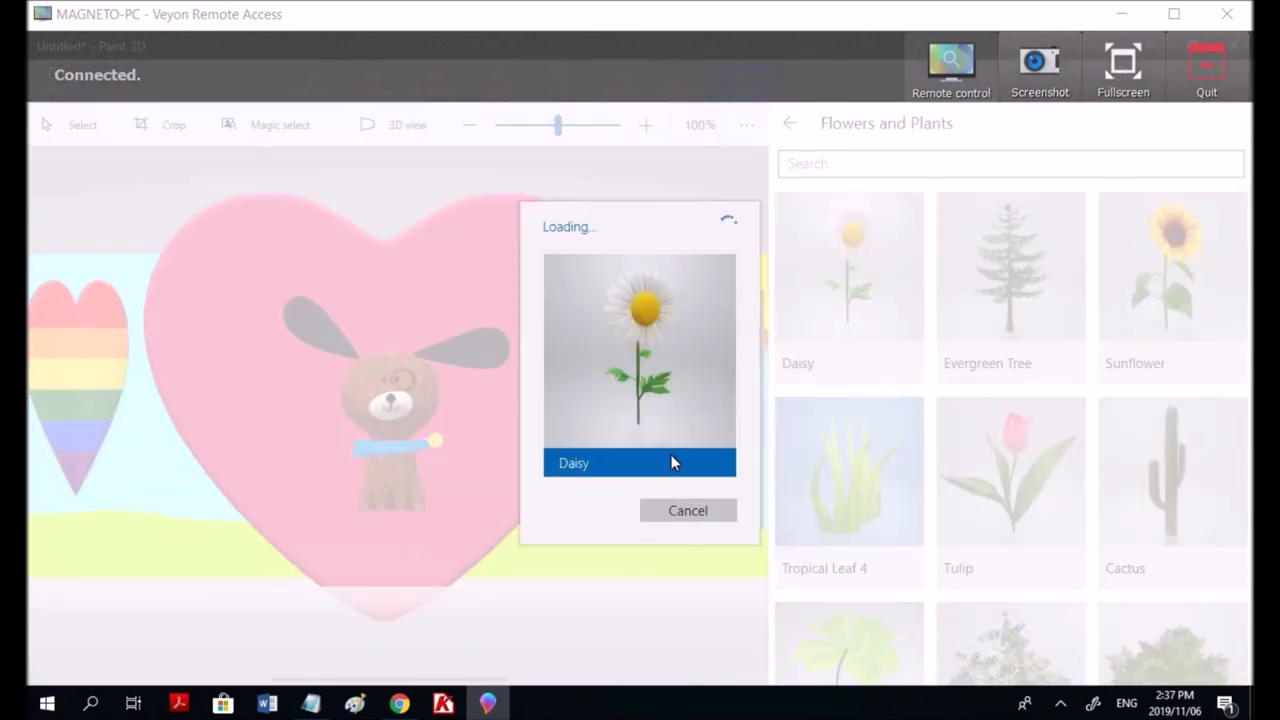
left_click(640, 462)
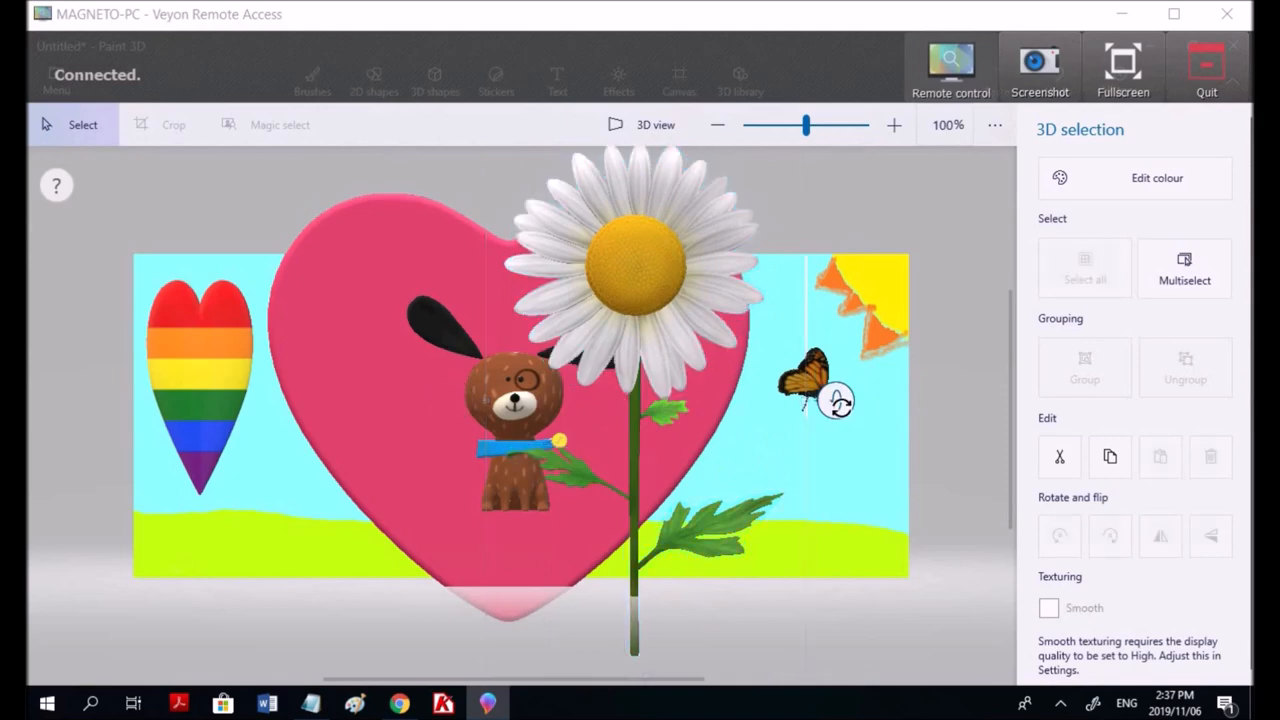
left_click_drag(838, 400, 644, 400)
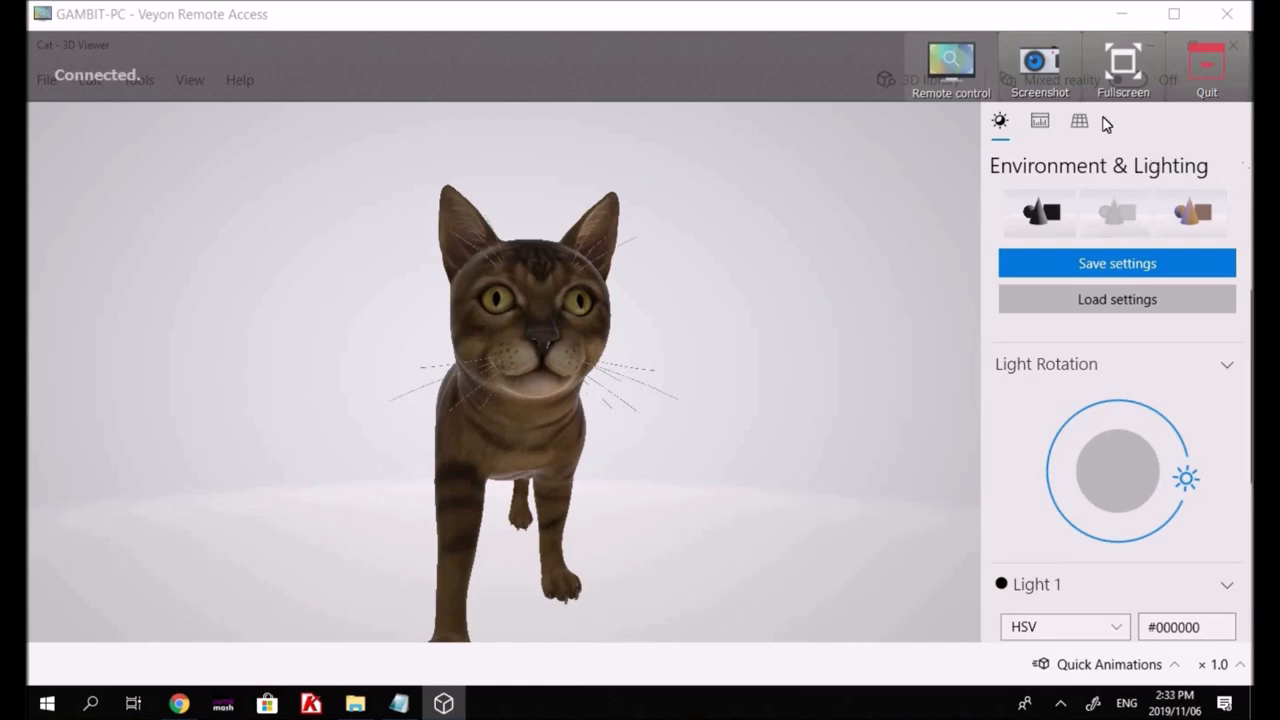
- In Stats & Shading, preview the cat as triangle wireframe, UV Set 0 checker, material IDs, vertex colours and UV Set 1
left_click(1040, 122)
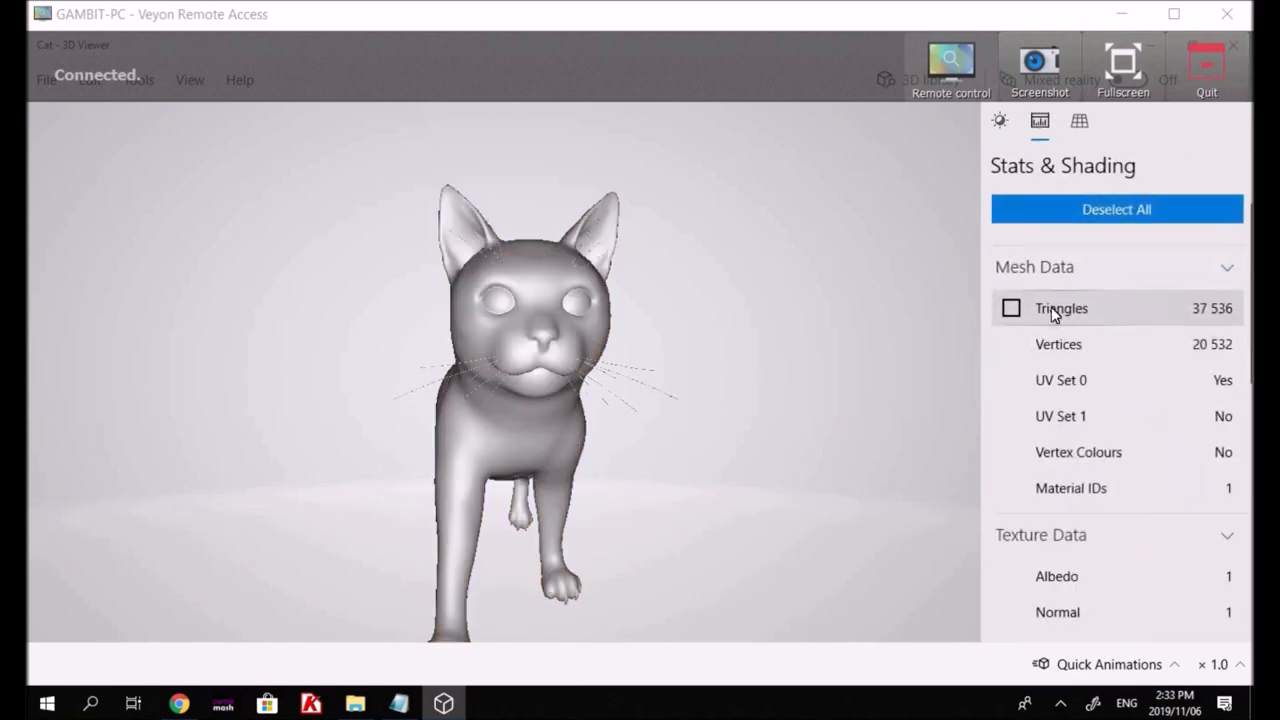
left_click(1010, 308)
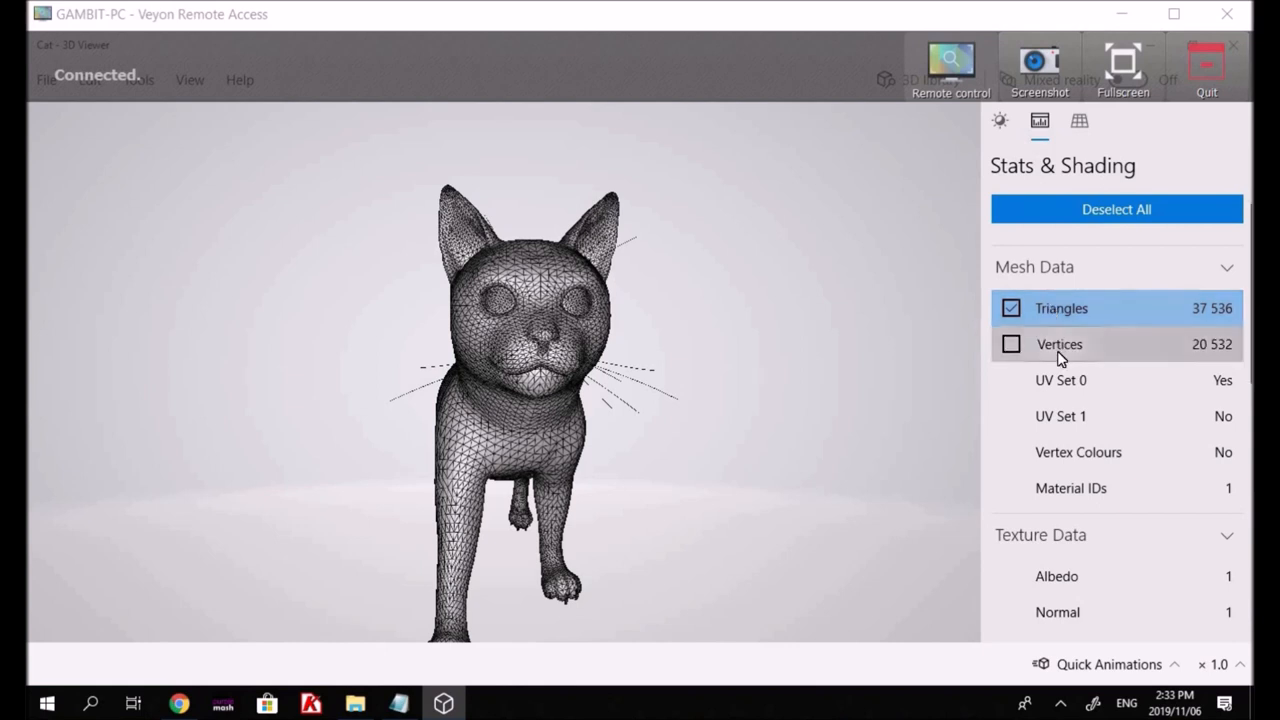
left_click(1012, 344)
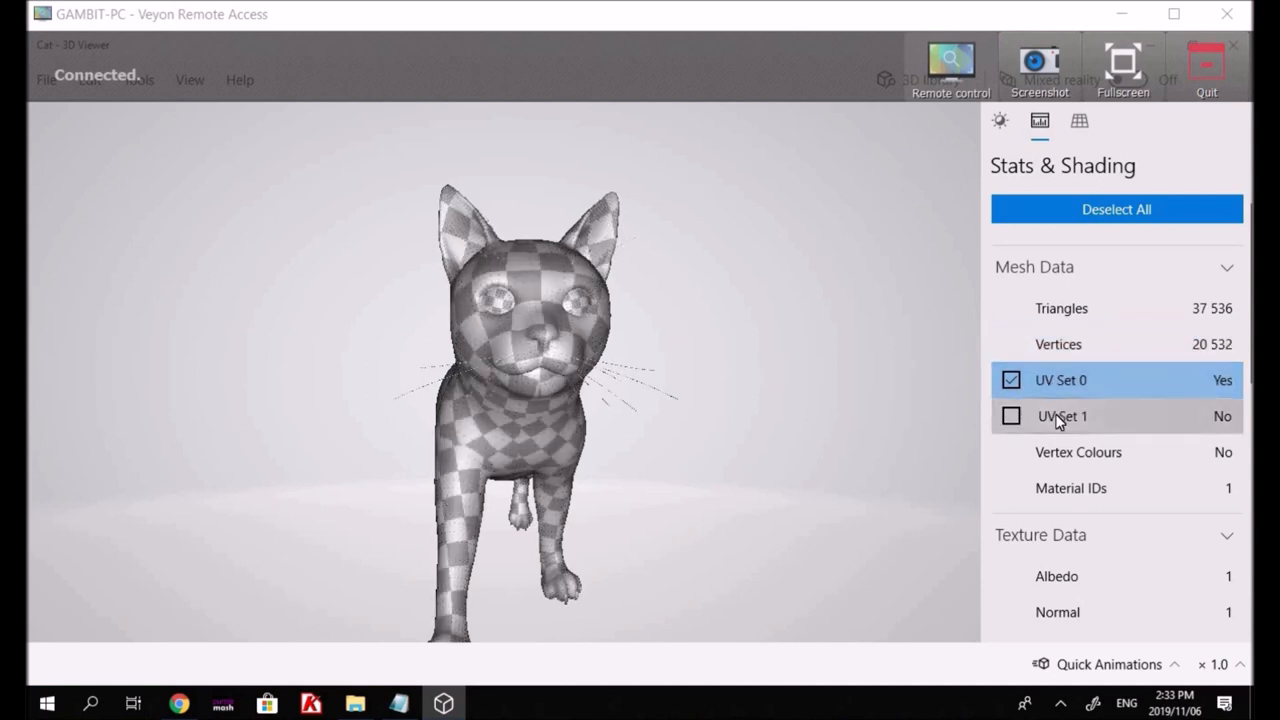
left_click(1012, 416)
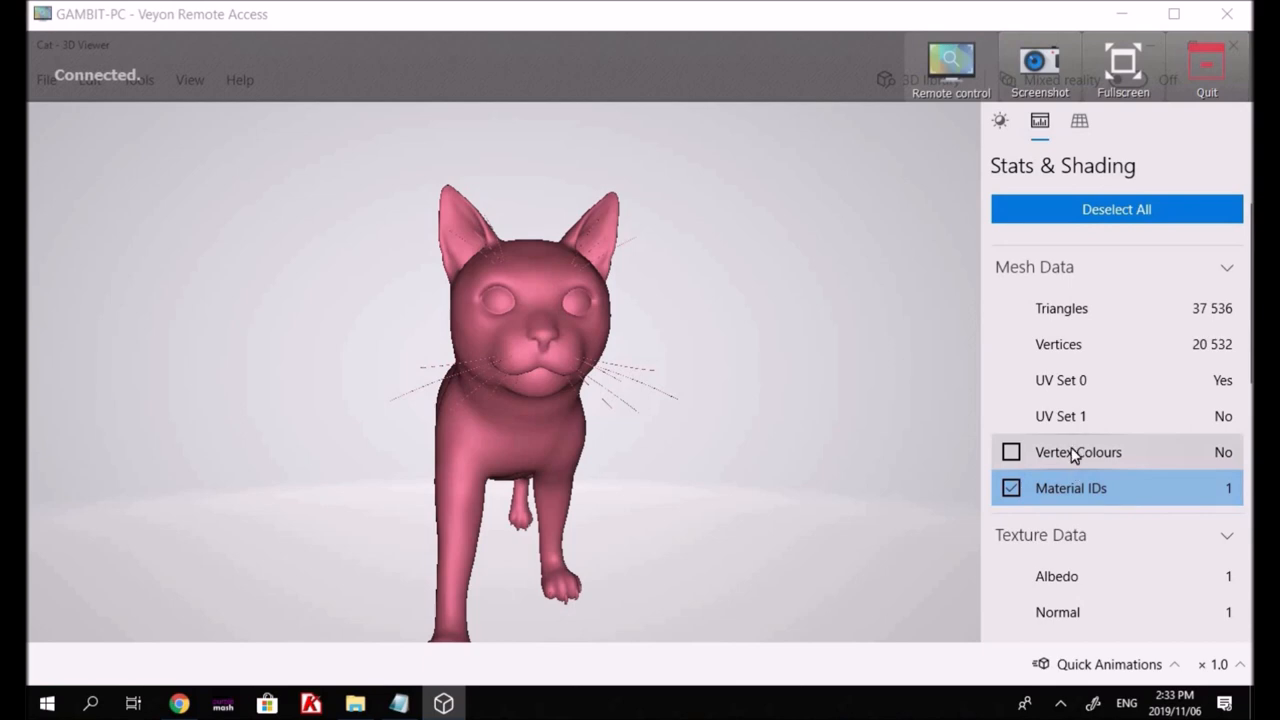
left_click(1008, 452)
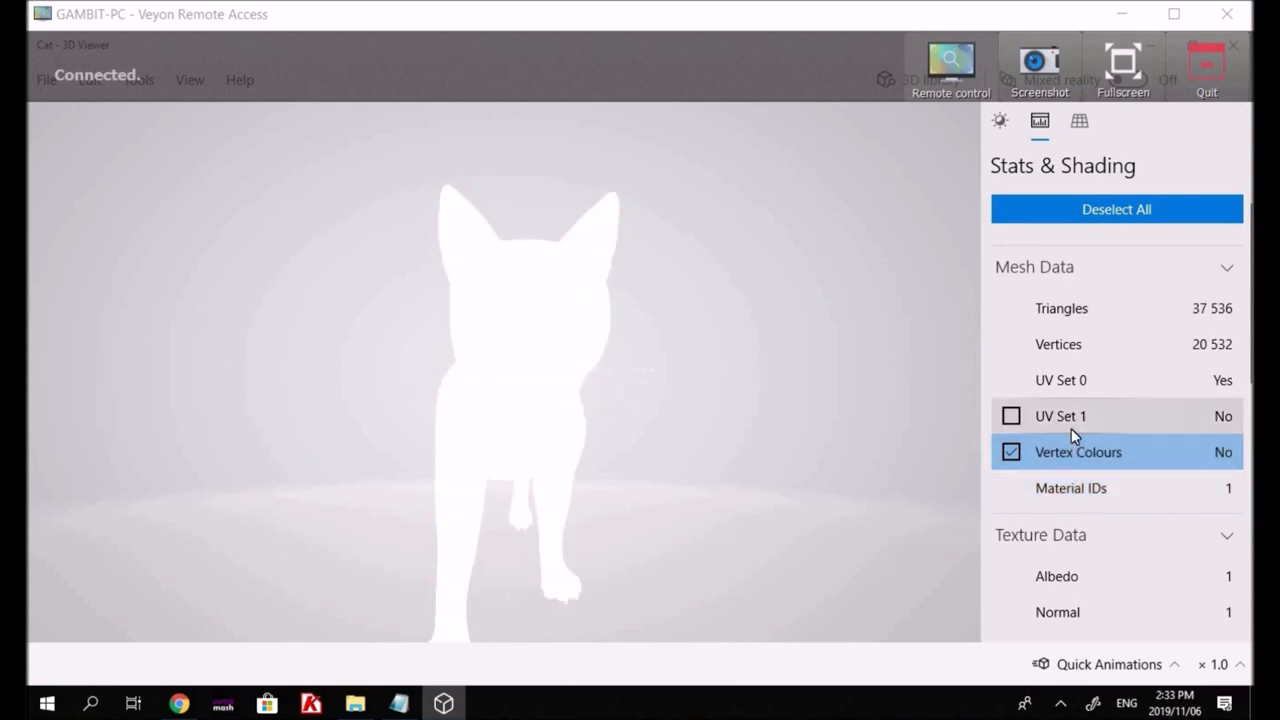
left_click(1010, 414)
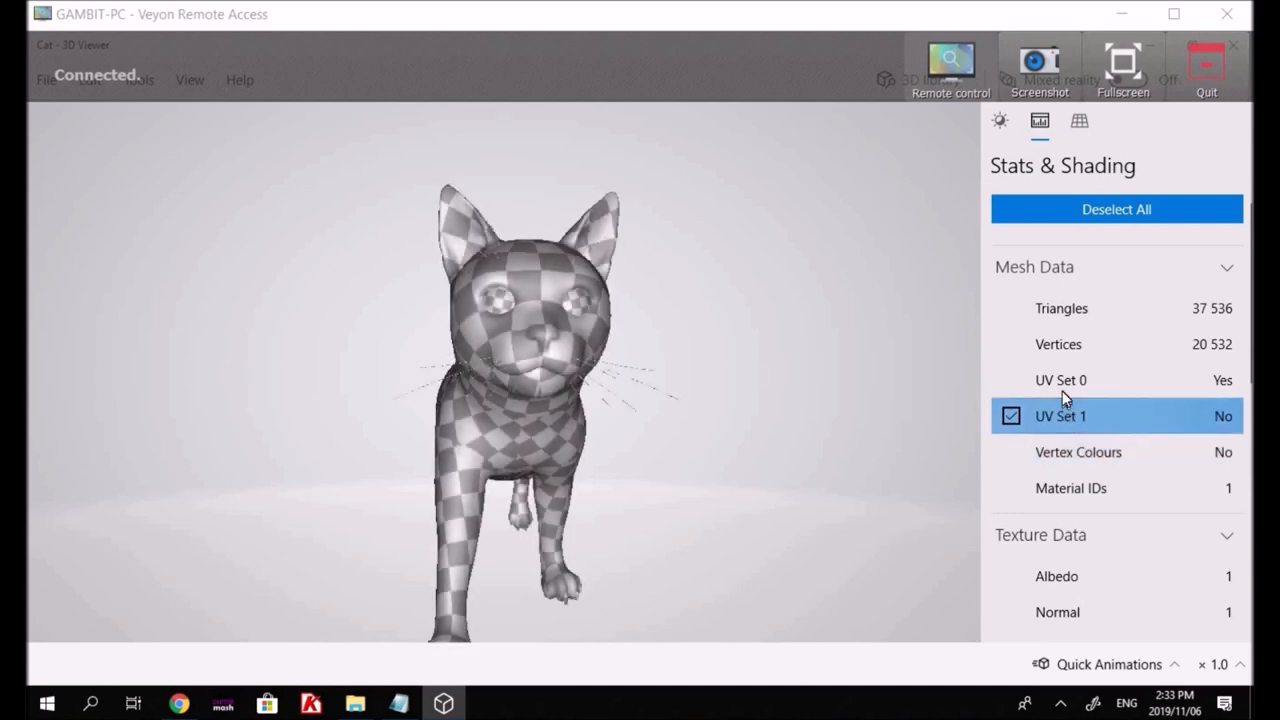
- Return to UV Set 0, show the cat's vertices as points, then settle on the triangle wireframe overlay
left_click(1062, 380)
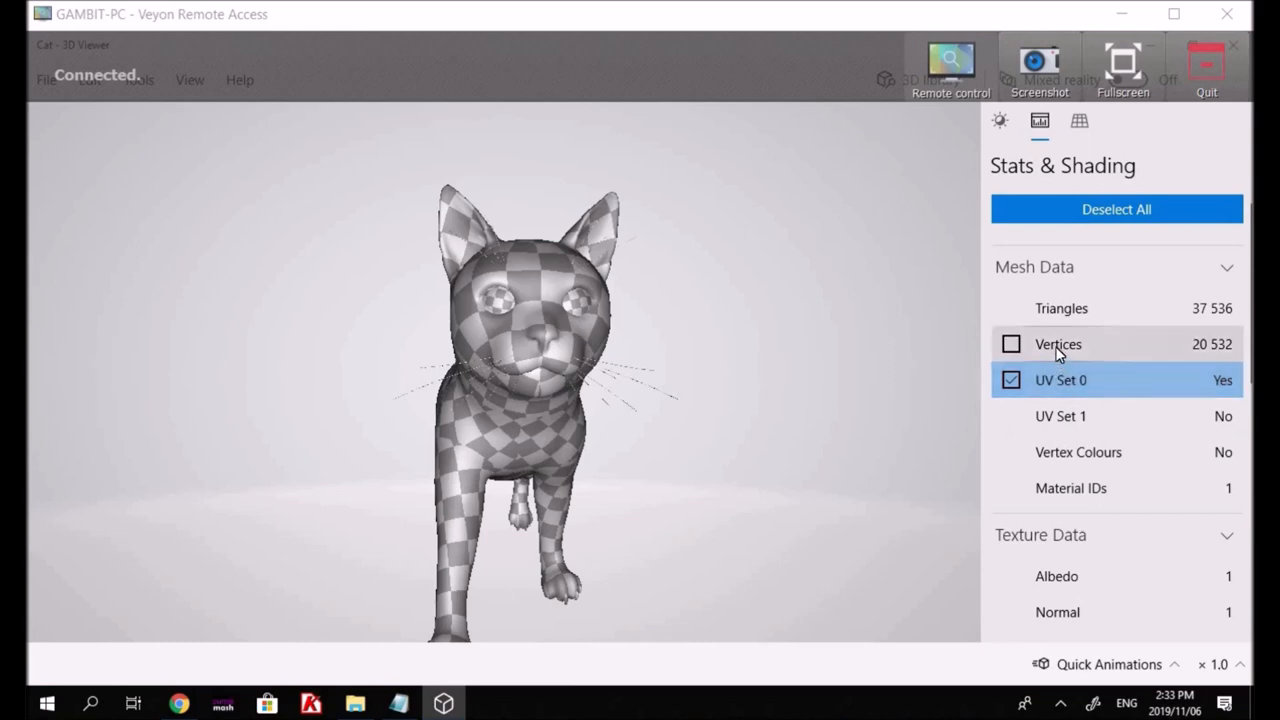
left_click(1012, 344)
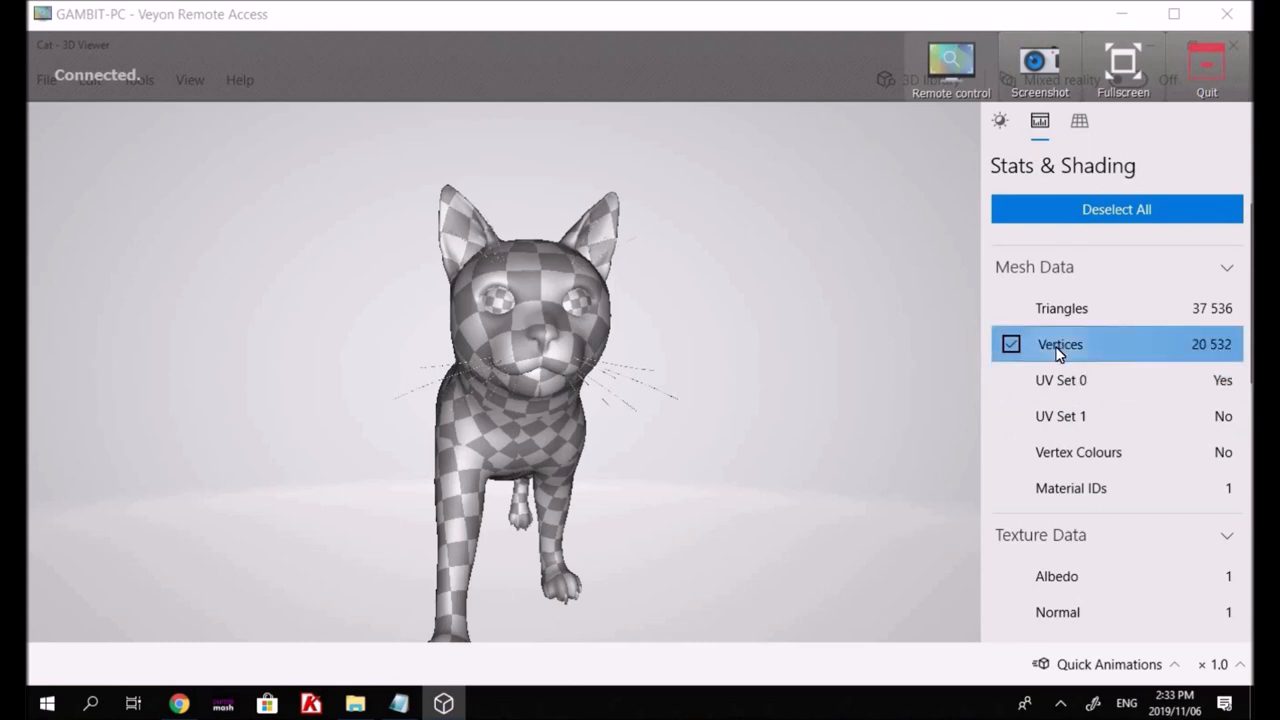
left_click(1010, 344)
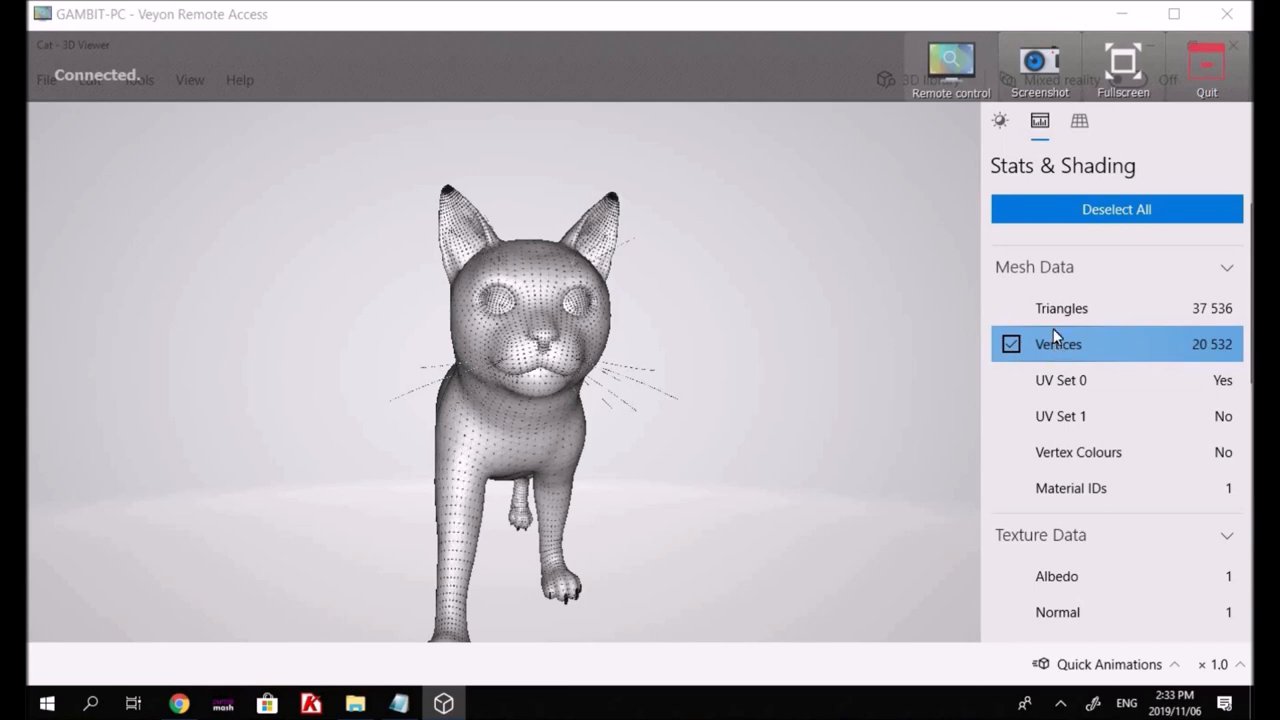
left_click(1012, 308)
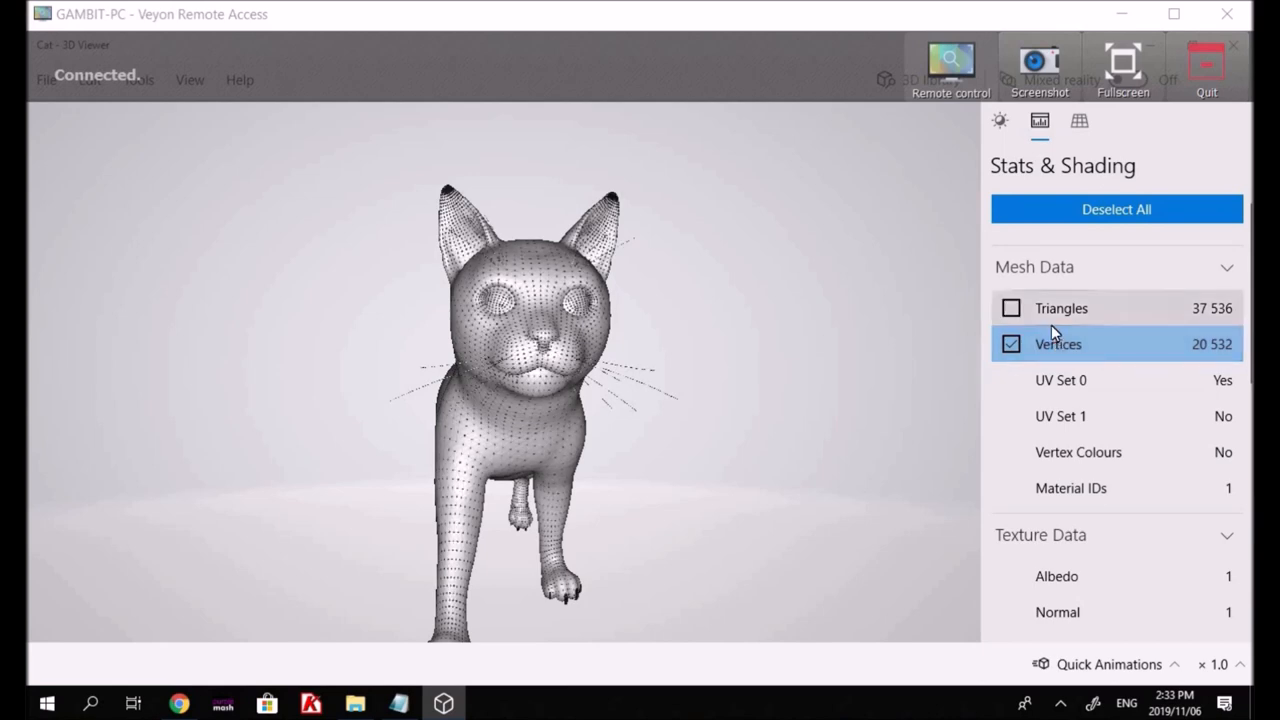
left_click(1010, 308)
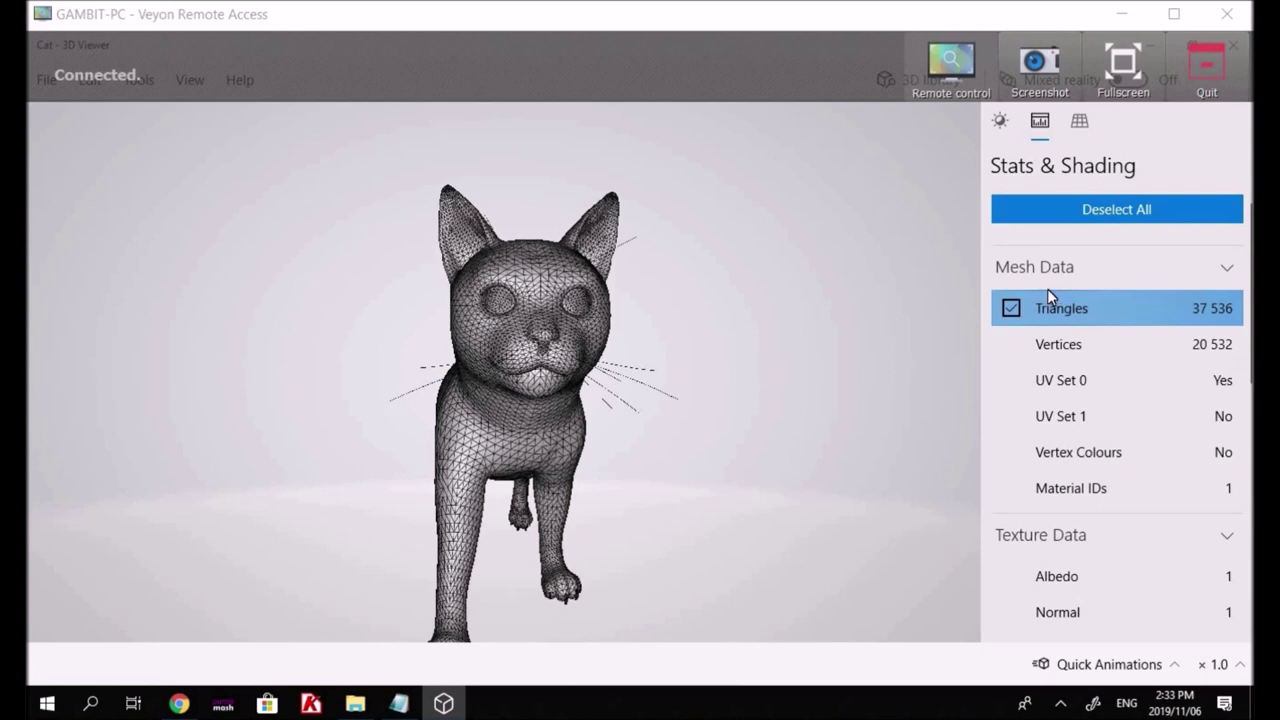
mouse_move(1056, 286)
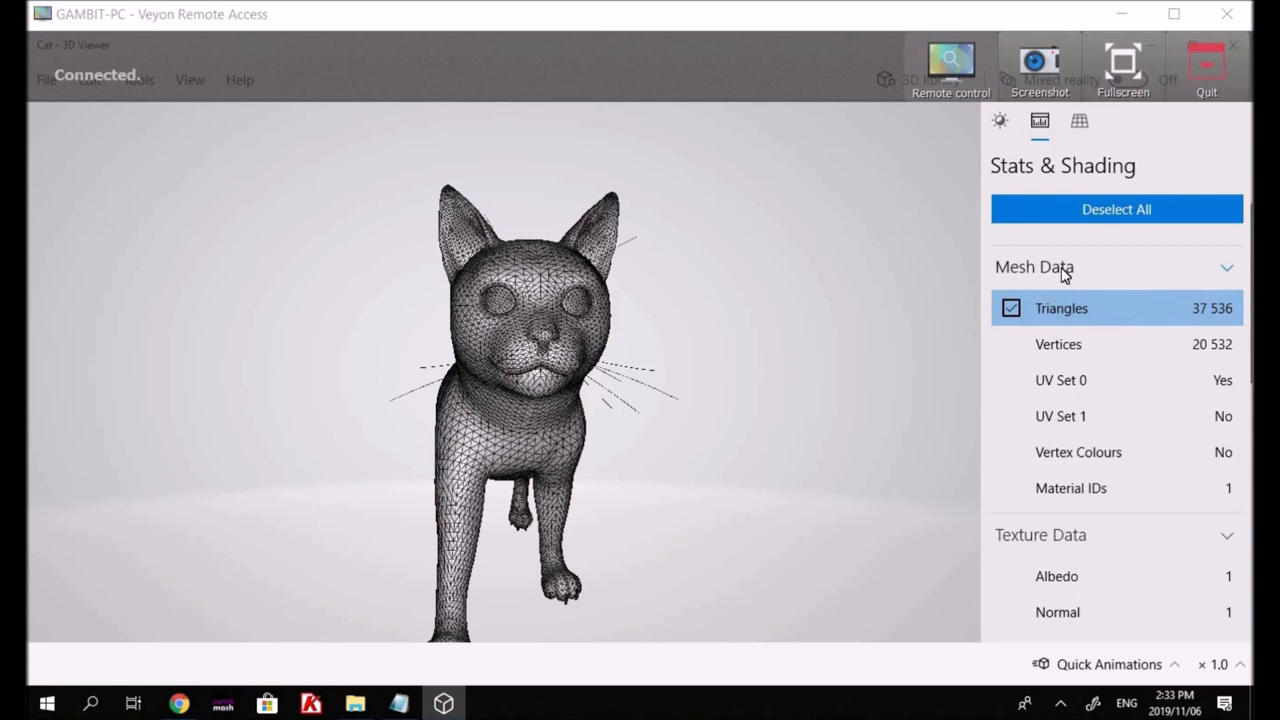
left_click(1012, 308)
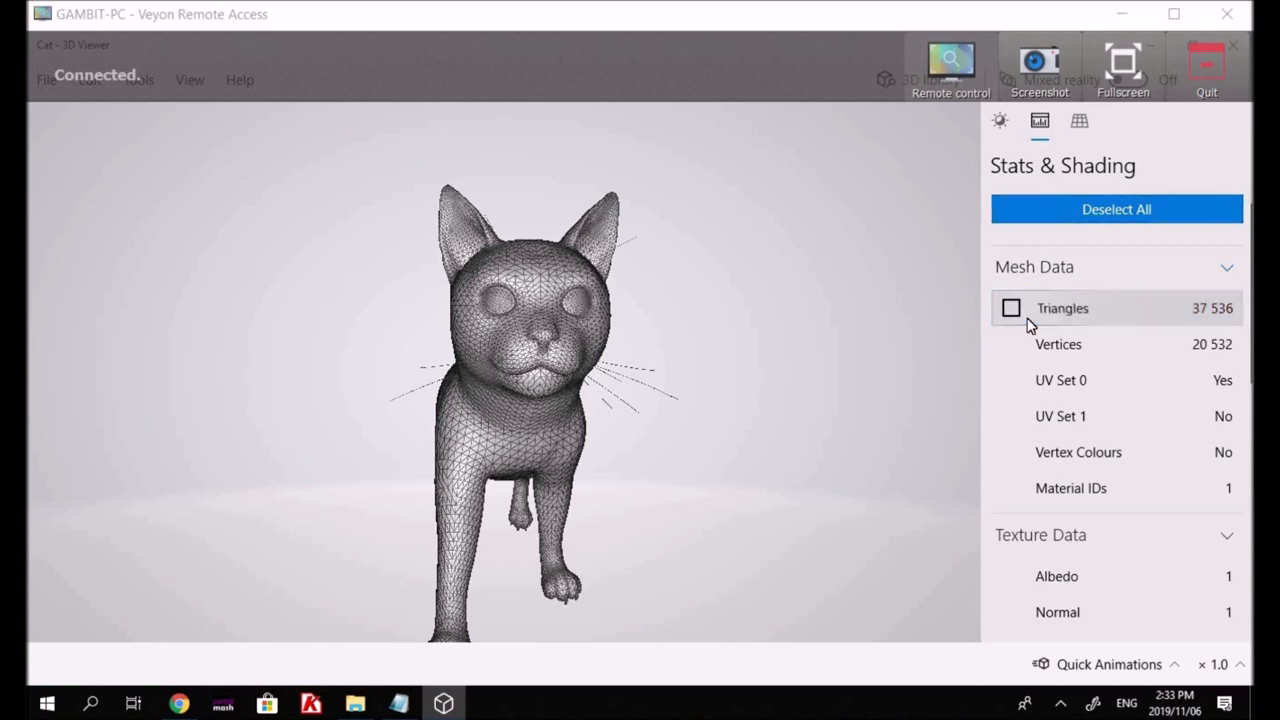
- In Grid & Views, view the cat from isometric right and left, cabinet, cavalier and military presets
left_click(1078, 122)
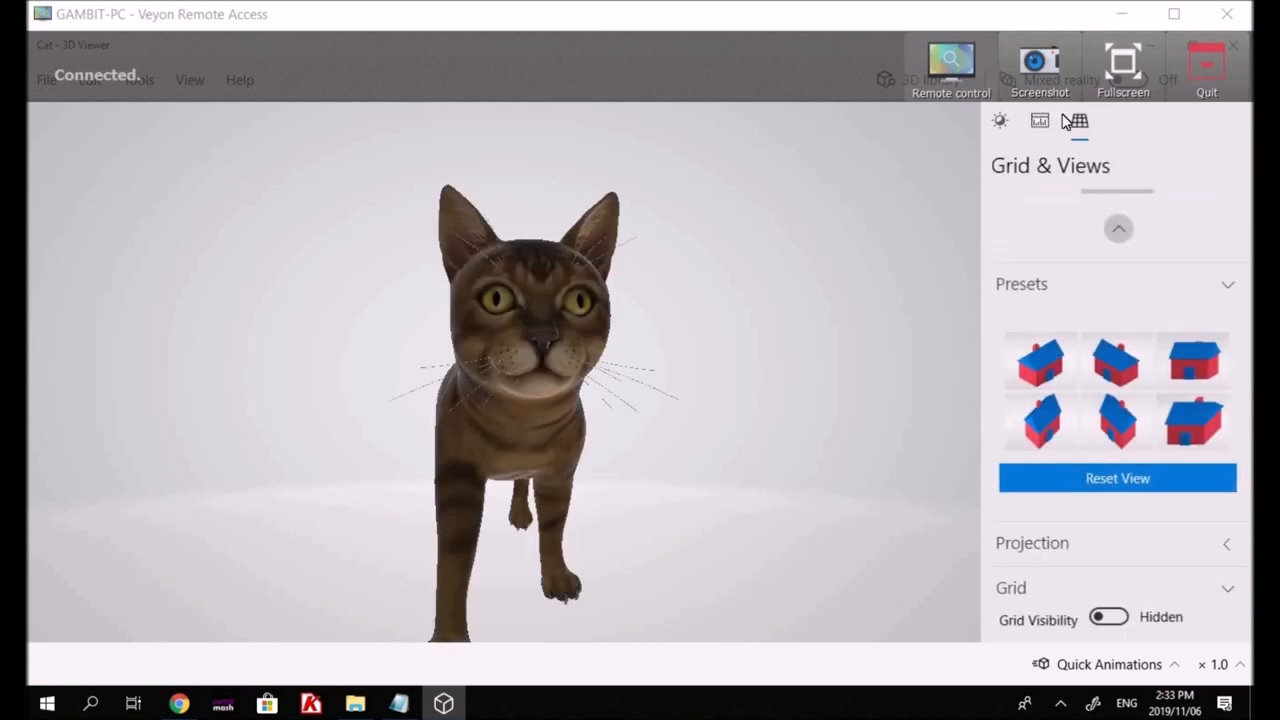
left_click(1040, 362)
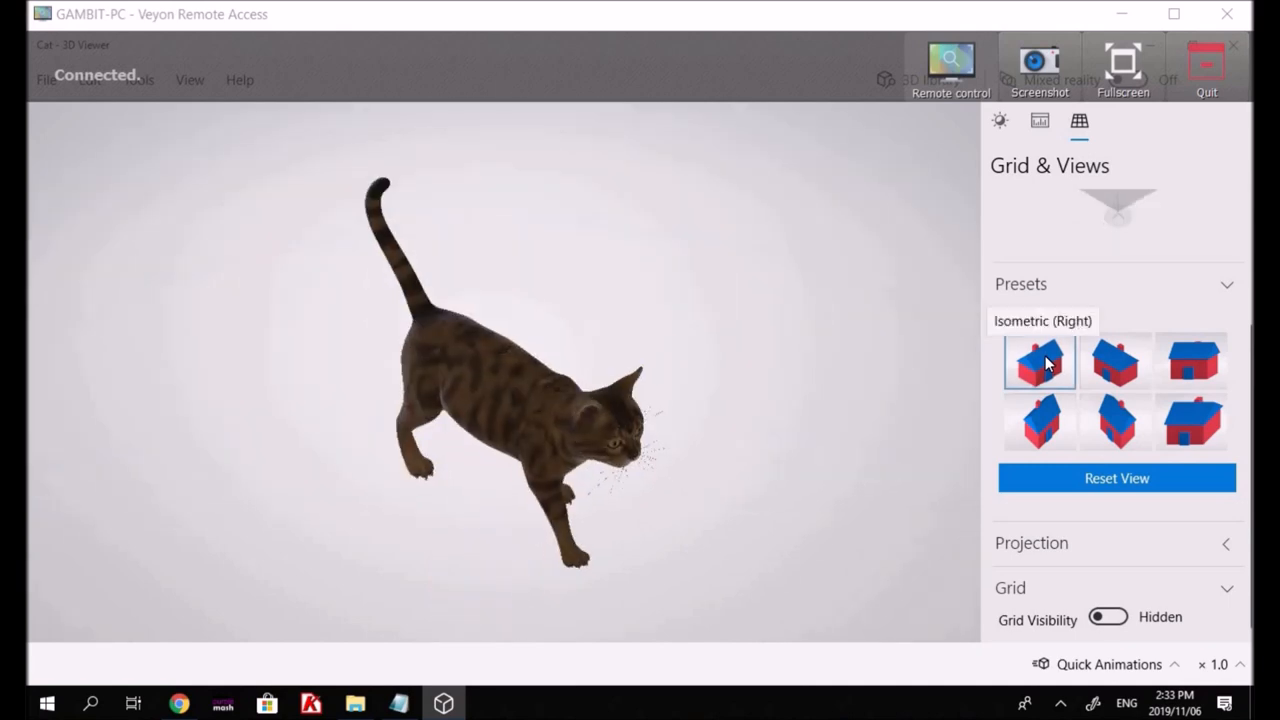
left_click(1116, 364)
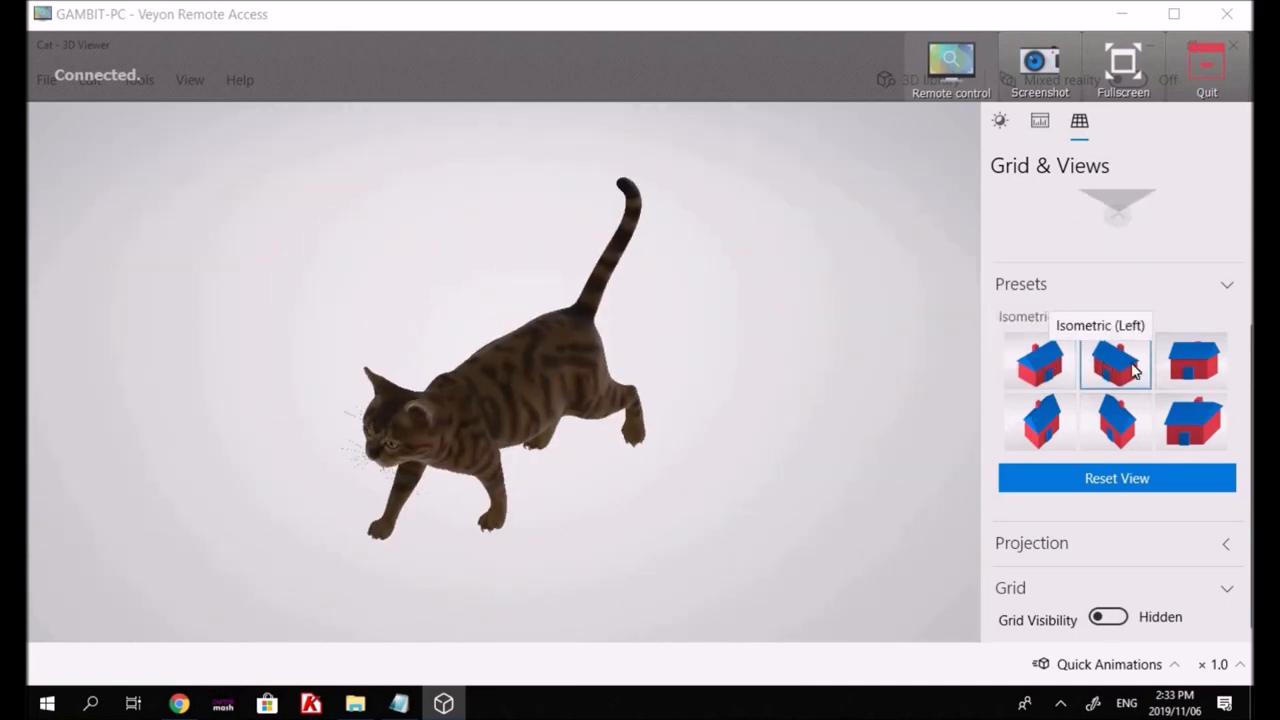
left_click(1192, 364)
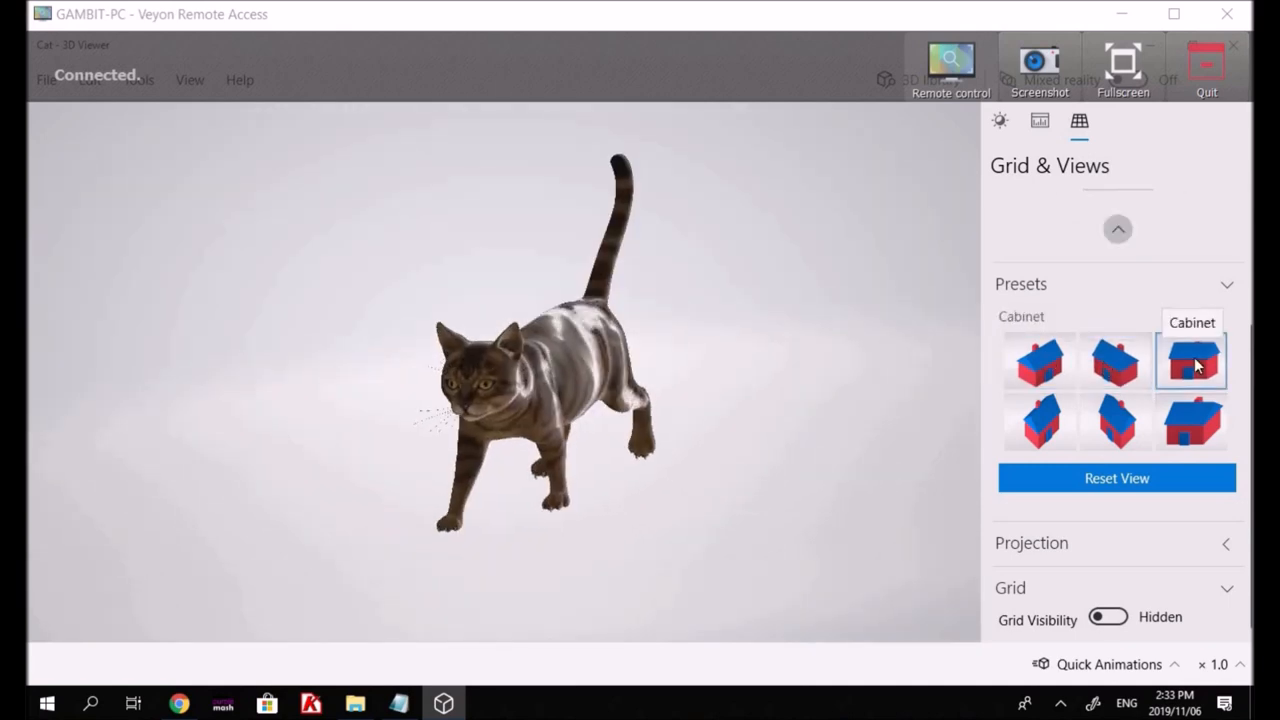
left_click(1196, 436)
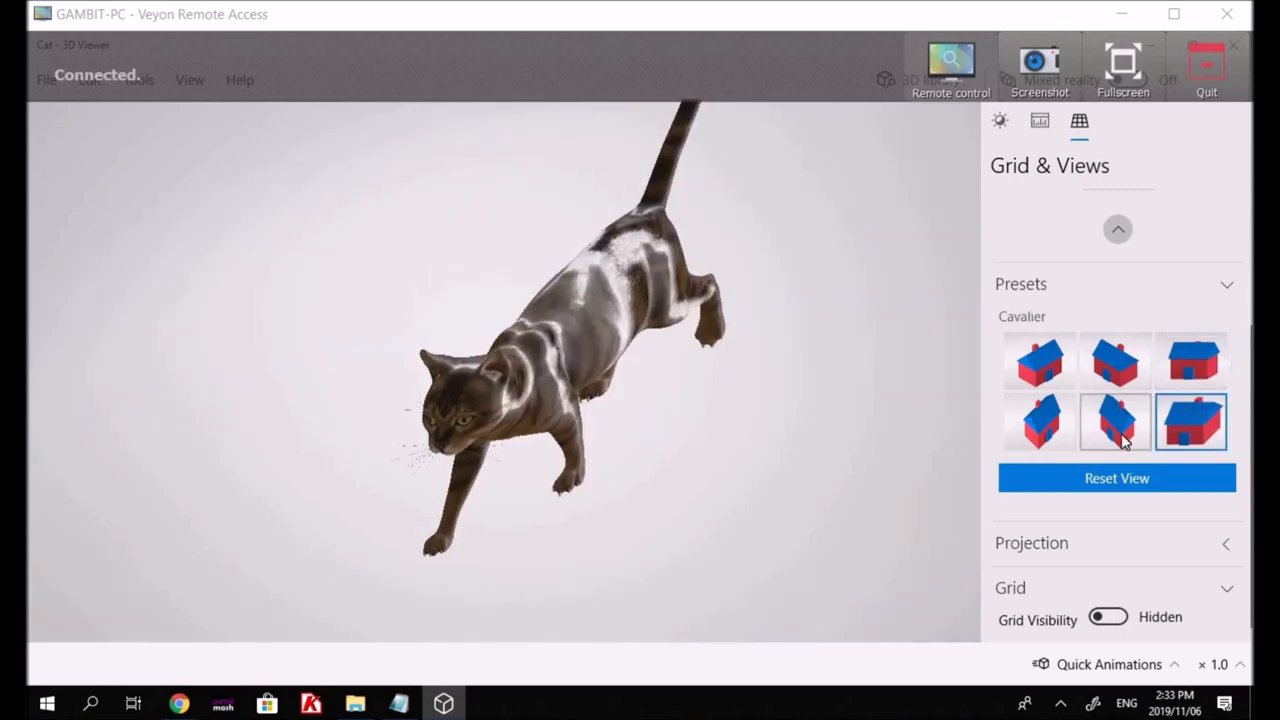
left_click(1040, 420)
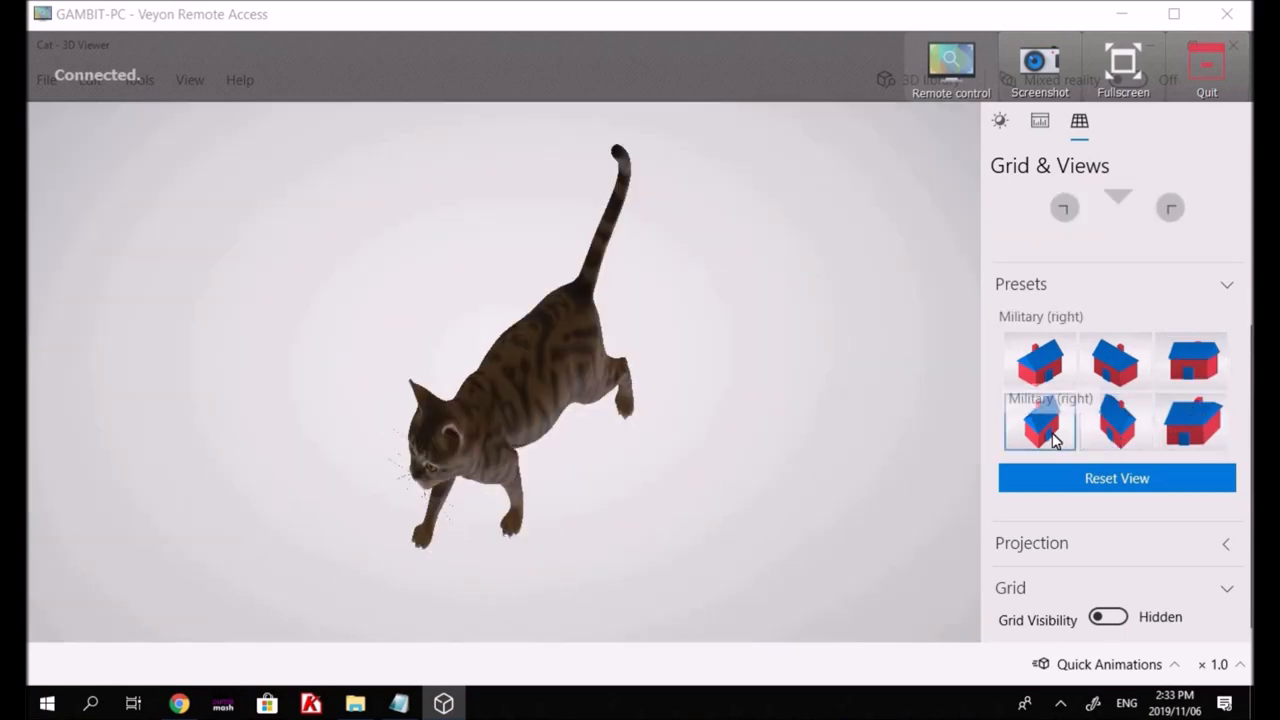
left_click(1040, 364)
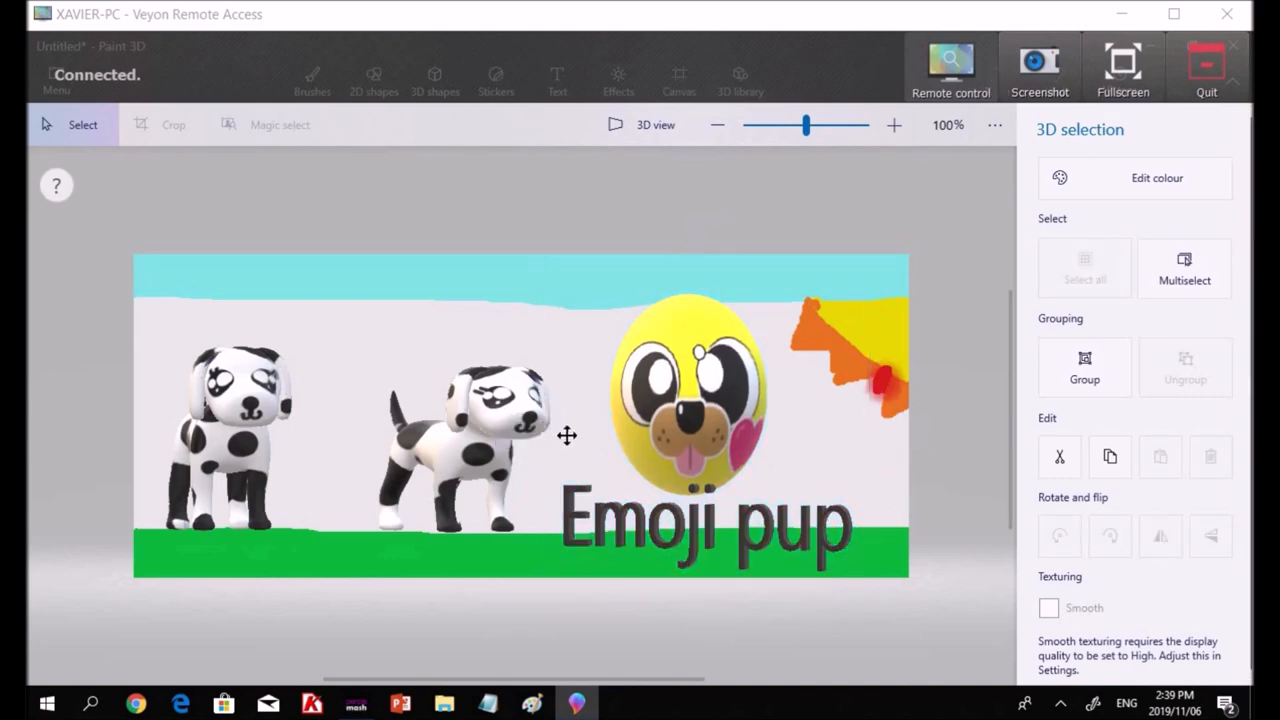
- Look over the Emoji pup scene and select the Emoji pup model
left_click(684, 420)
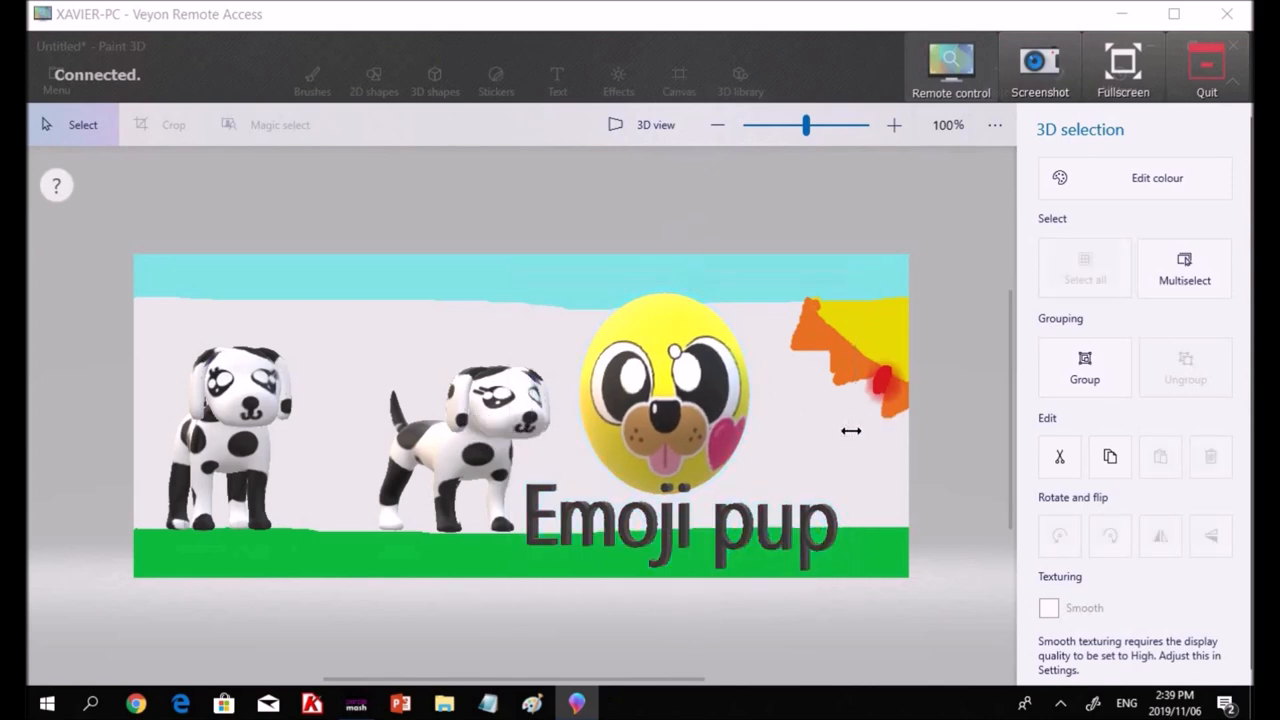
left_click(660, 400)
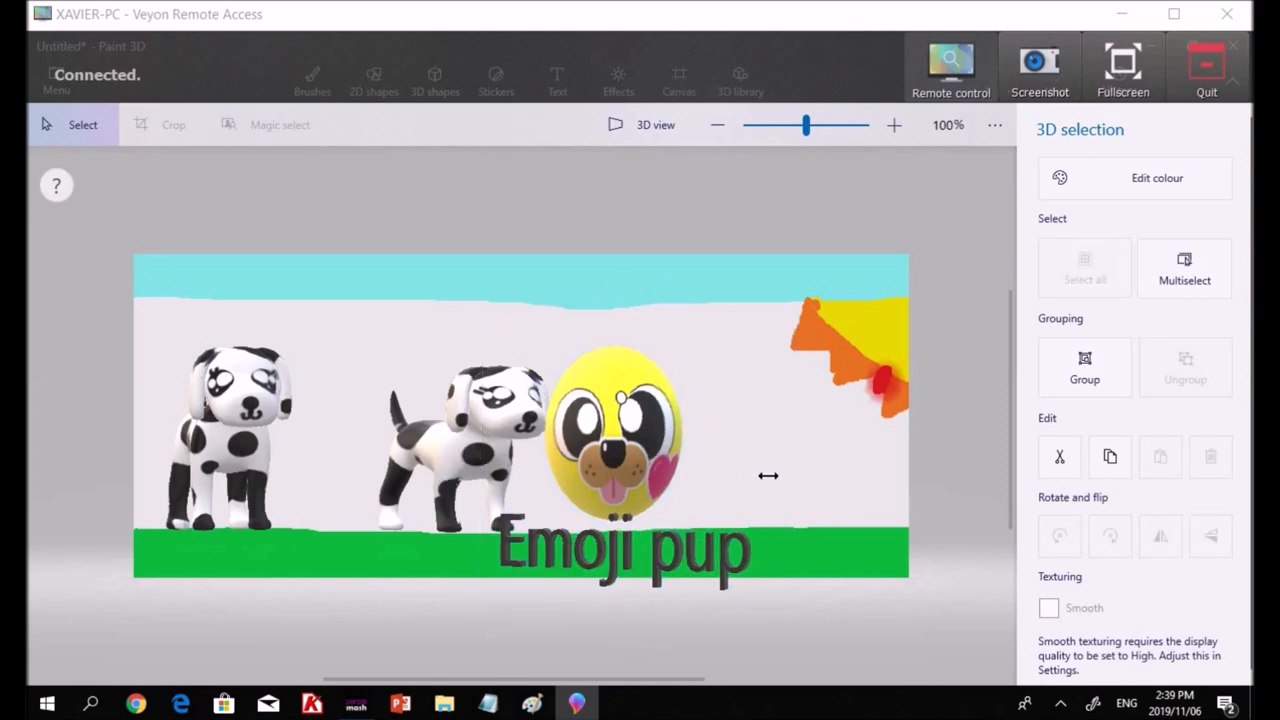
left_click(616, 440)
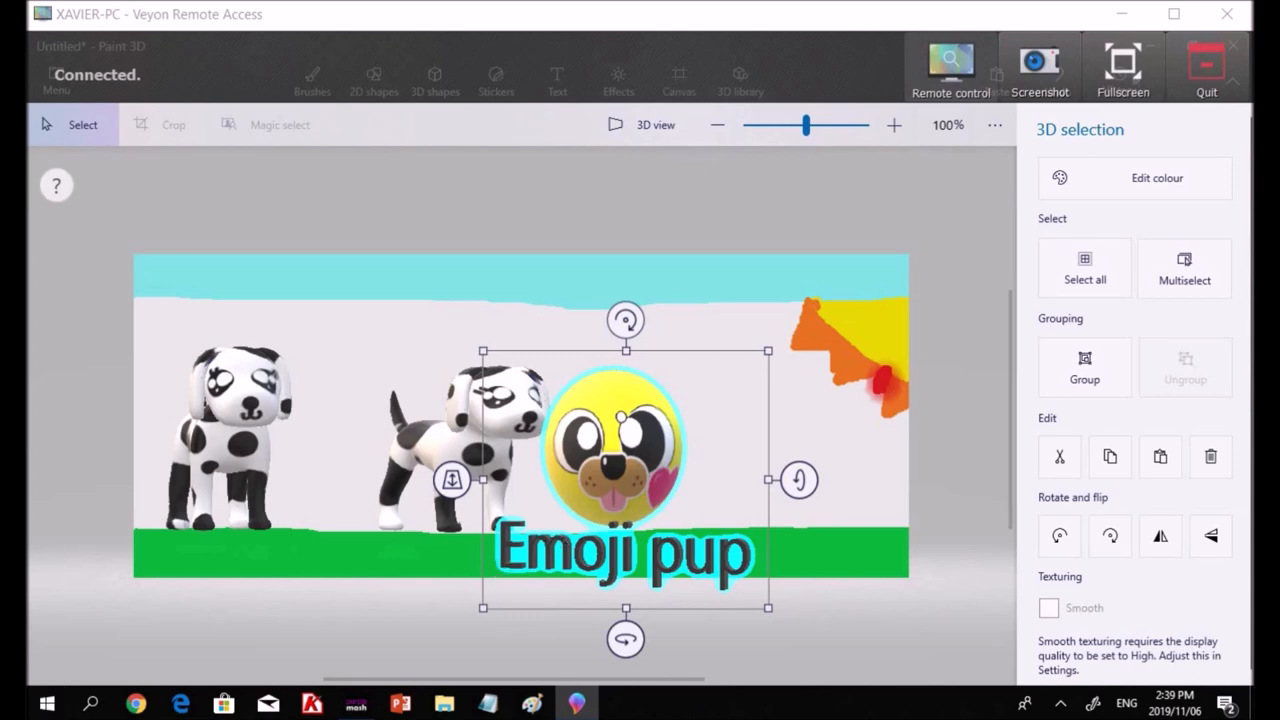
- Search the 3D library for puppy, trimming the last letter of the search term
left_click(740, 76)
type("rainbow")
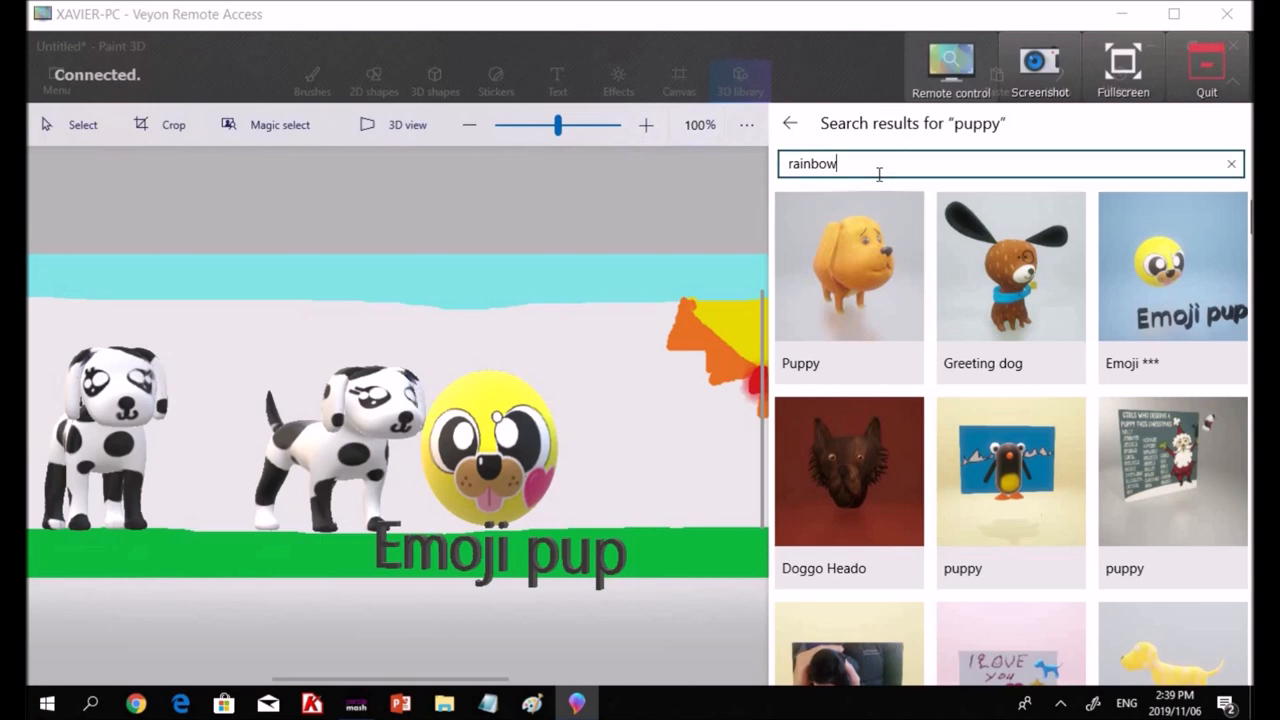
key("Backspace")
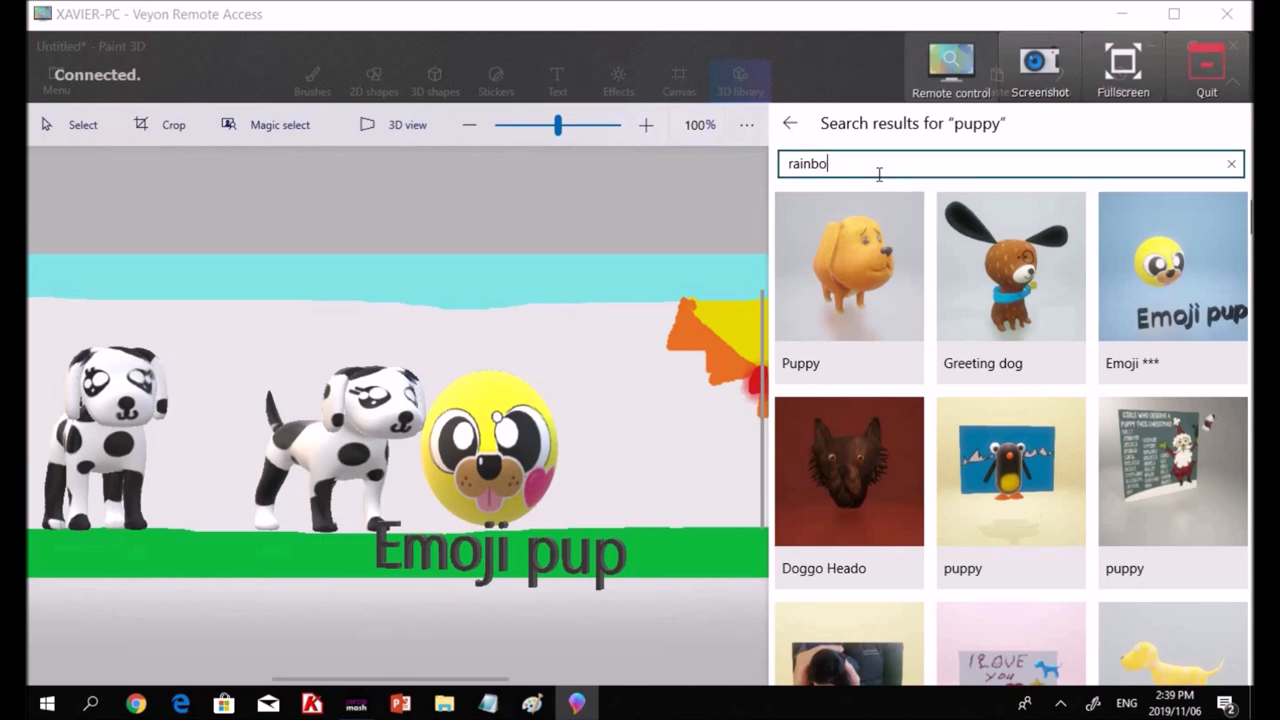
left_click(1228, 164)
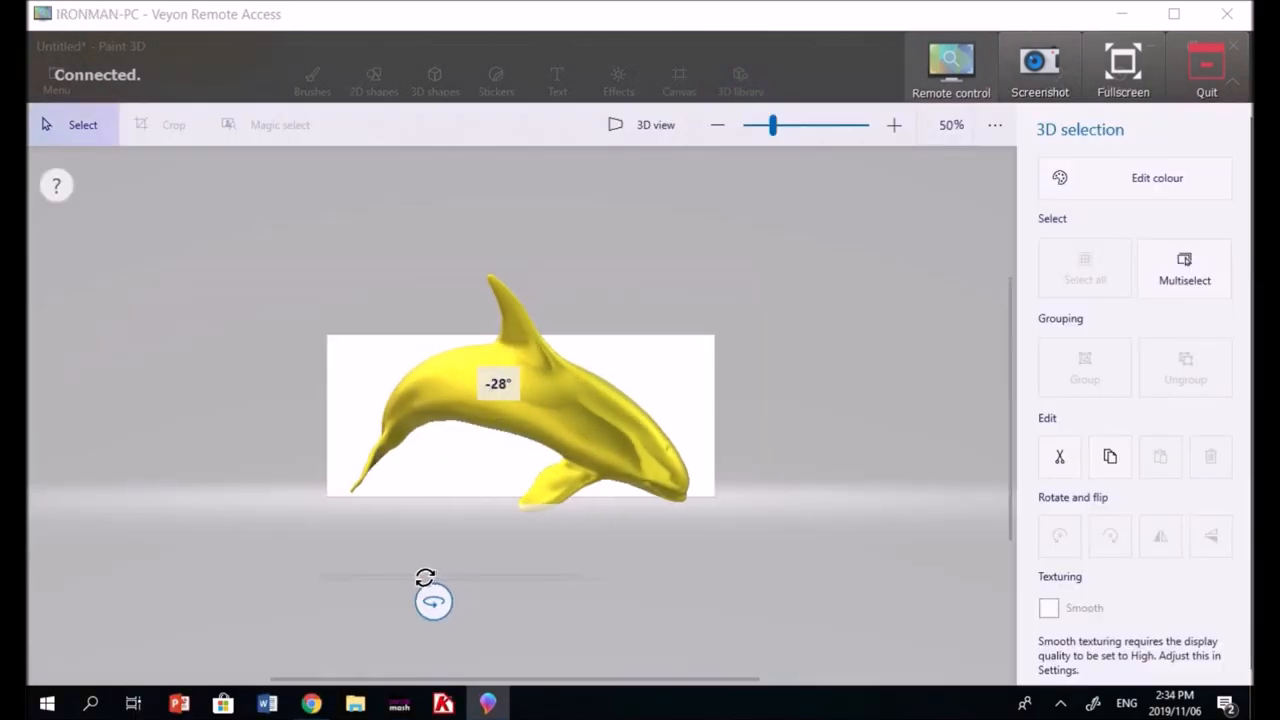
- Spin the yellow dolphin back to a side view and place a text box above it
left_click_drag(432, 600, 288, 600)
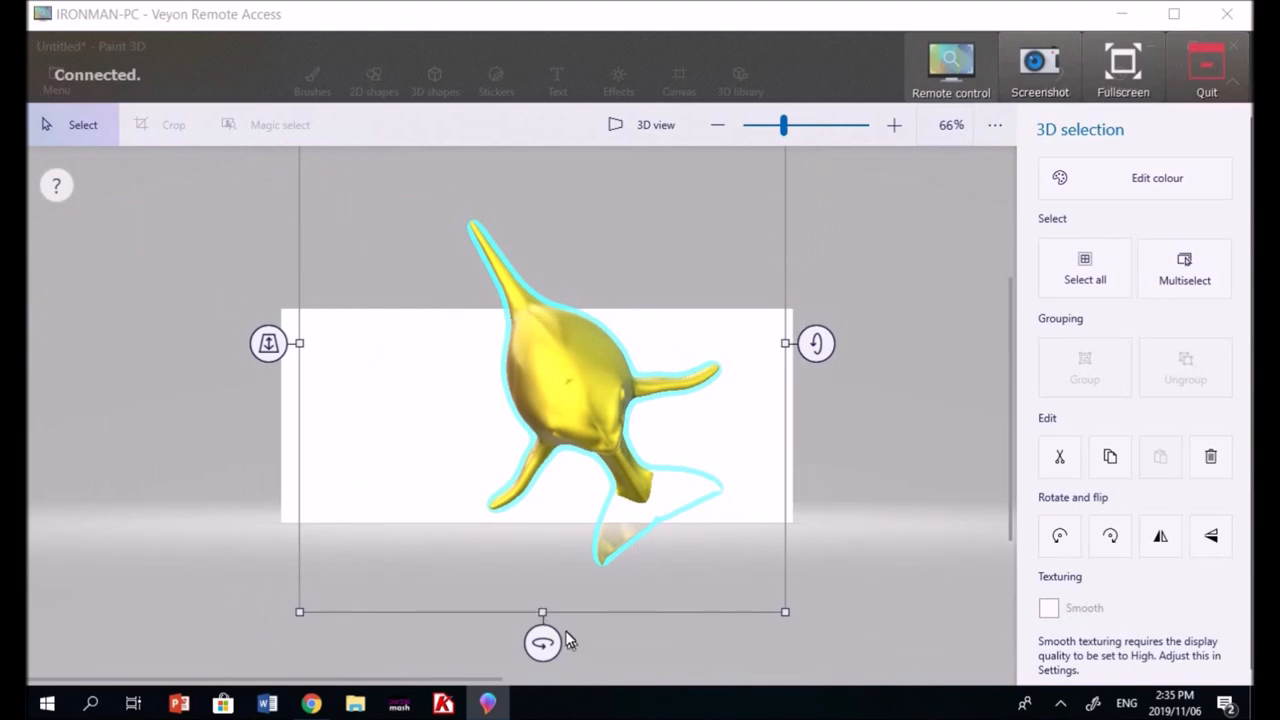
left_click(556, 76)
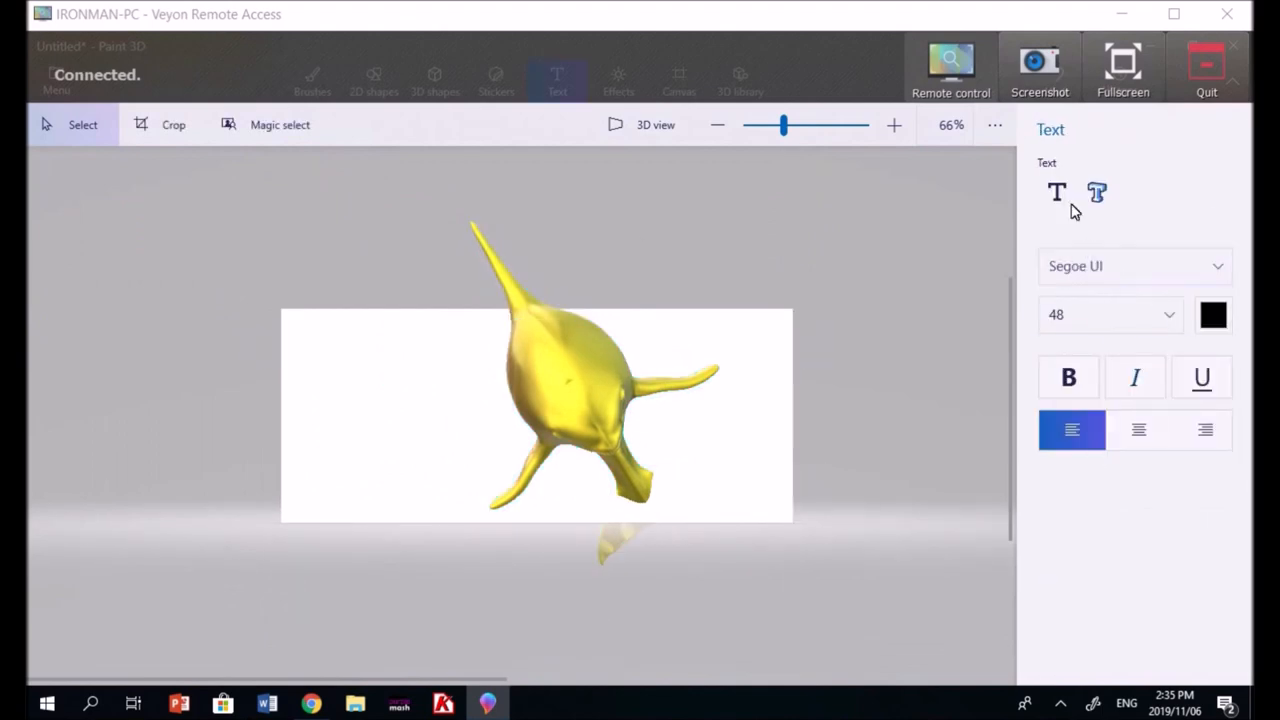
left_click(570, 400)
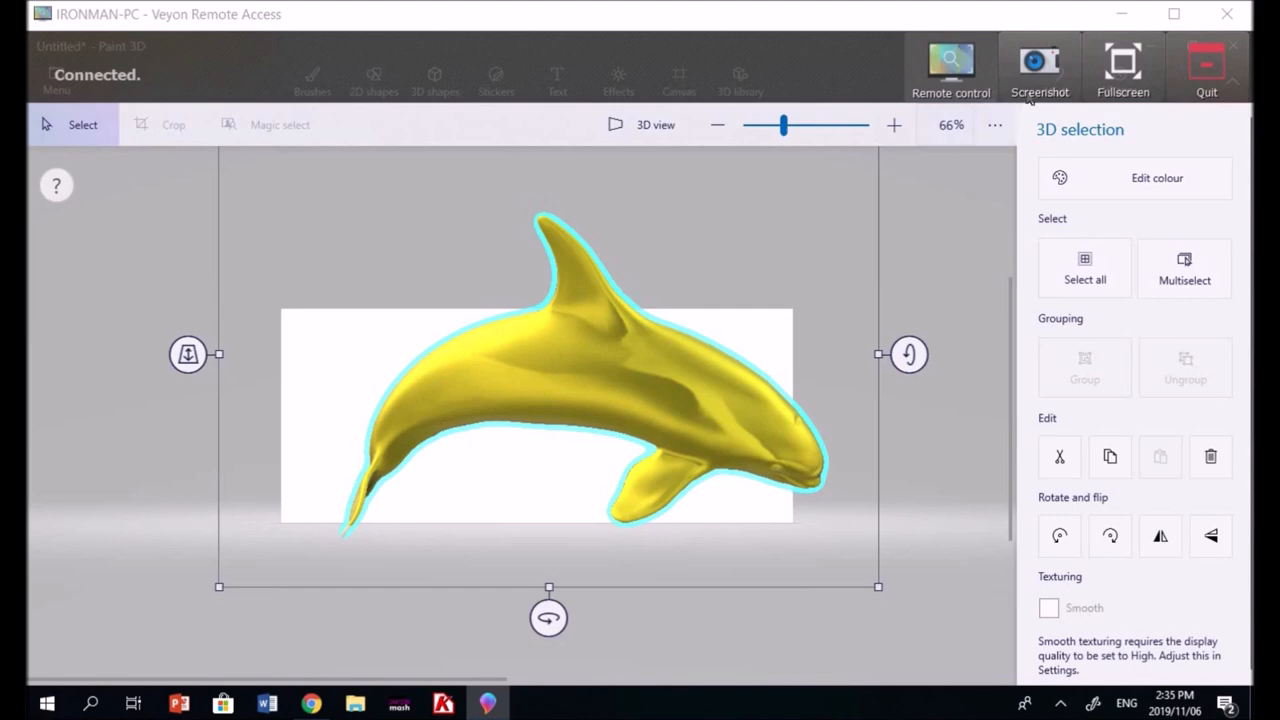
left_click(556, 78)
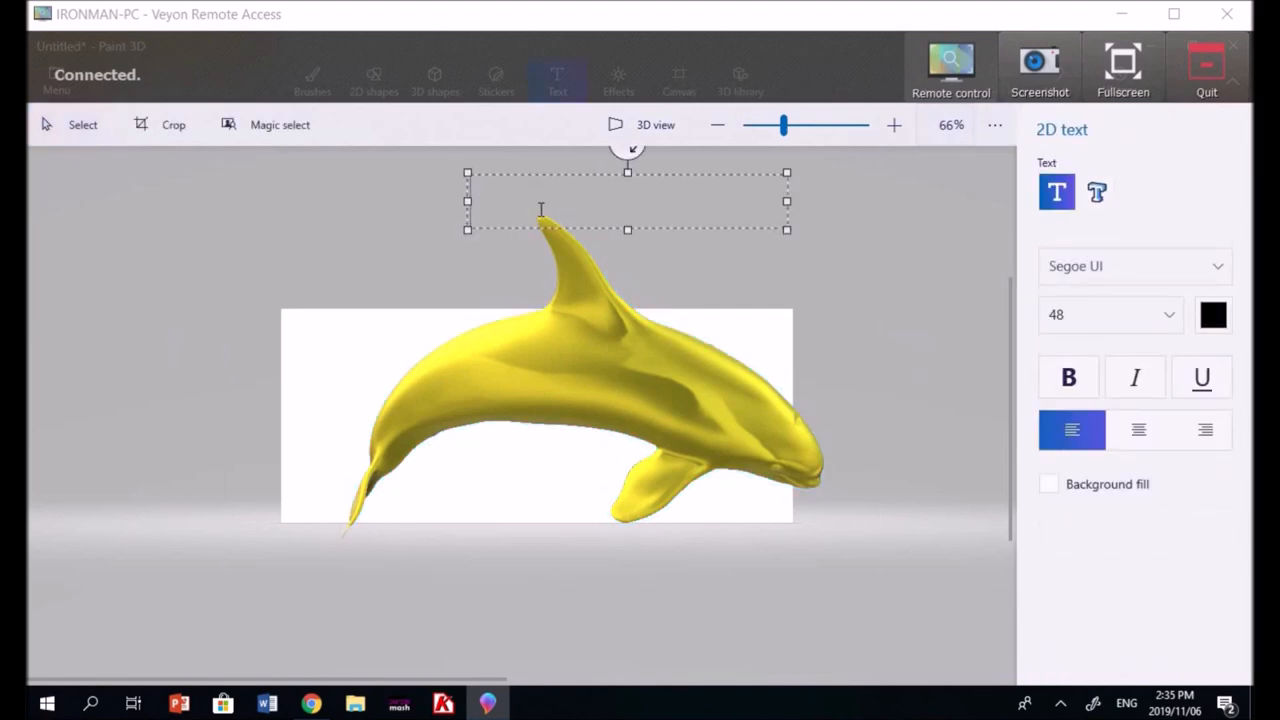
- Type the caption text 'statoo' into the text box
type("sta")
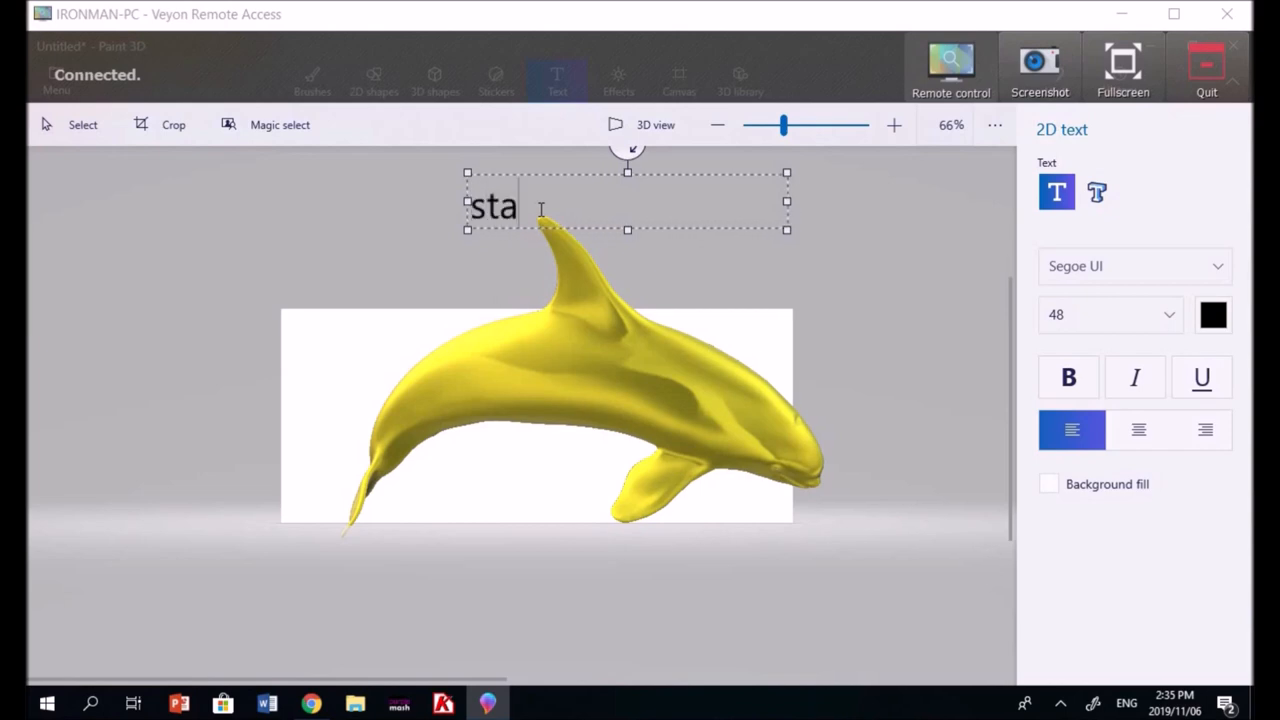
type("to")
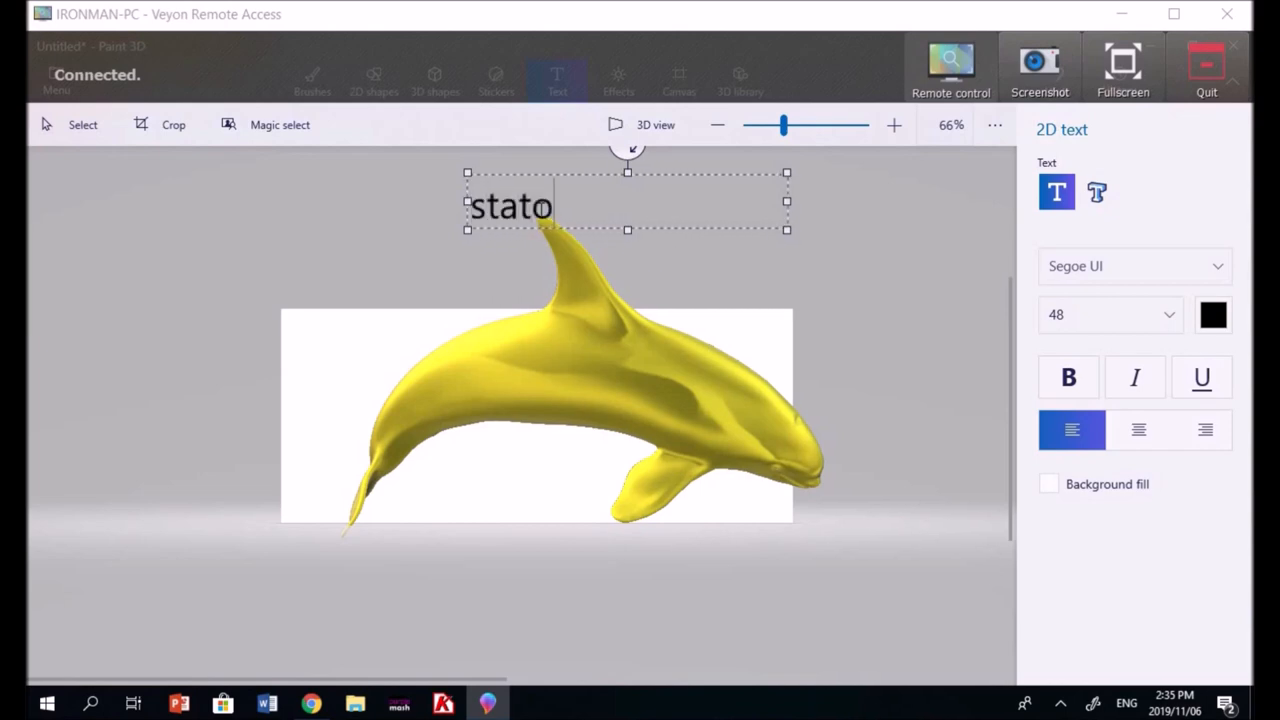
type("o")
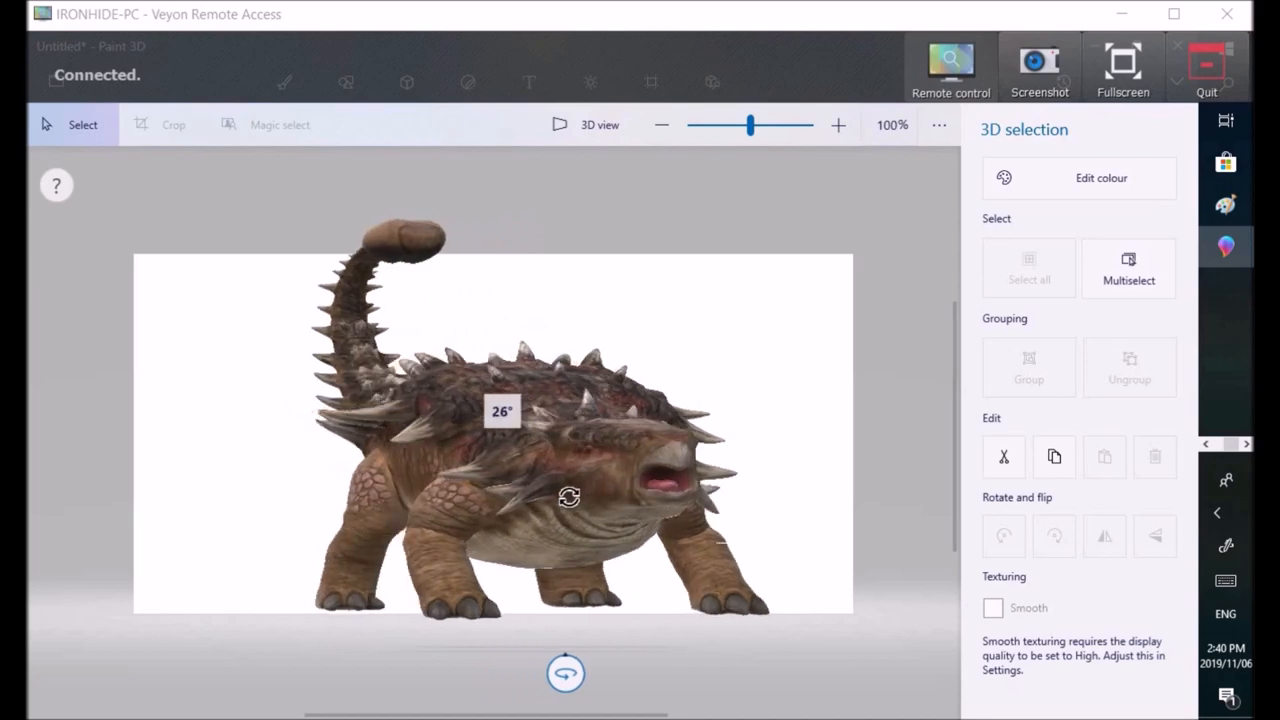
- Turn the spiky dinosaur to face forward, round to its back, then tip it over to show its tail
left_click_drag(568, 496, 504, 488)
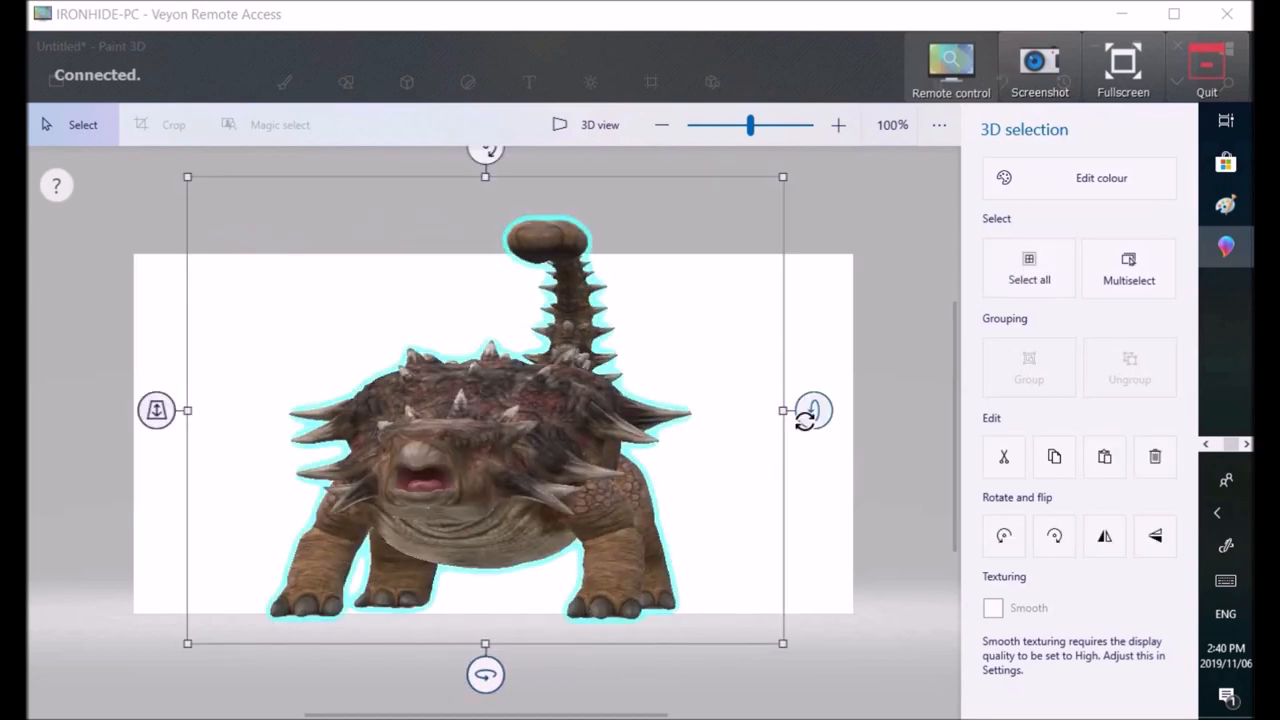
left_click_drag(810, 410, 812, 210)
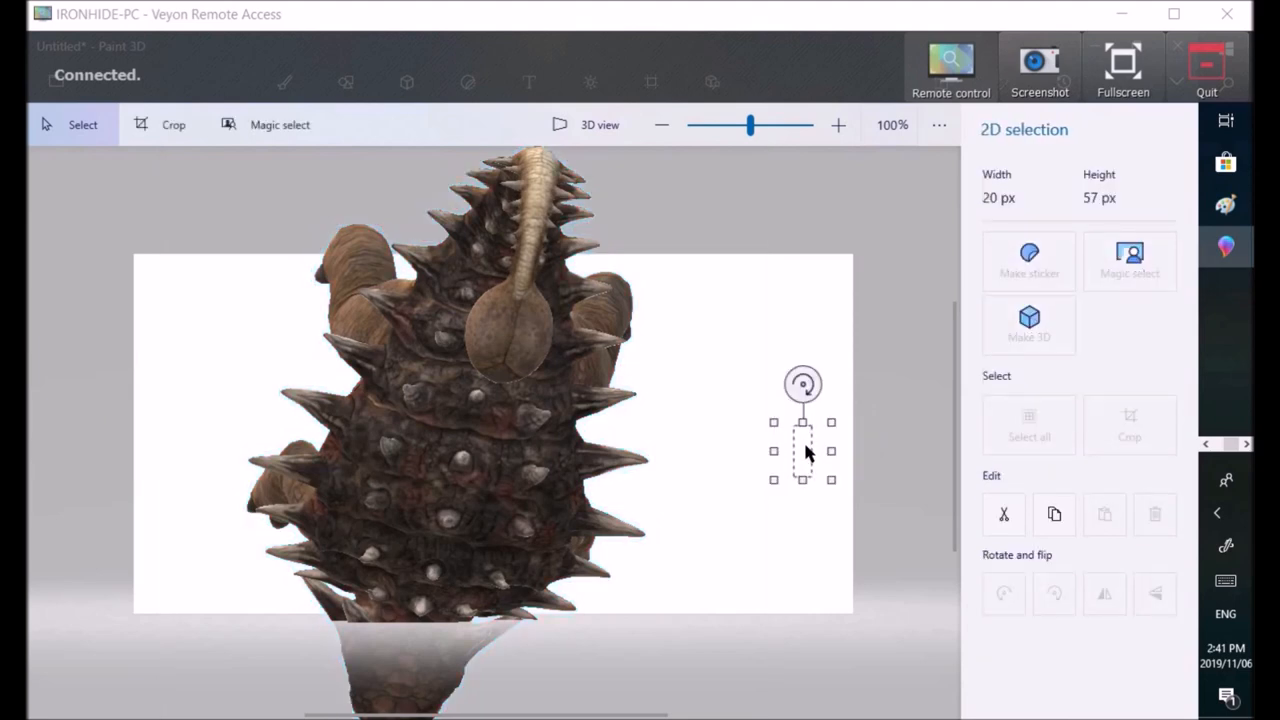
left_click(408, 84)
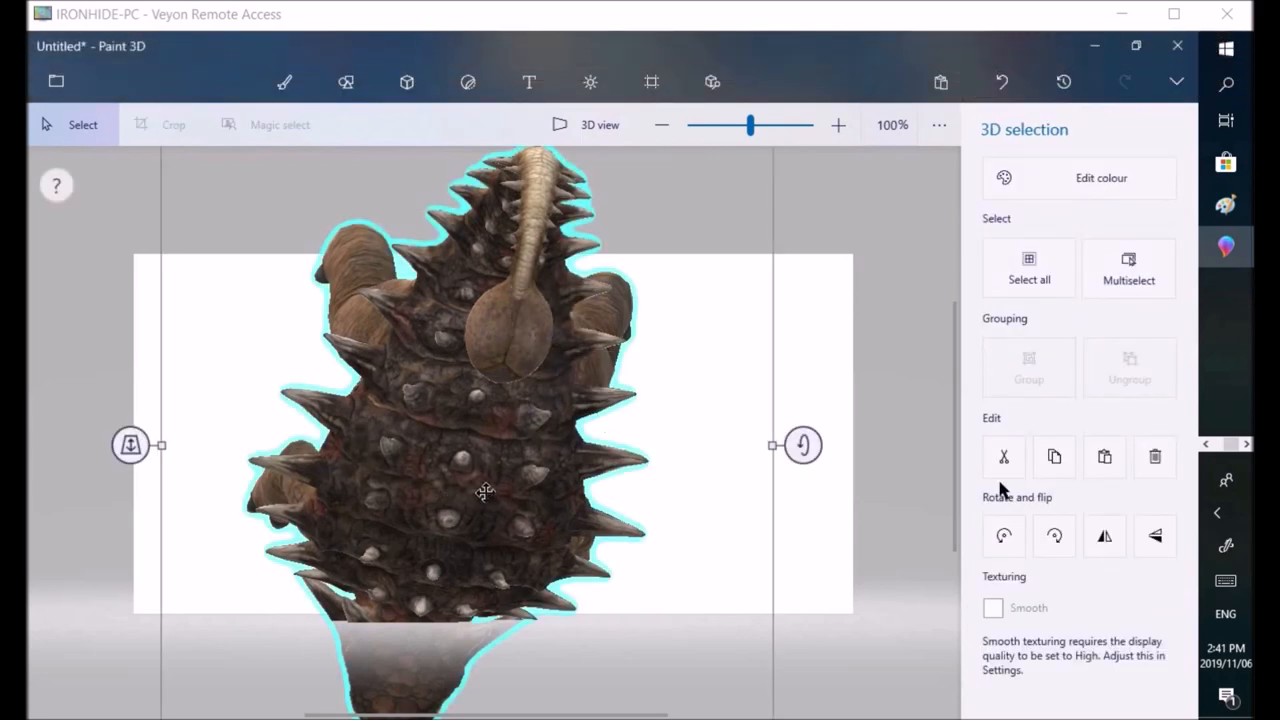
left_click_drag(804, 444, 804, 632)
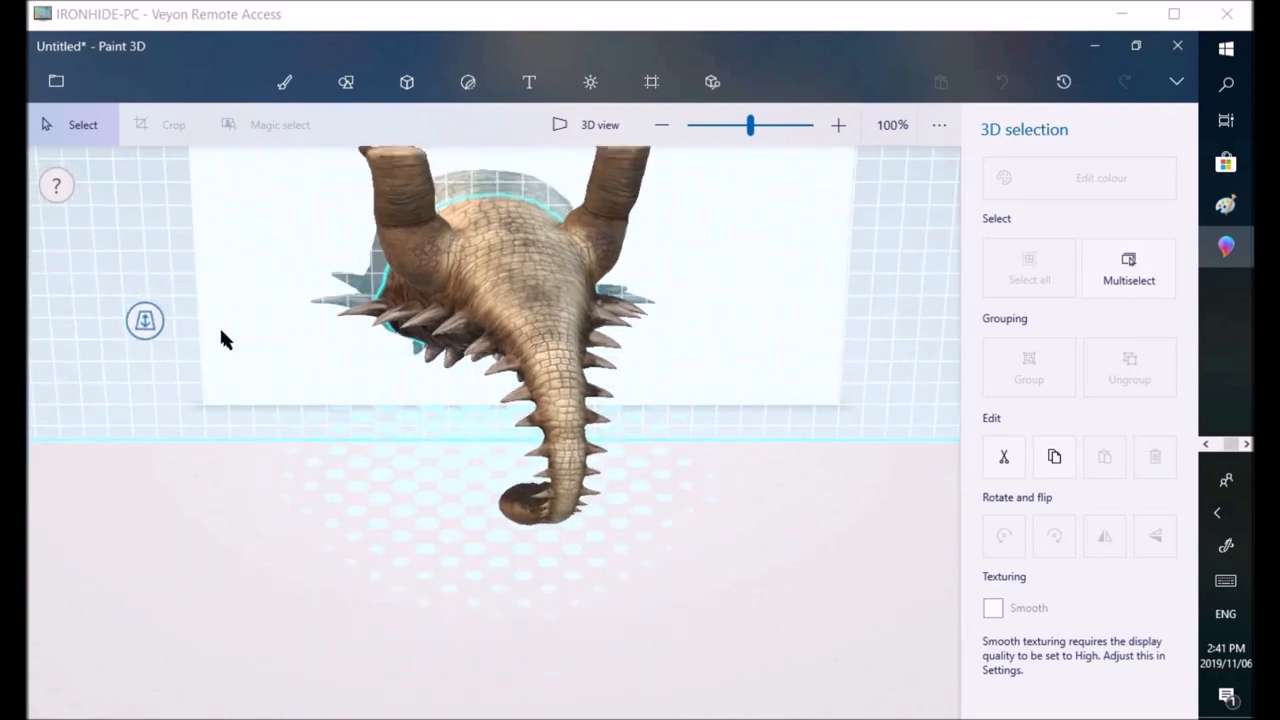
left_click_drag(224, 340, 560, 570)
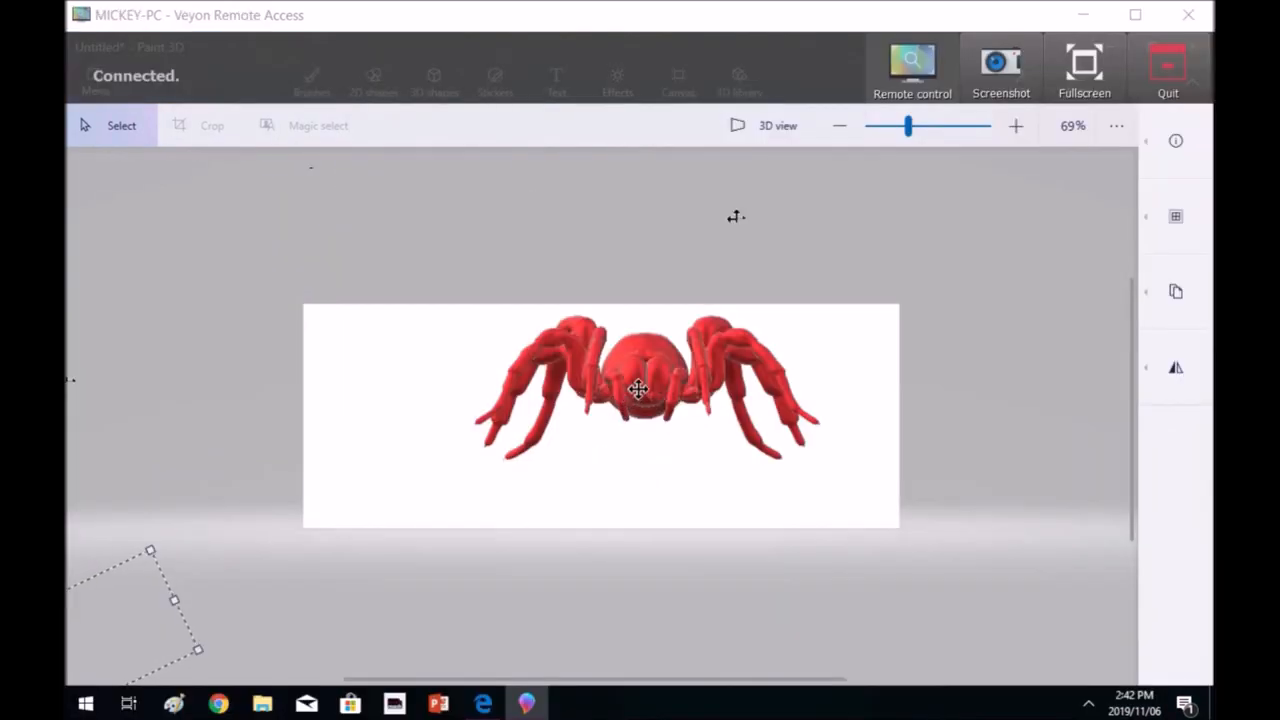
- Spin the red spider around and tilt it on its horizontal axis so its body faces front
left_click_drag(640, 390, 660, 500)
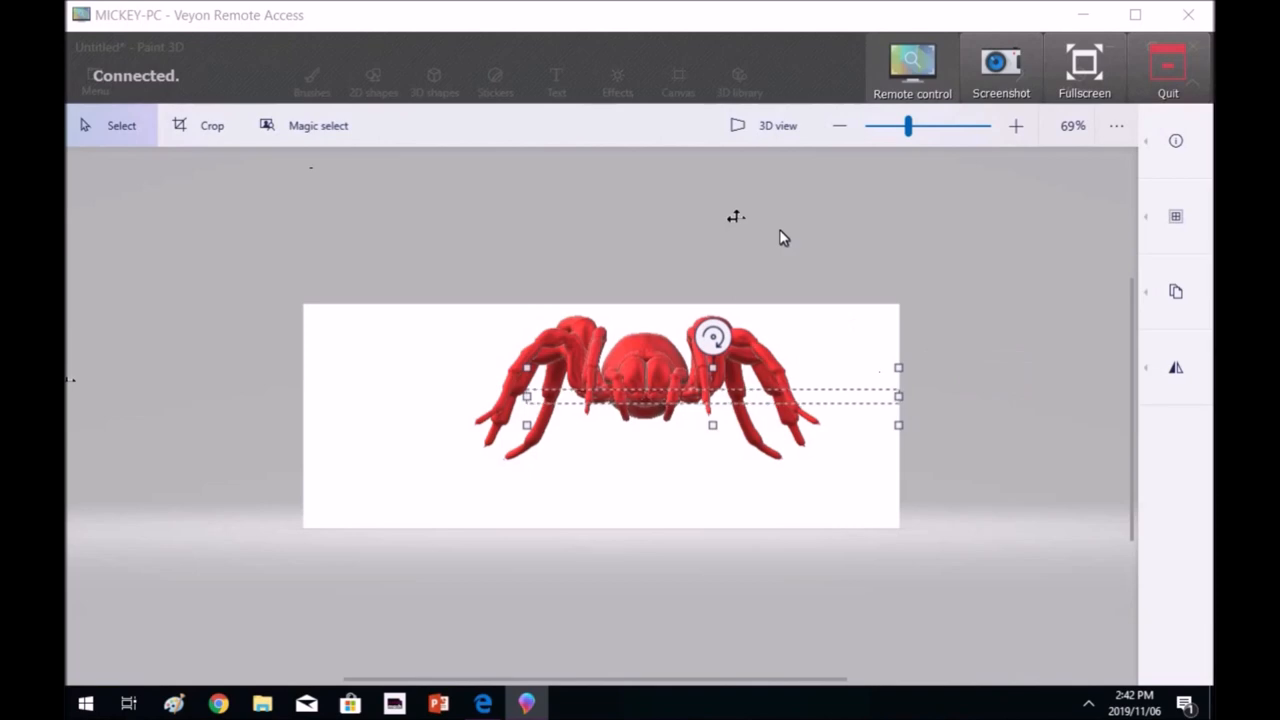
mouse_move(668, 452)
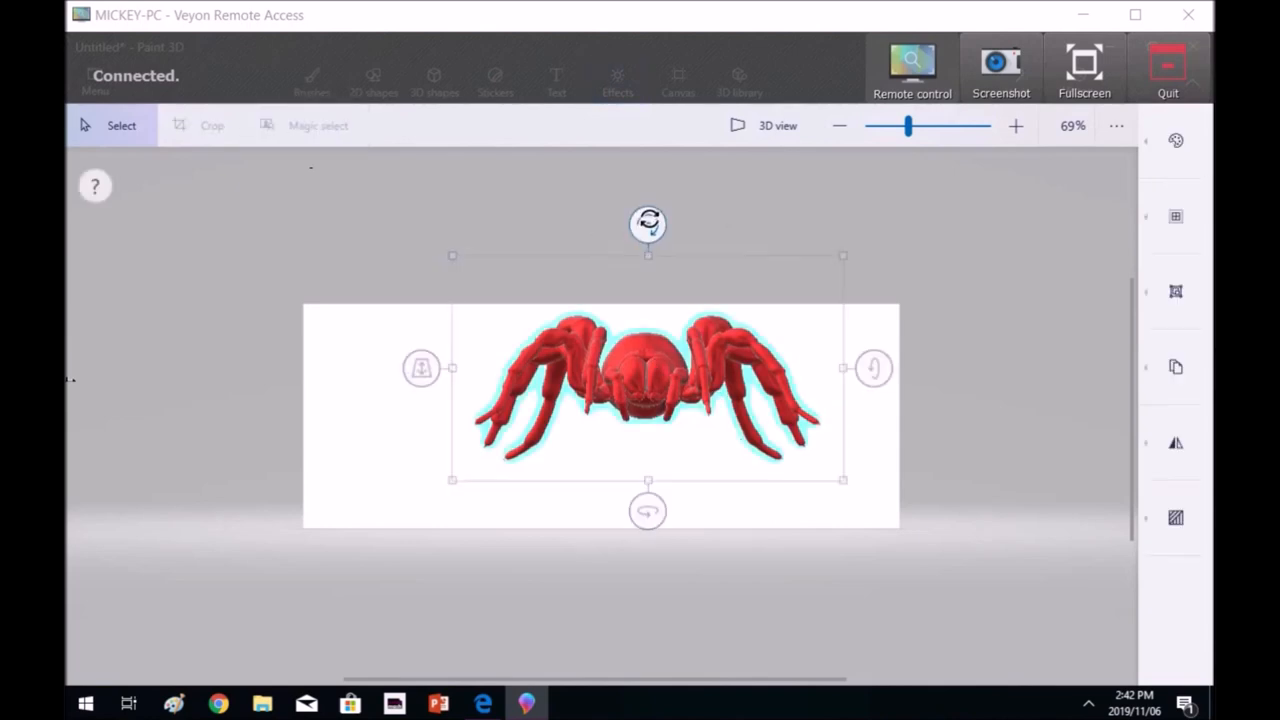
left_click_drag(648, 224, 594, 500)
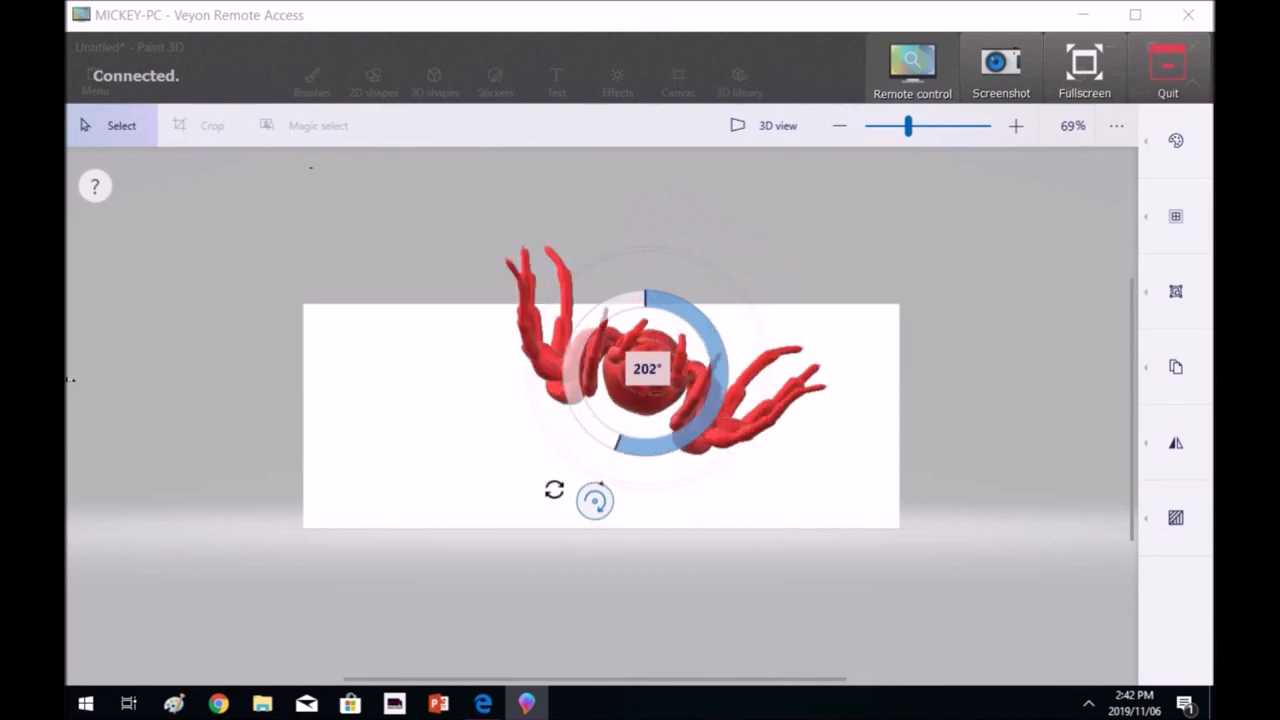
left_click_drag(596, 500, 648, 224)
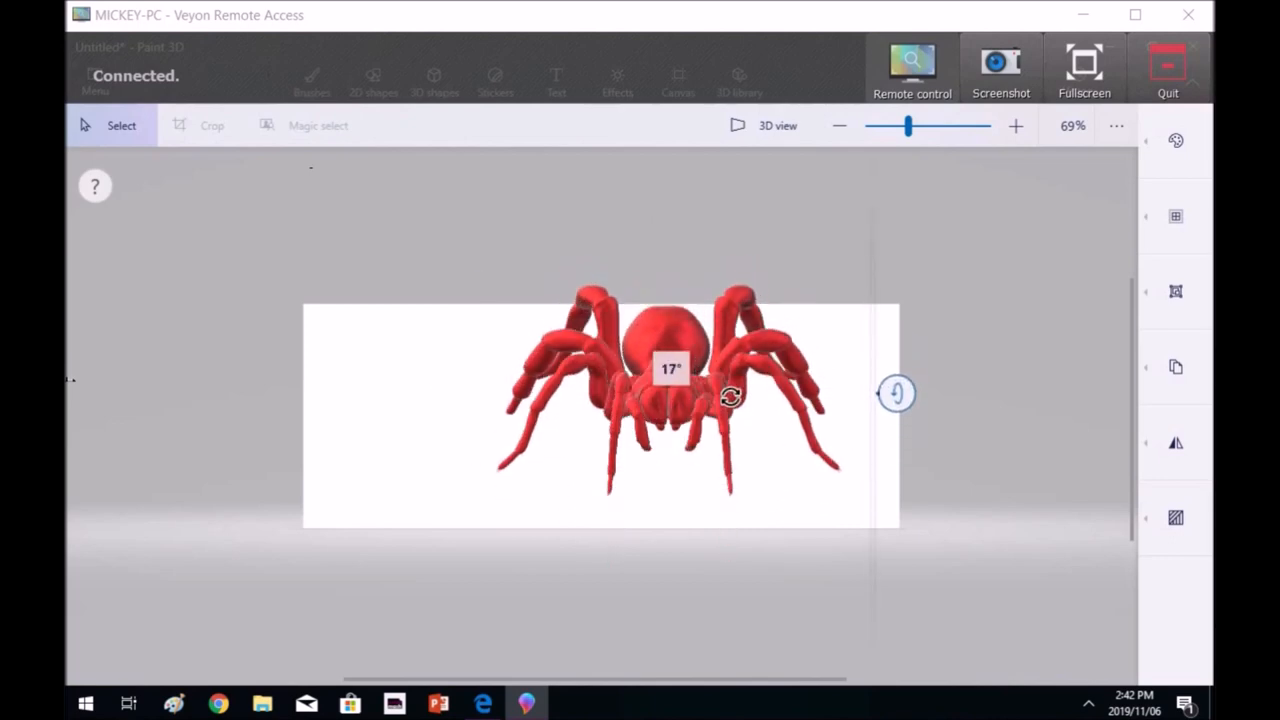
left_click_drag(730, 396, 880, 260)
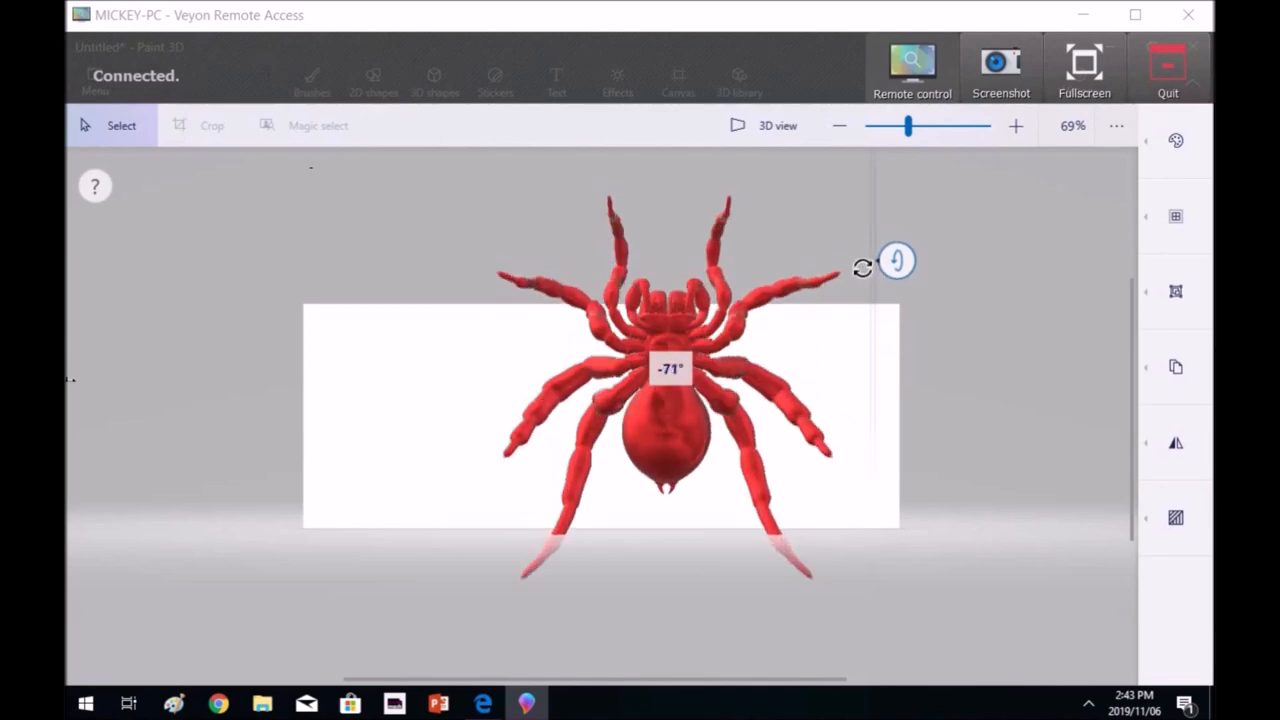
left_click_drag(862, 268, 862, 280)
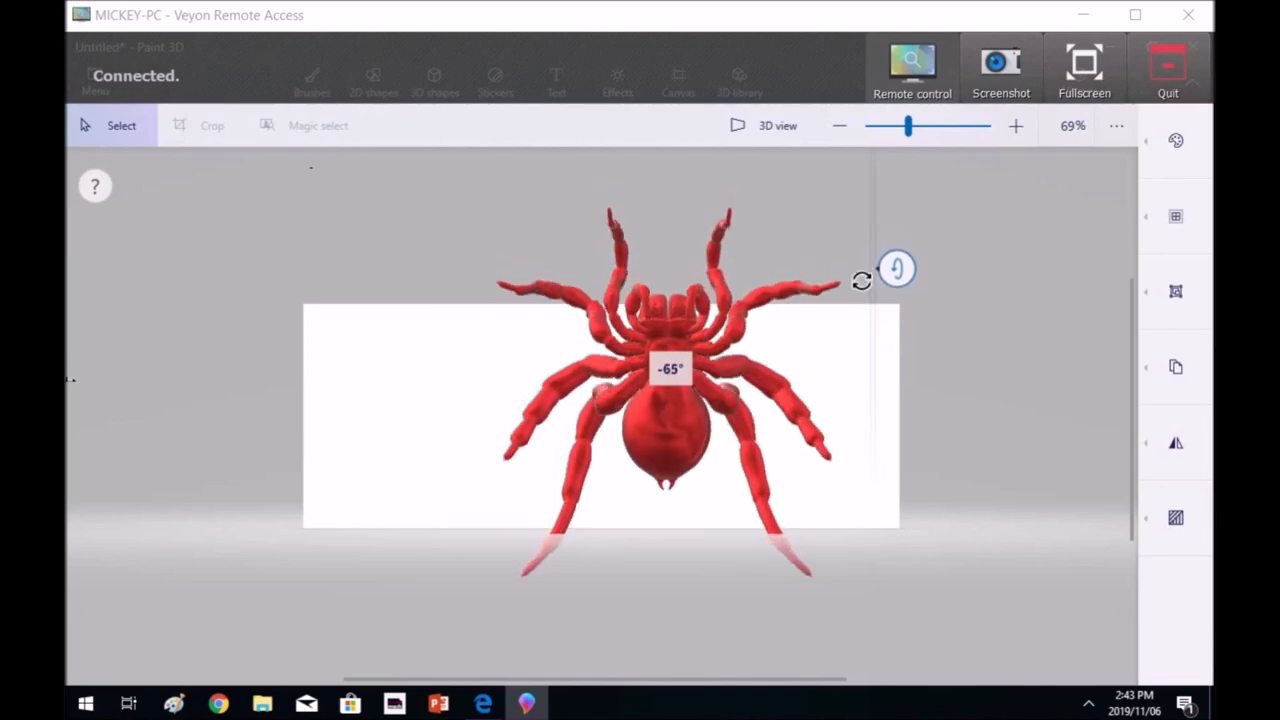
left_click_drag(862, 280, 810, 344)
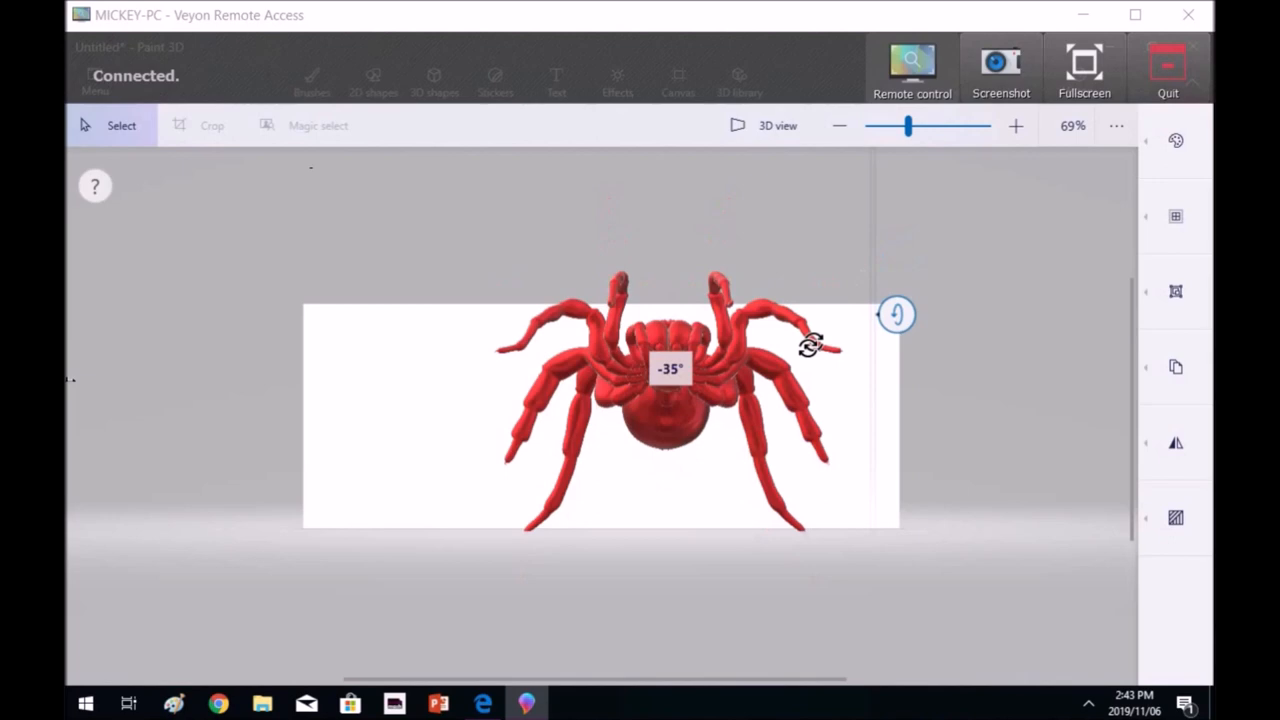
left_click_drag(810, 344, 790, 370)
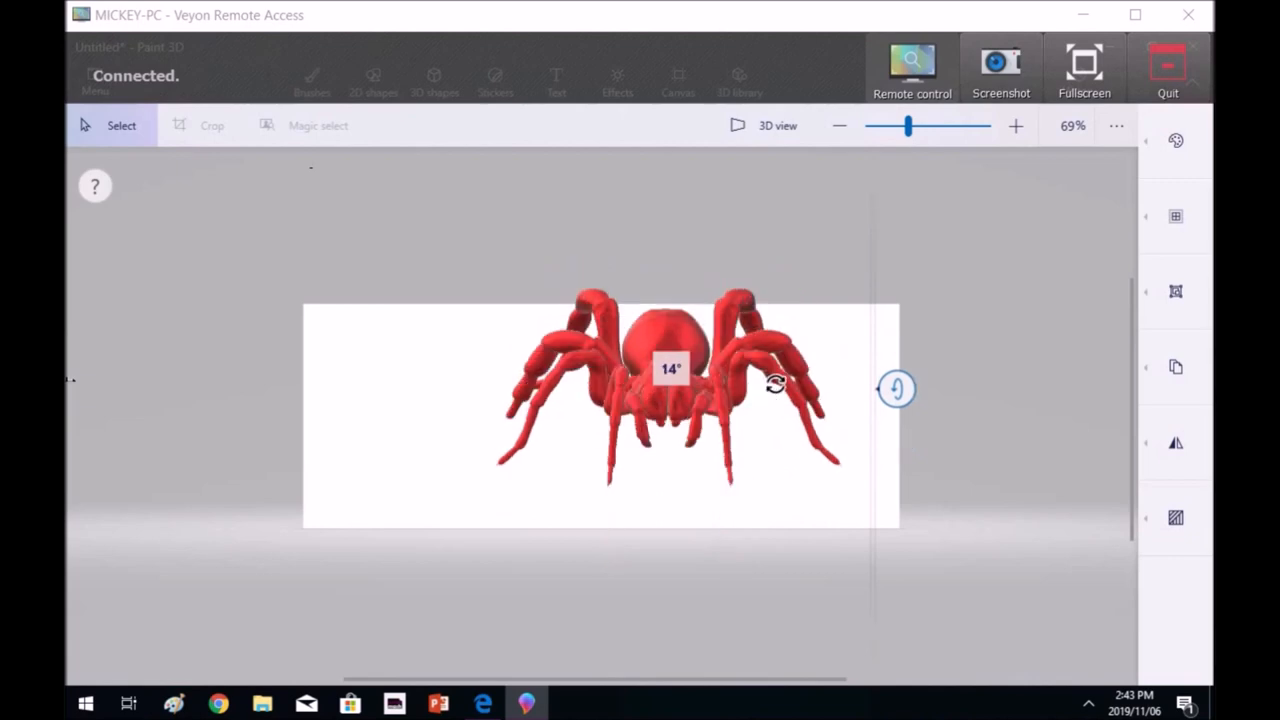
- Tilt the spider back to show its top, raise its head and rotate it on another axis
left_click_drag(776, 384, 558, 248)
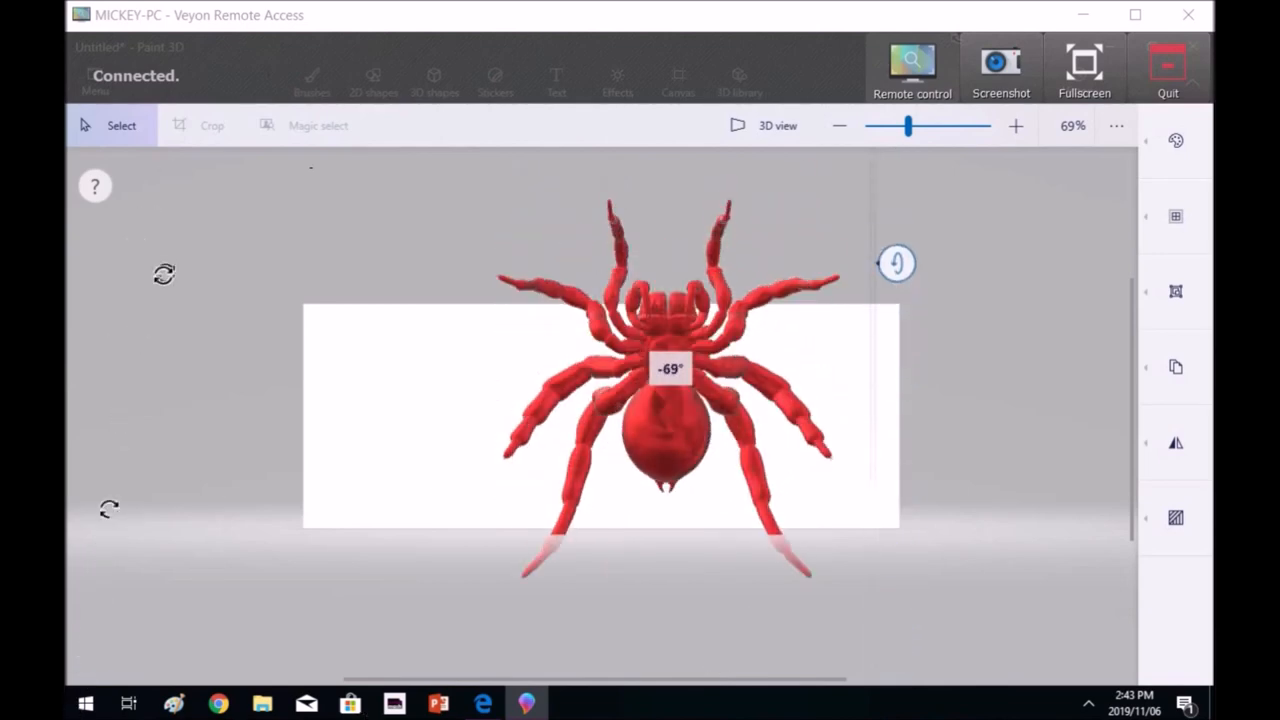
left_click_drag(896, 264, 896, 456)
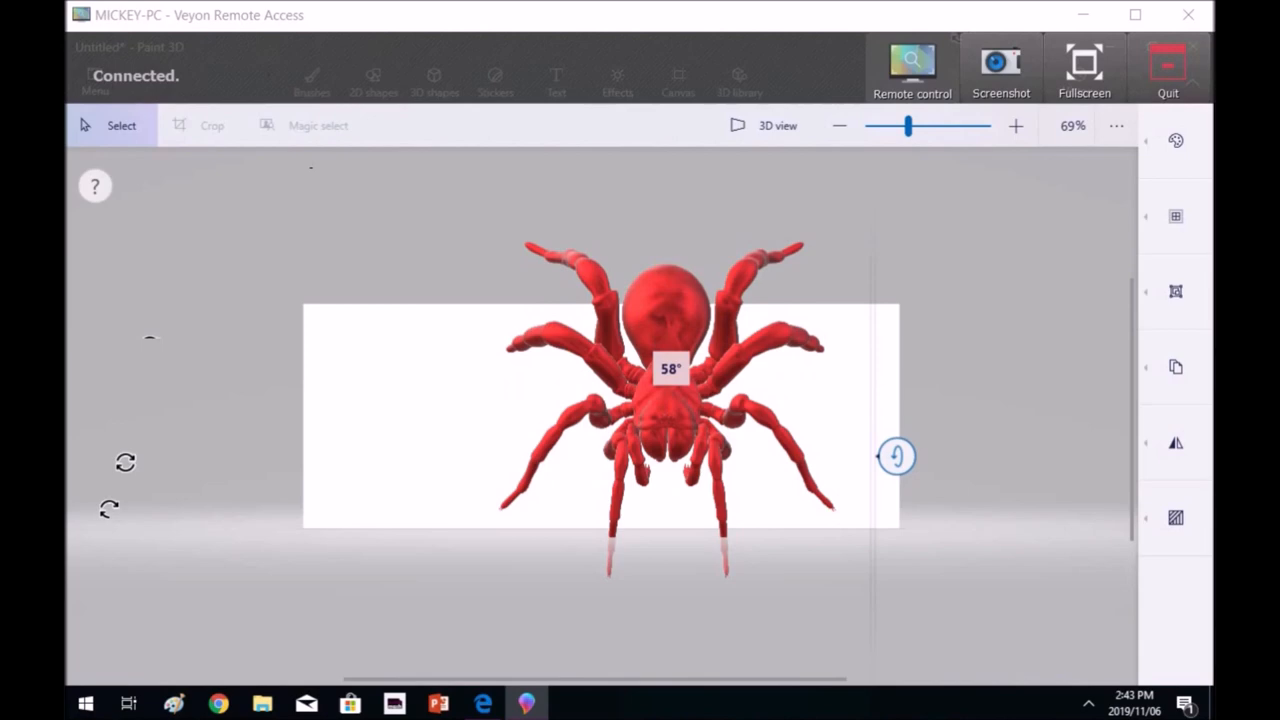
left_click_drag(896, 456, 896, 468)
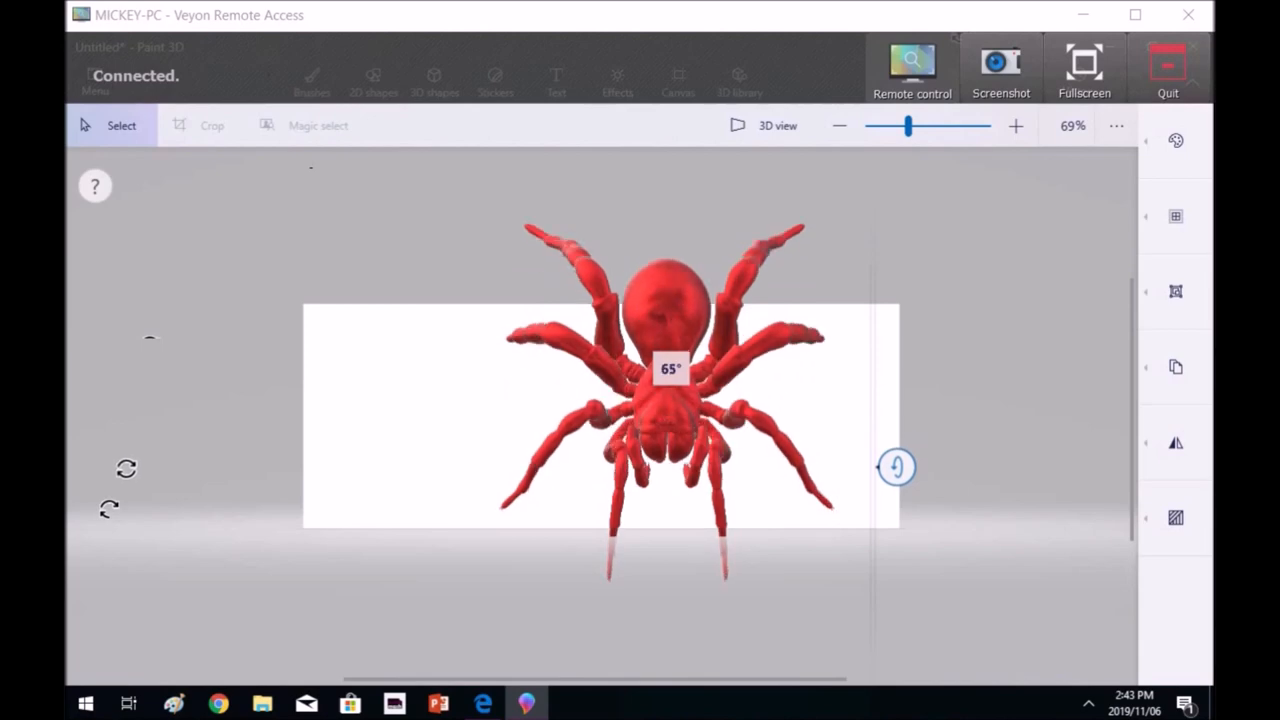
left_click(664, 400)
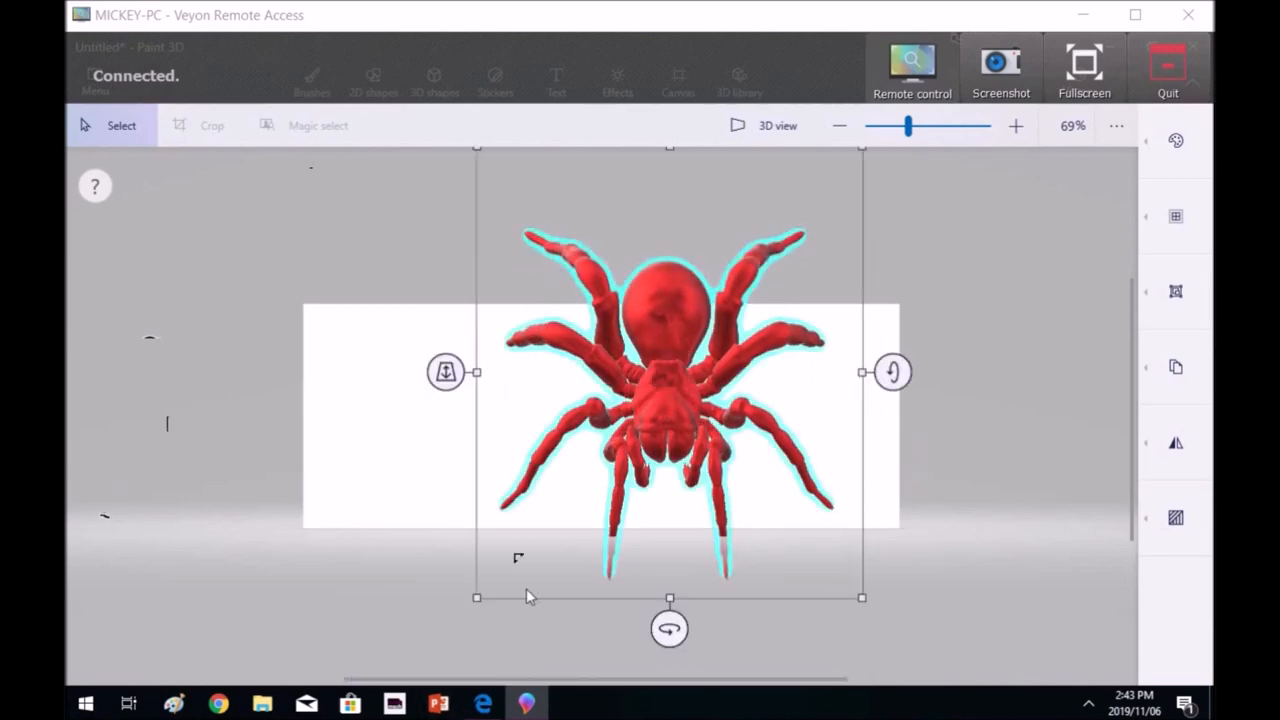
left_click(444, 372)
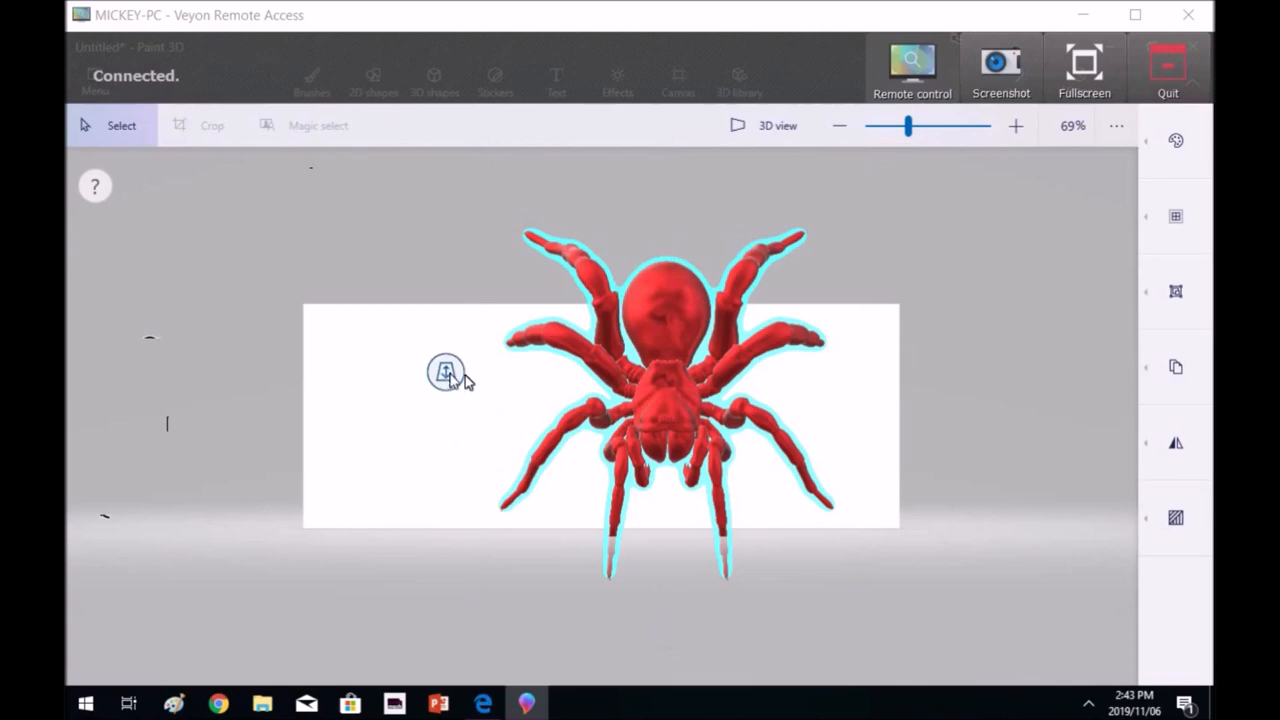
left_click_drag(444, 370, 650, 360)
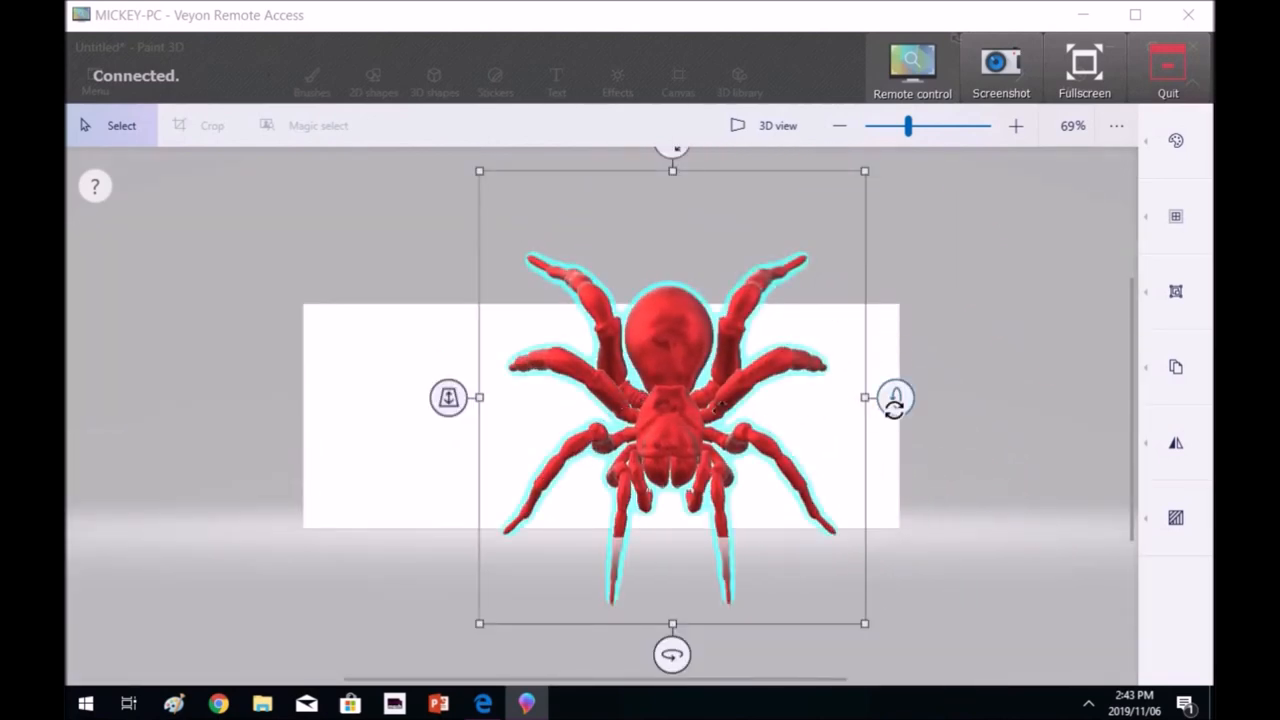
- Shift the spider toward the lower right of the canvas and reselect it
left_click_drag(896, 398, 896, 592)
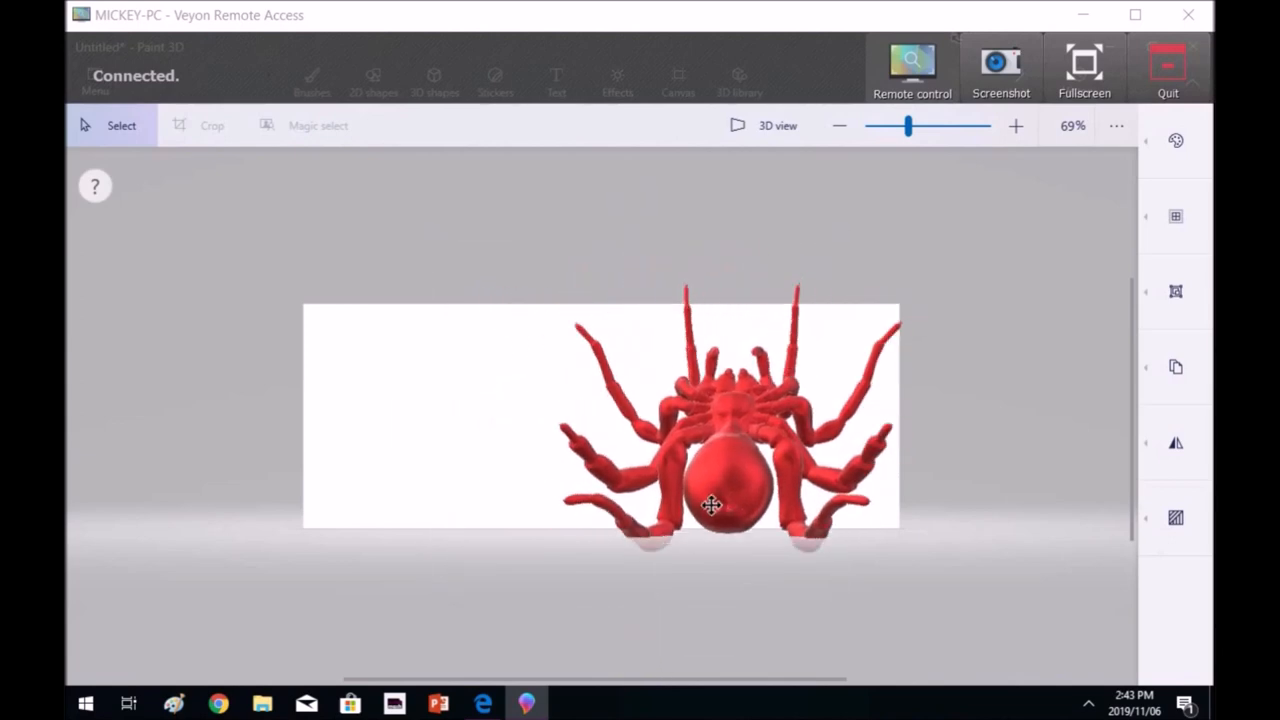
left_click(708, 500)
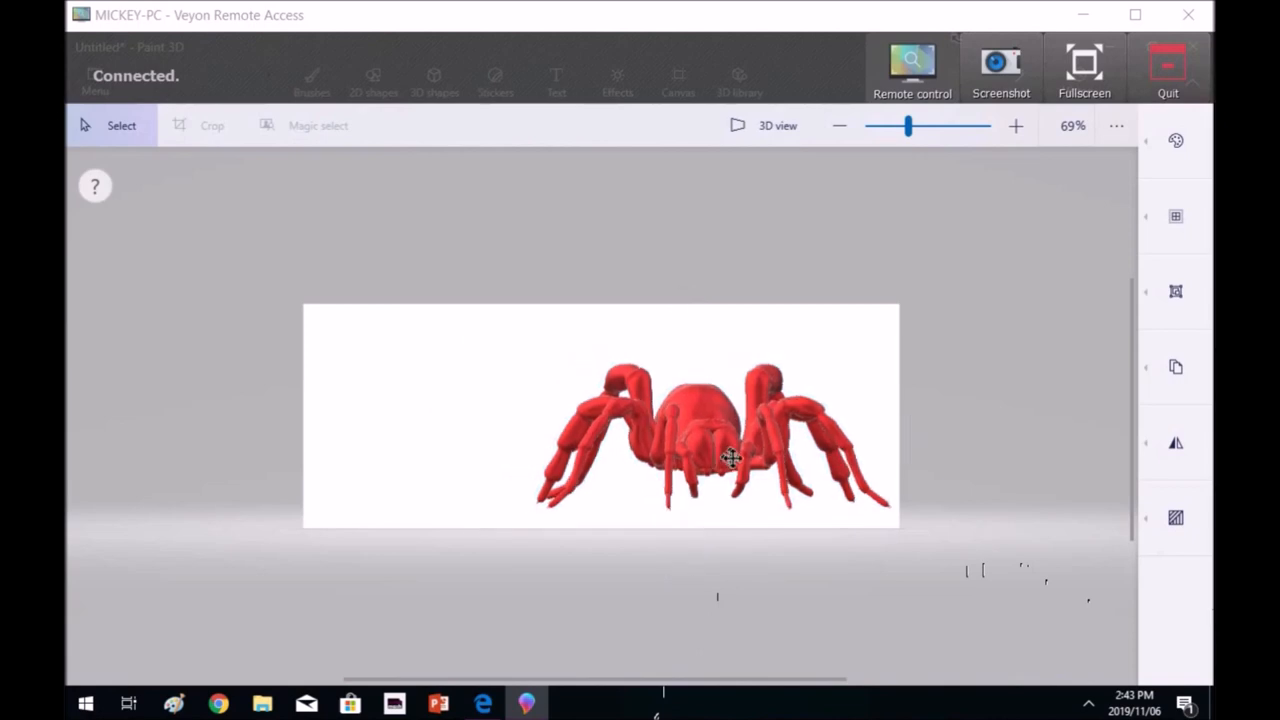
left_click(728, 458)
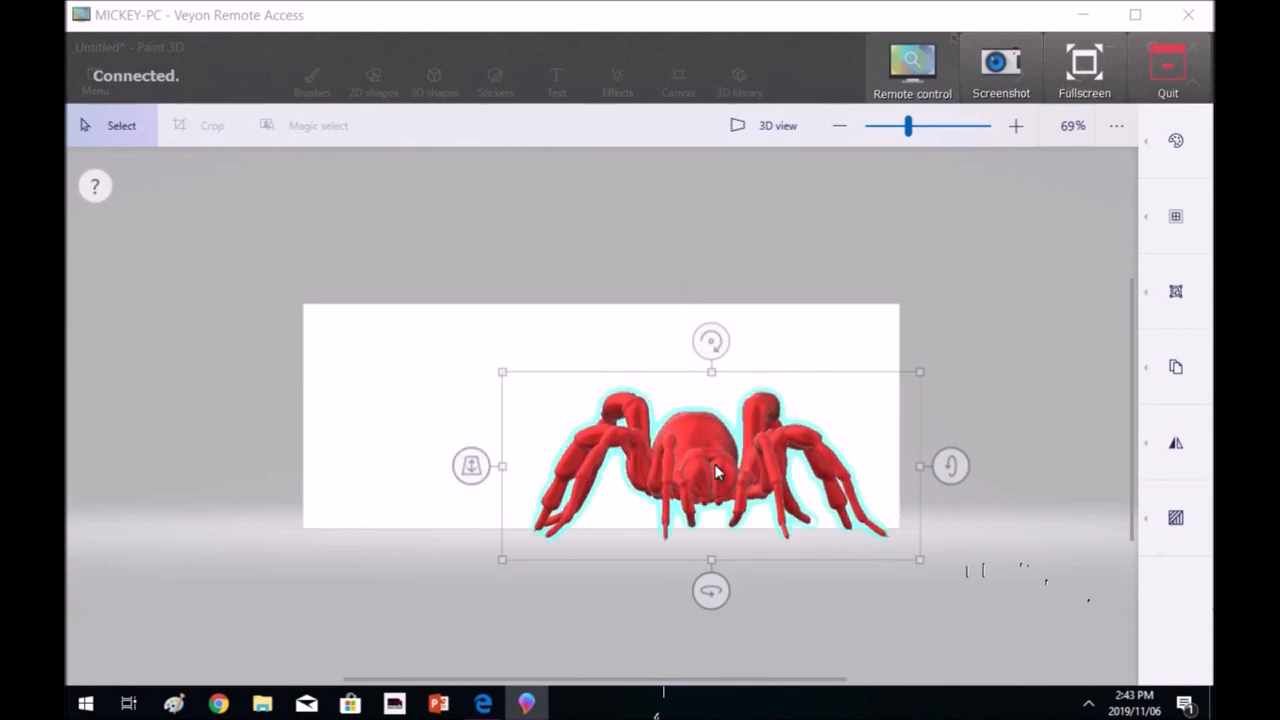
mouse_move(1174, 142)
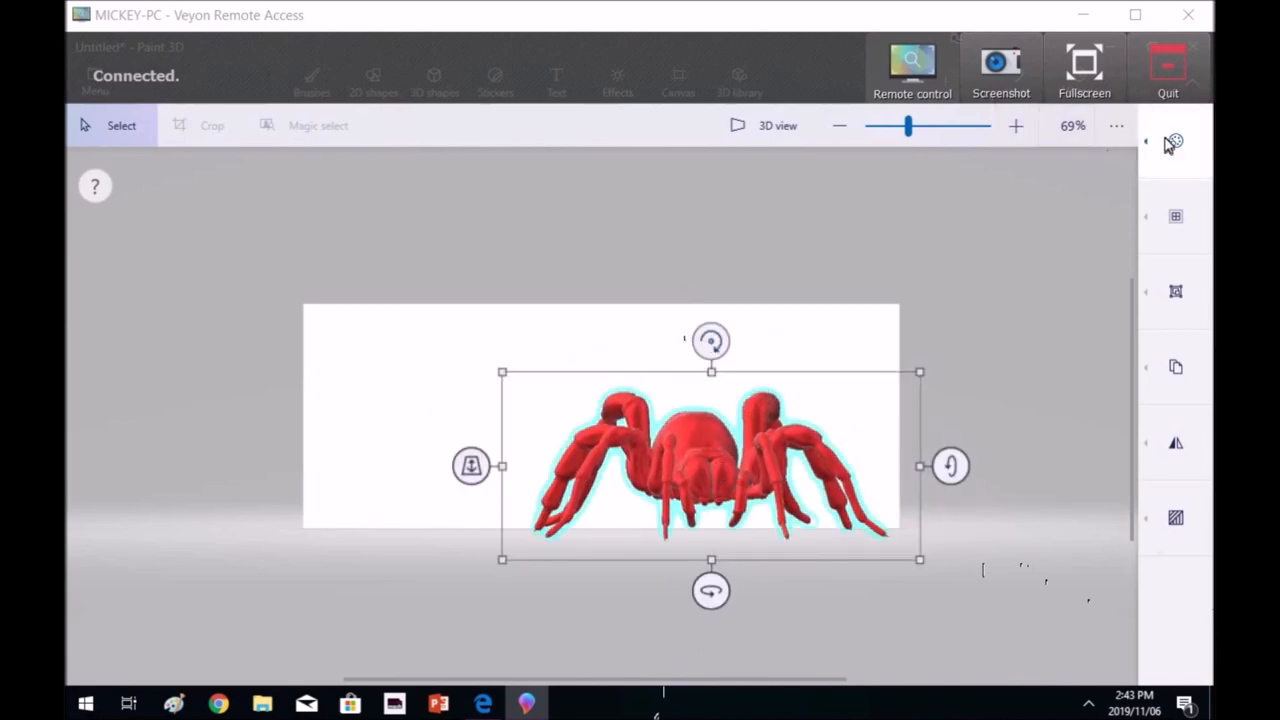
- Recolour the spider green then black via Edit colour and move it up to the canvas middle
left_click(1172, 140)
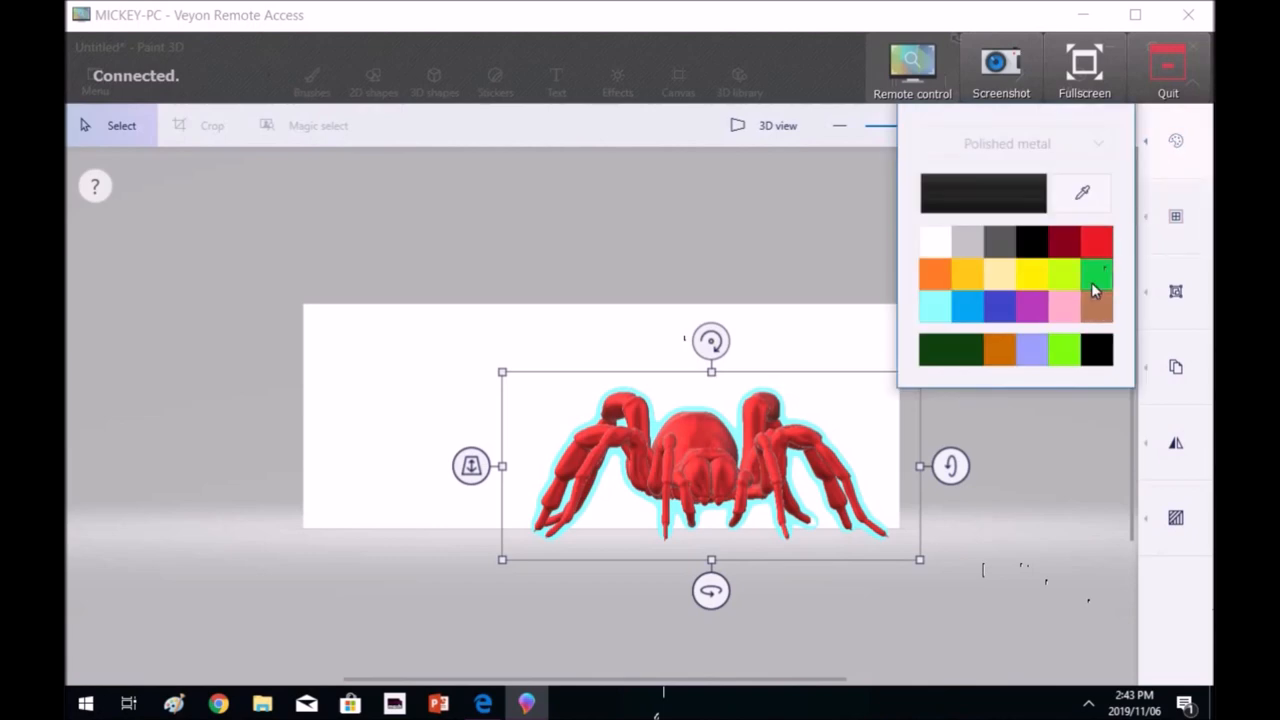
left_click(1096, 270)
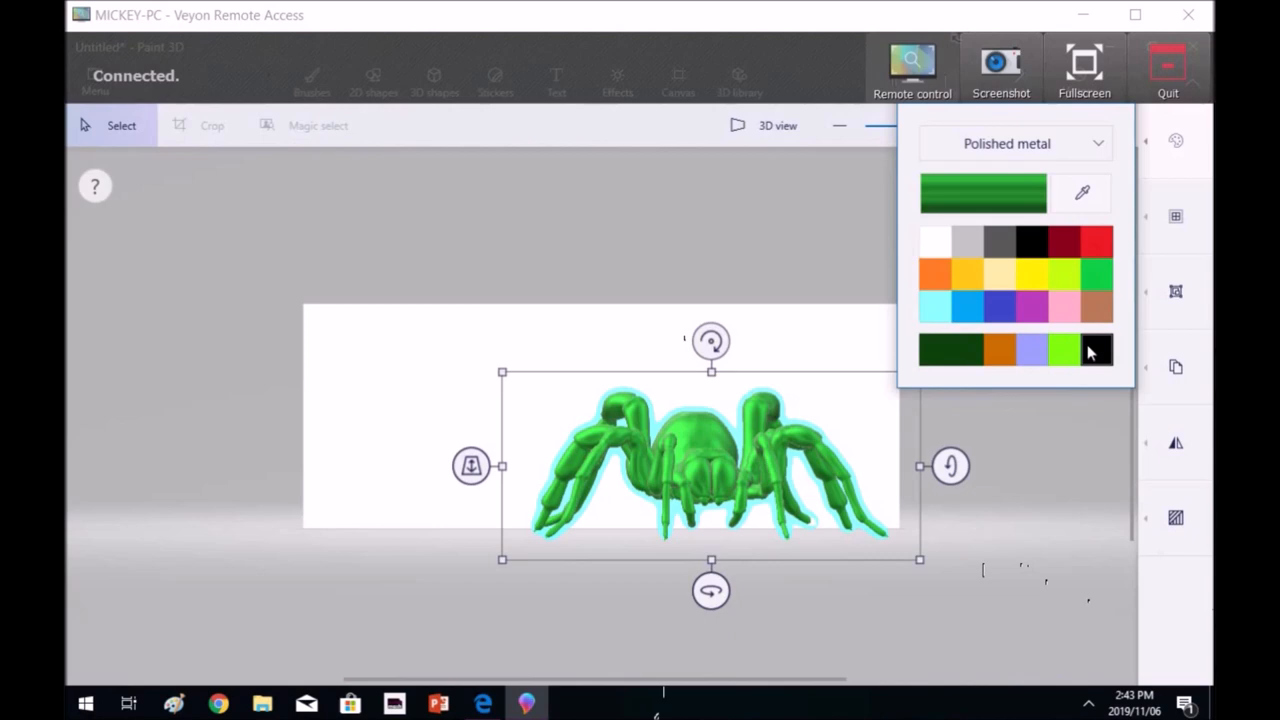
left_click(704, 472)
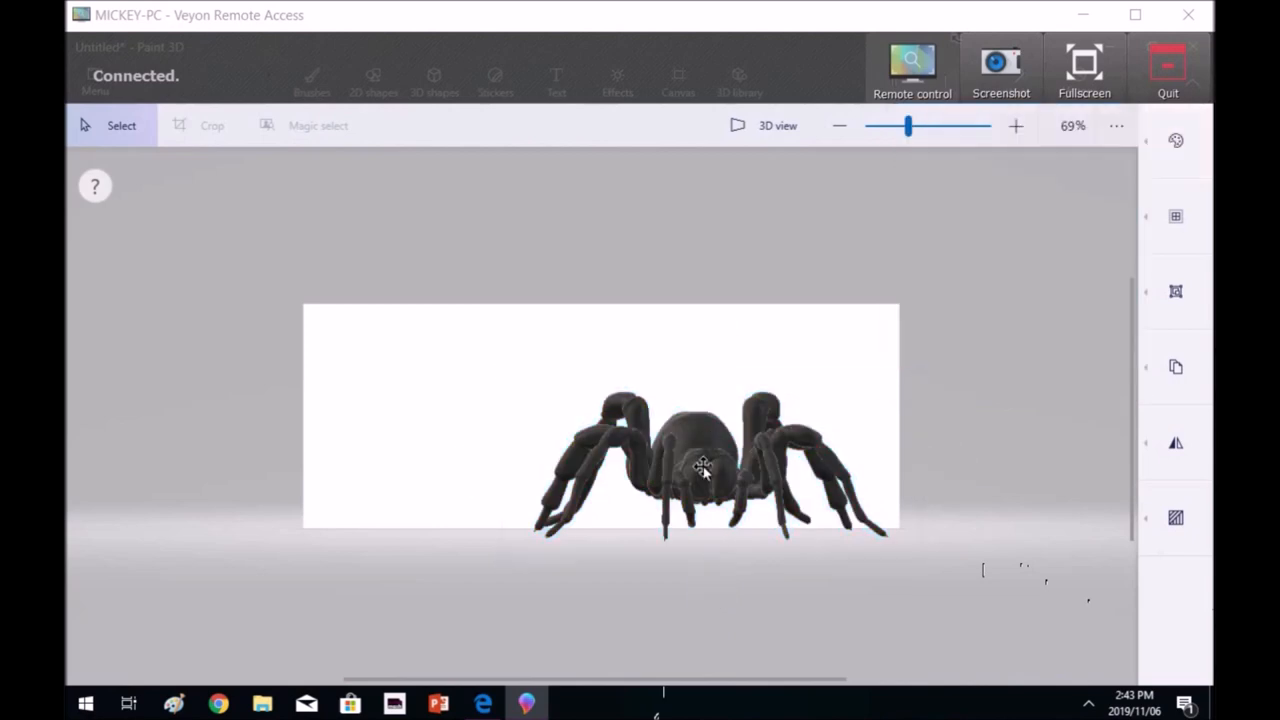
left_click_drag(704, 470, 676, 370)
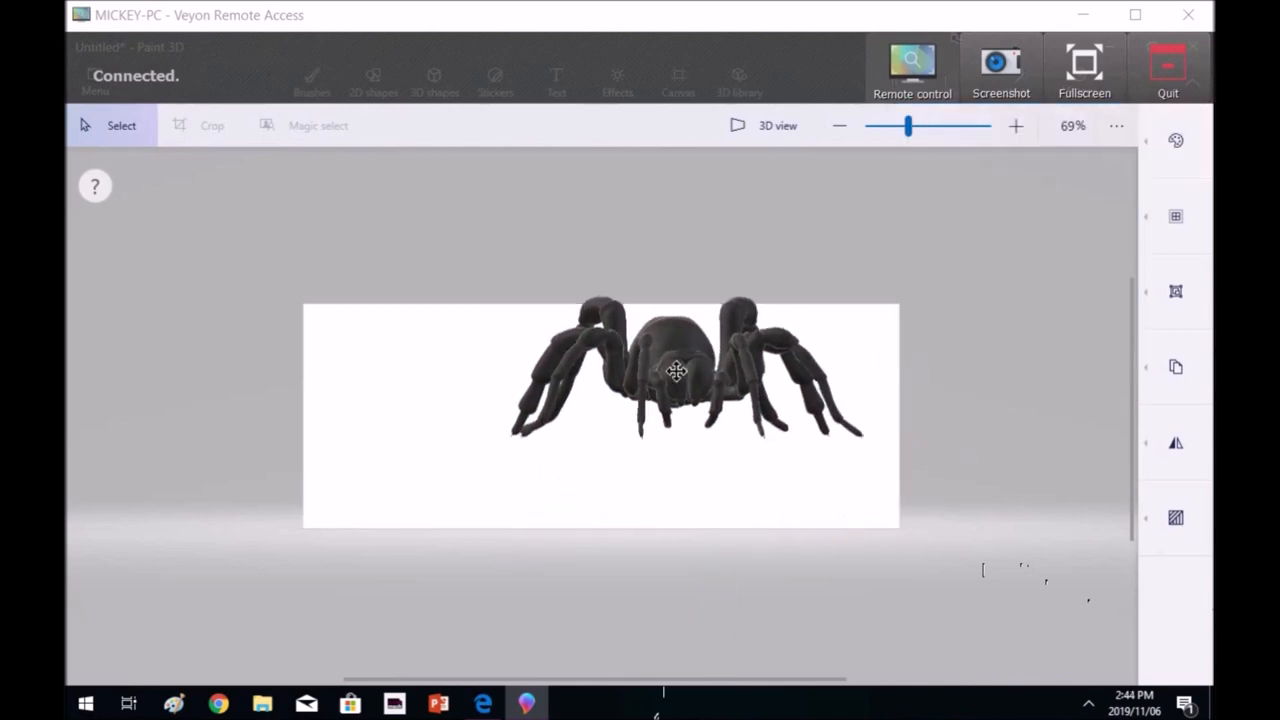
left_click(676, 372)
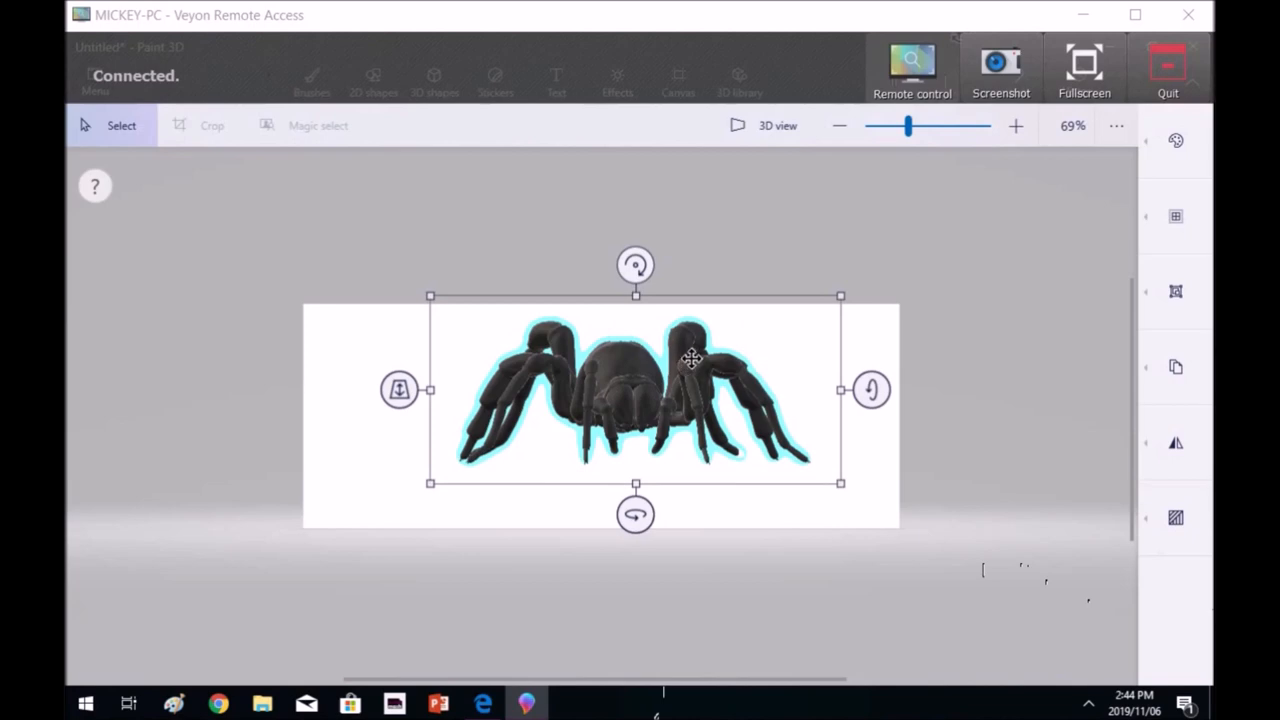
mouse_move(760, 344)
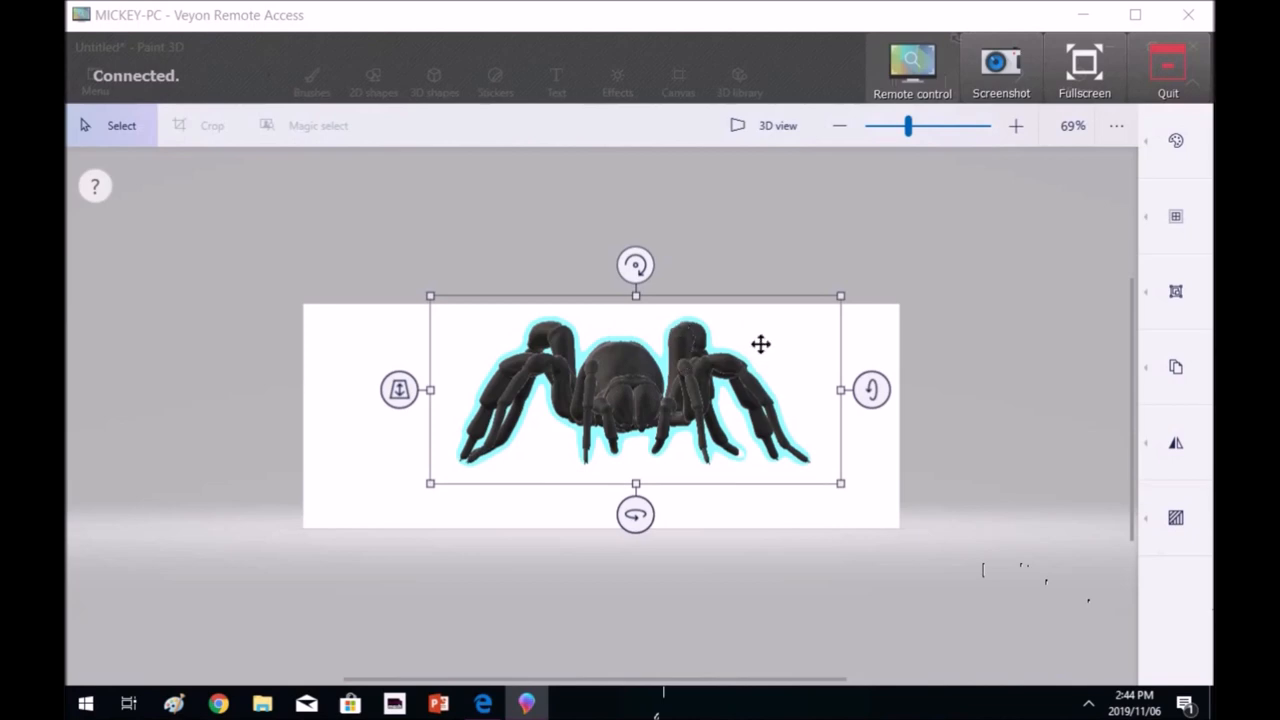
mouse_move(828, 440)
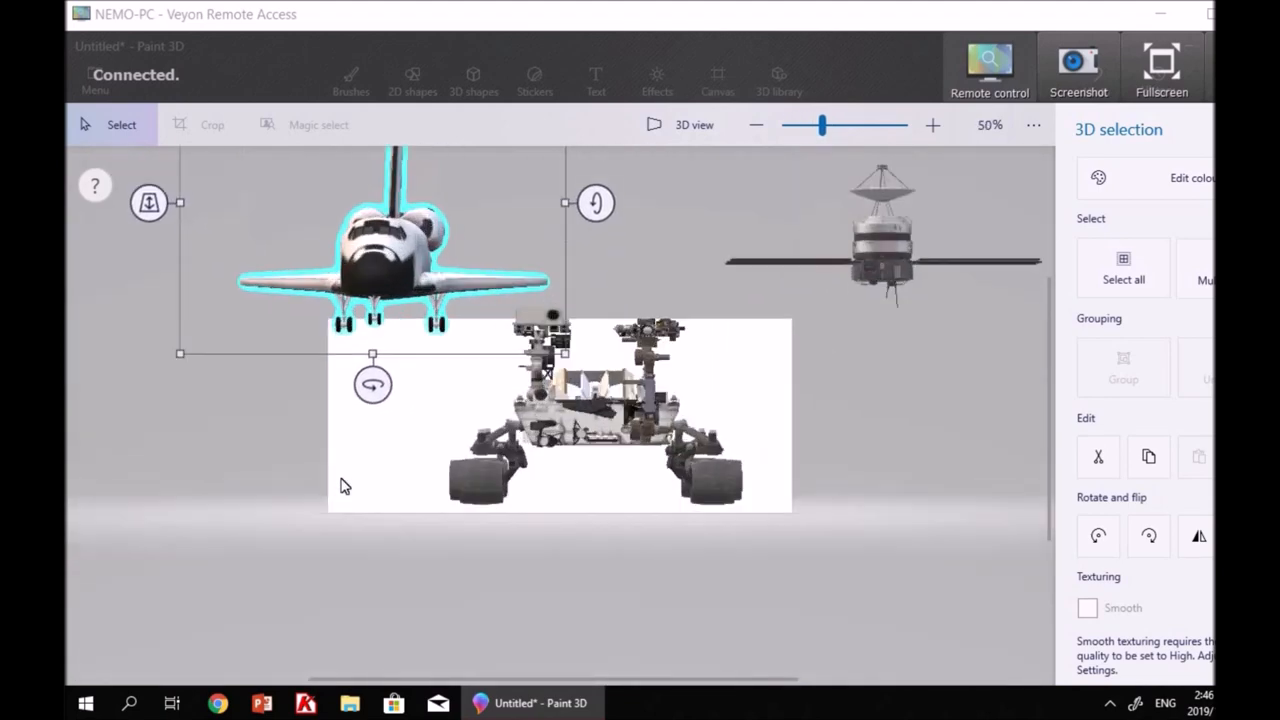
- Bring up the 3D shapes panel beside the shuttle, satellite and rover scene
left_click(932, 124)
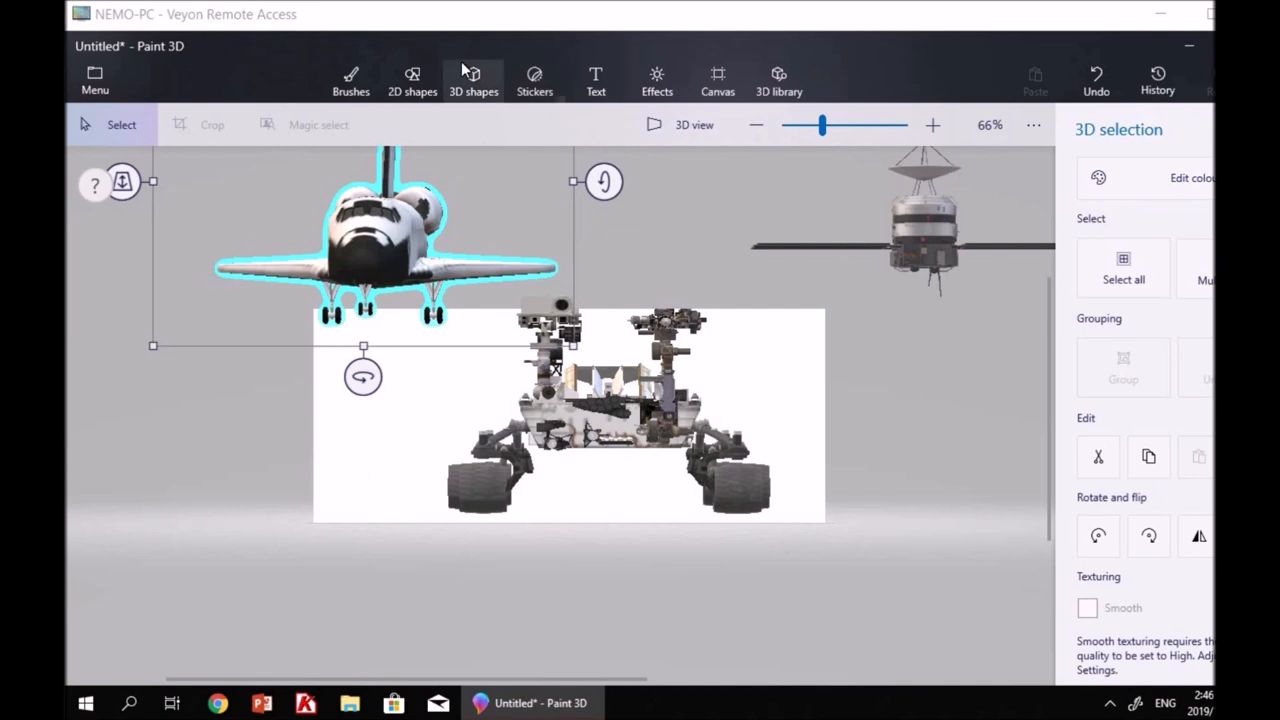
left_click(472, 80)
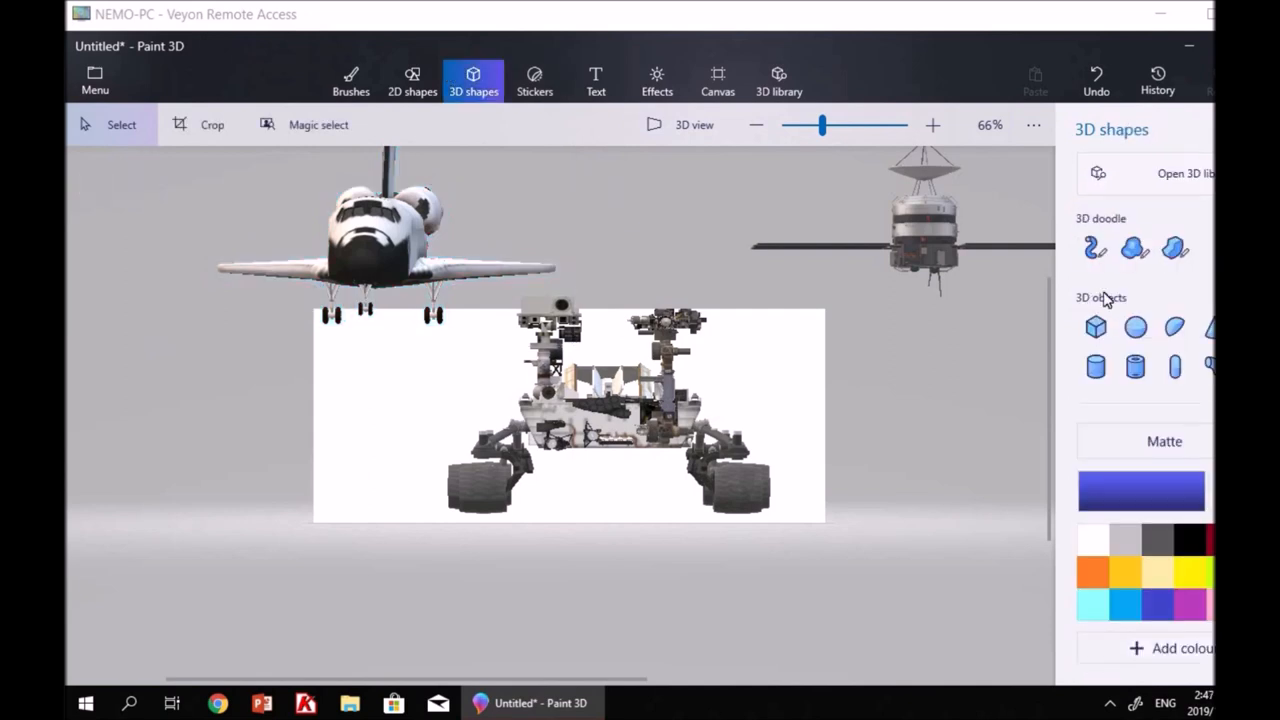
- Show the poop emoji results in the 3D library, clear the search and move on to the car scene
left_click(776, 80)
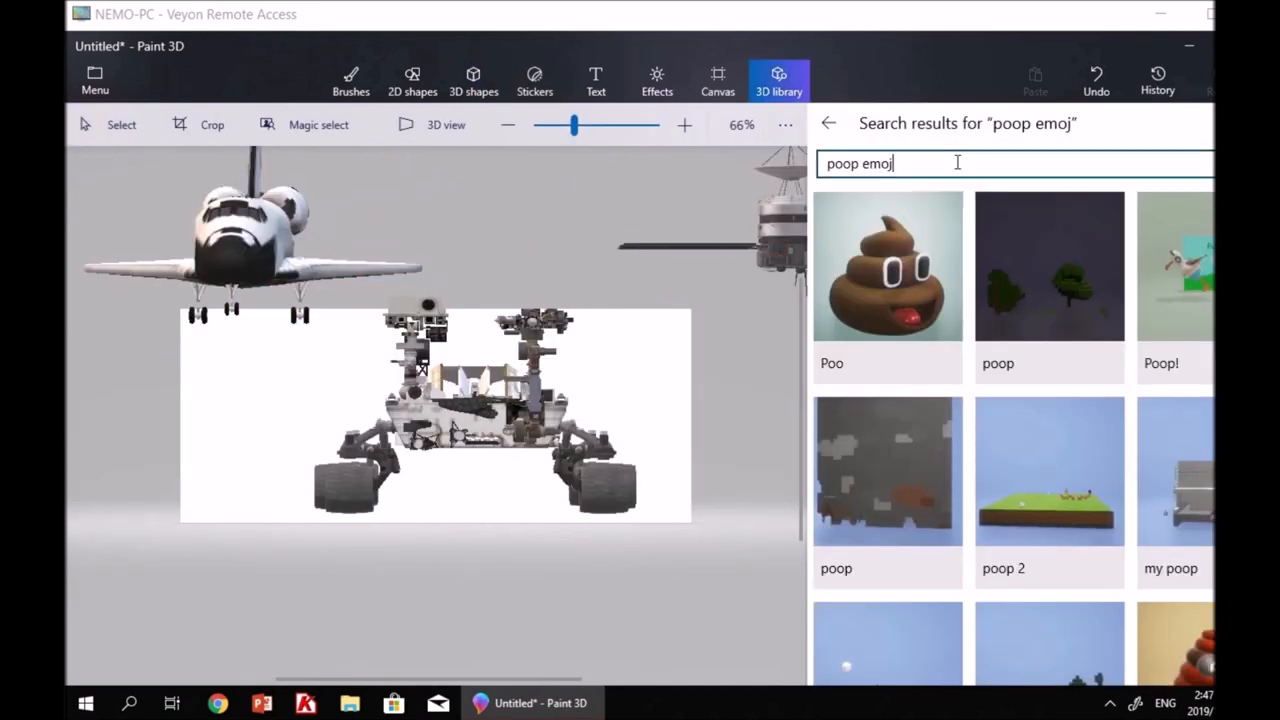
key("BackSpace")
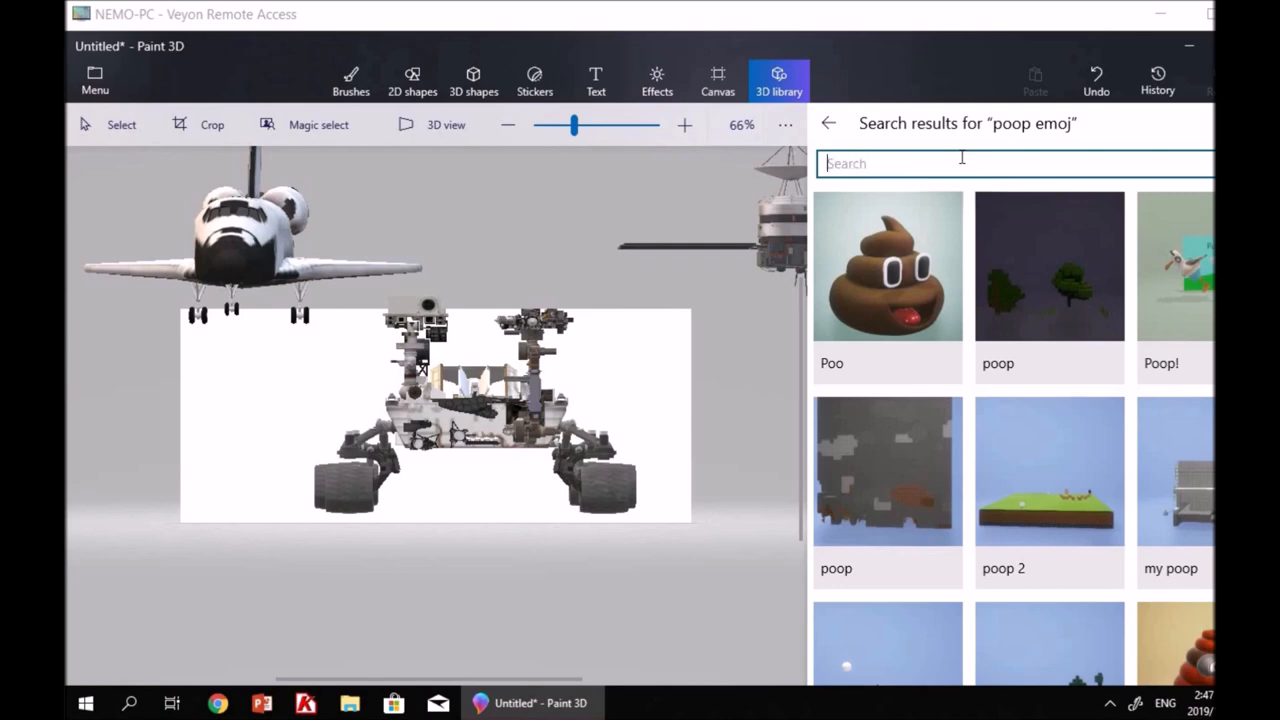
type("d")
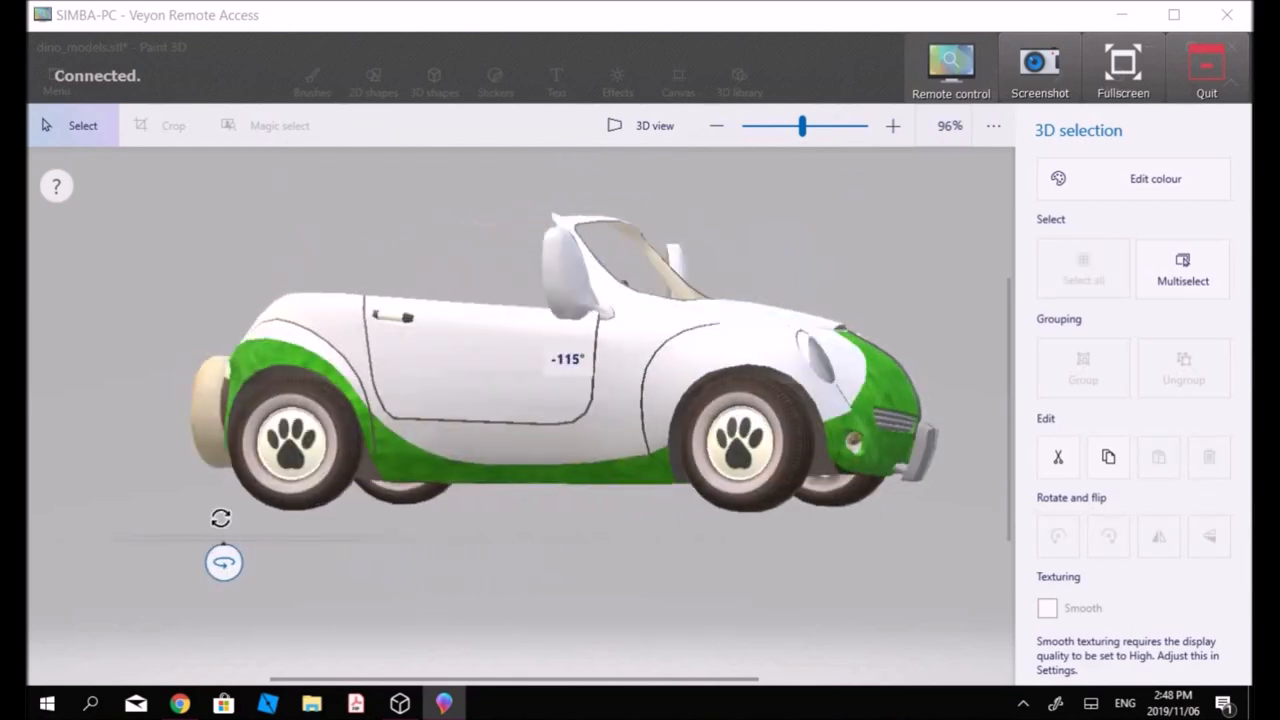
- Select the convertible and tilt it to reveal its green-seated interior from above
left_click(1084, 268)
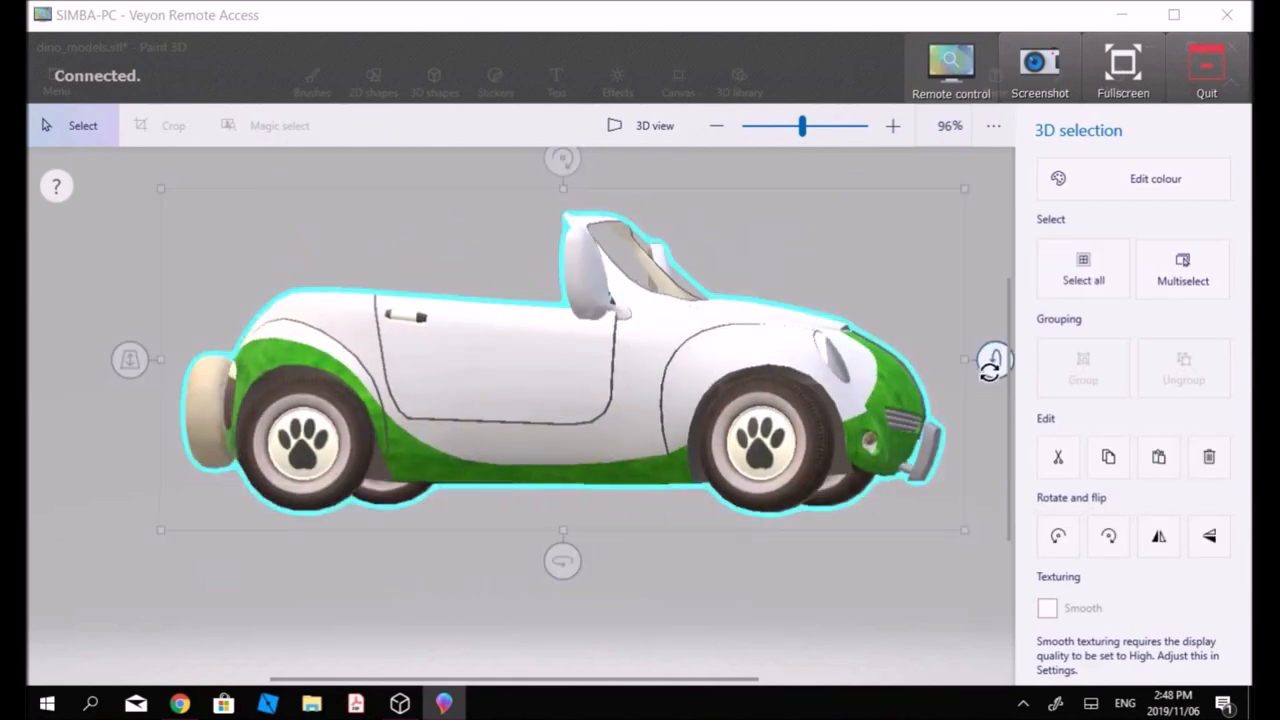
left_click_drag(988, 360, 900, 448)
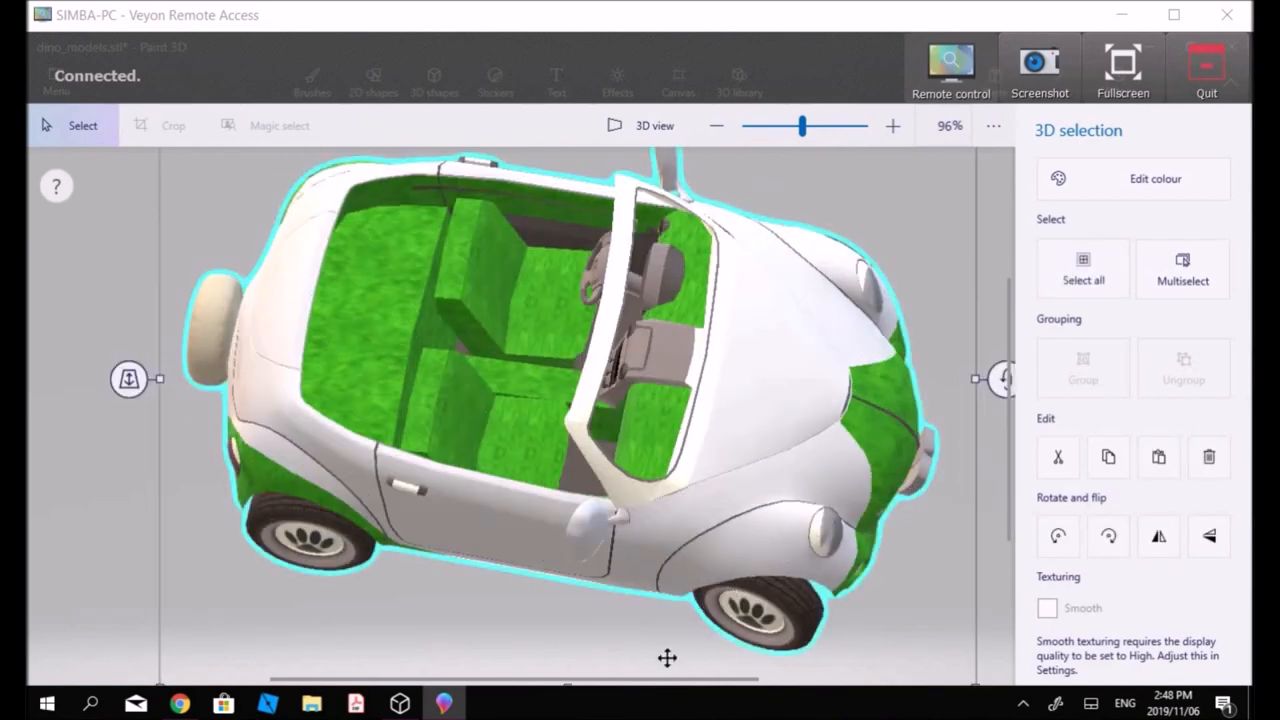
mouse_move(148, 418)
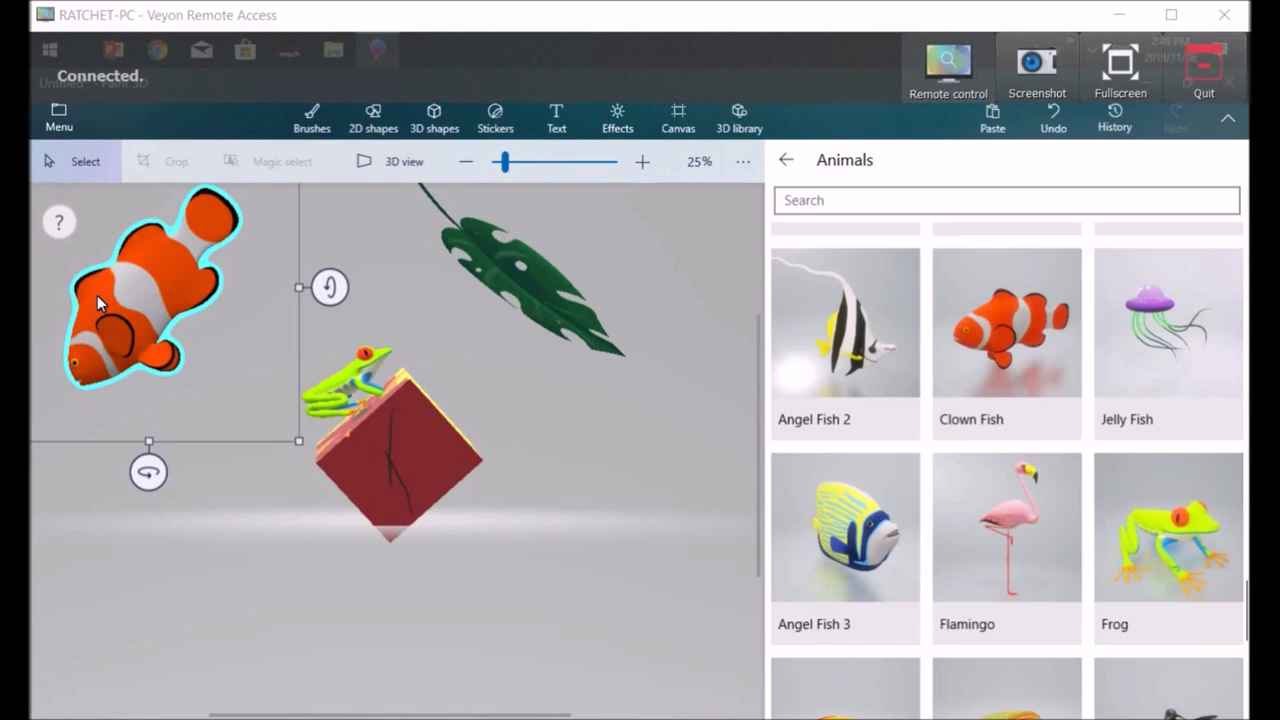
mouse_move(144, 340)
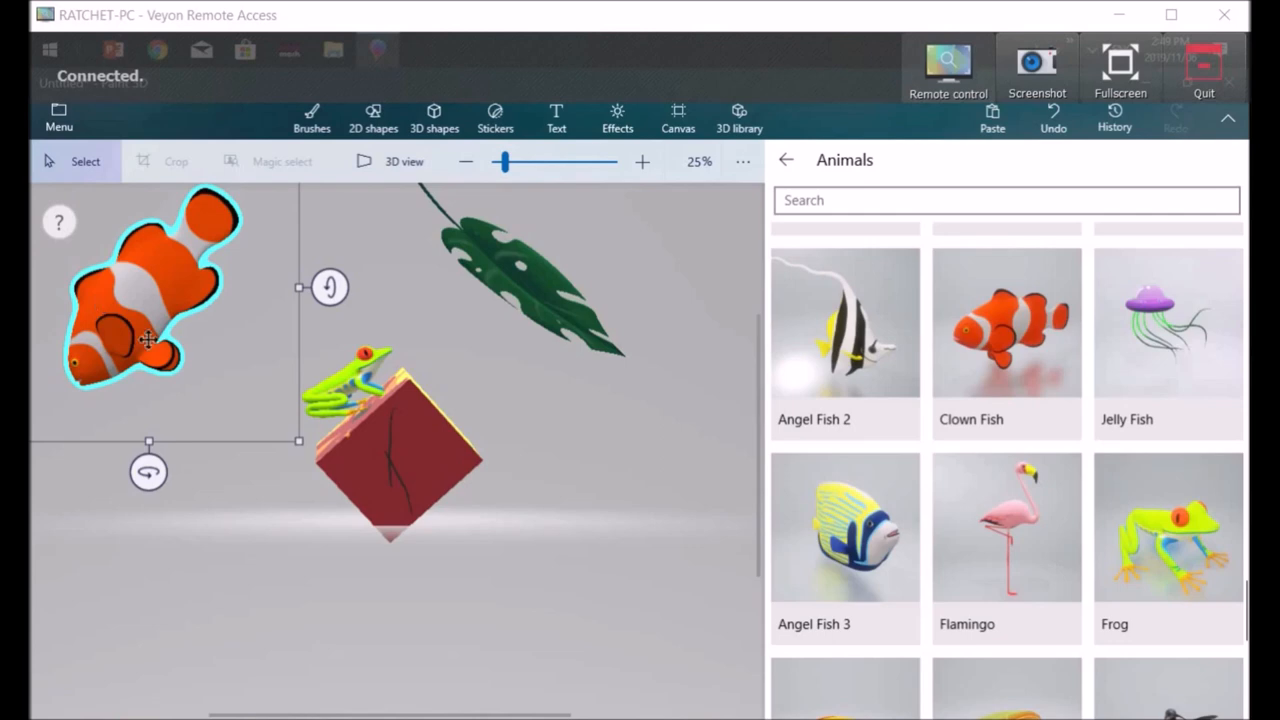
mouse_move(1050, 572)
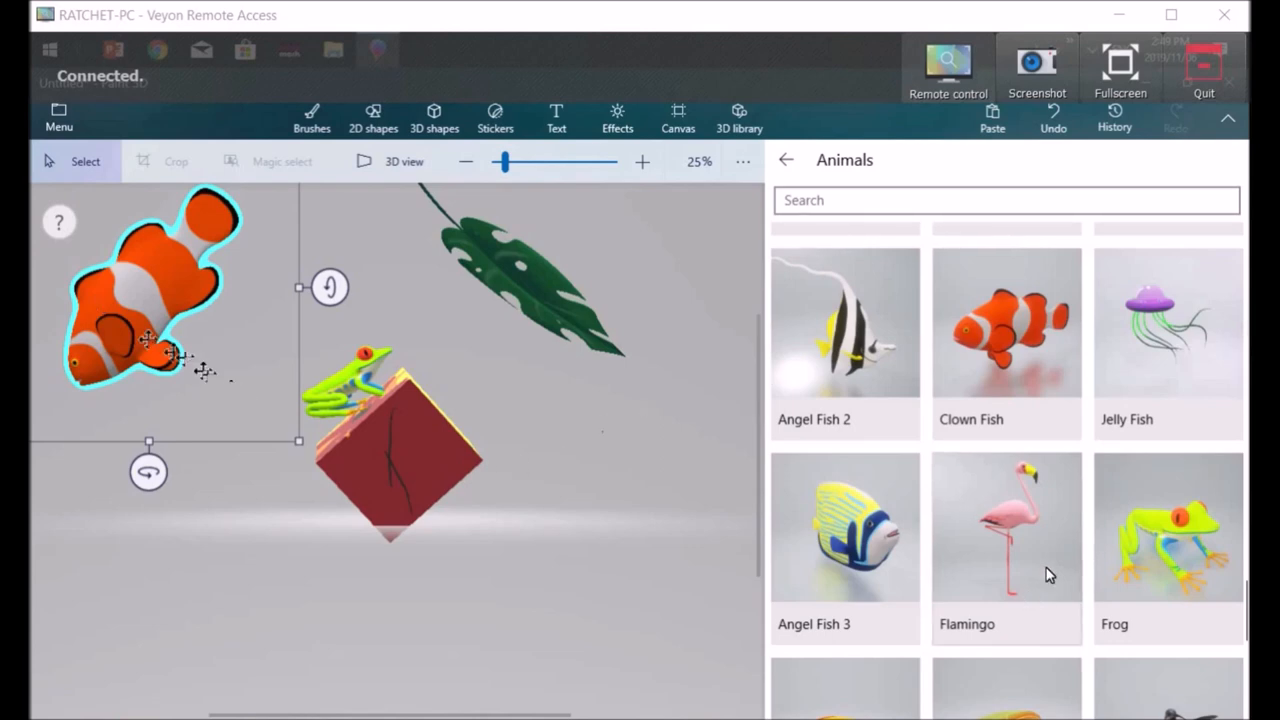
- Insert the Flamingo from the Animals library and place it beside the clownfish and frog
left_click(1006, 528)
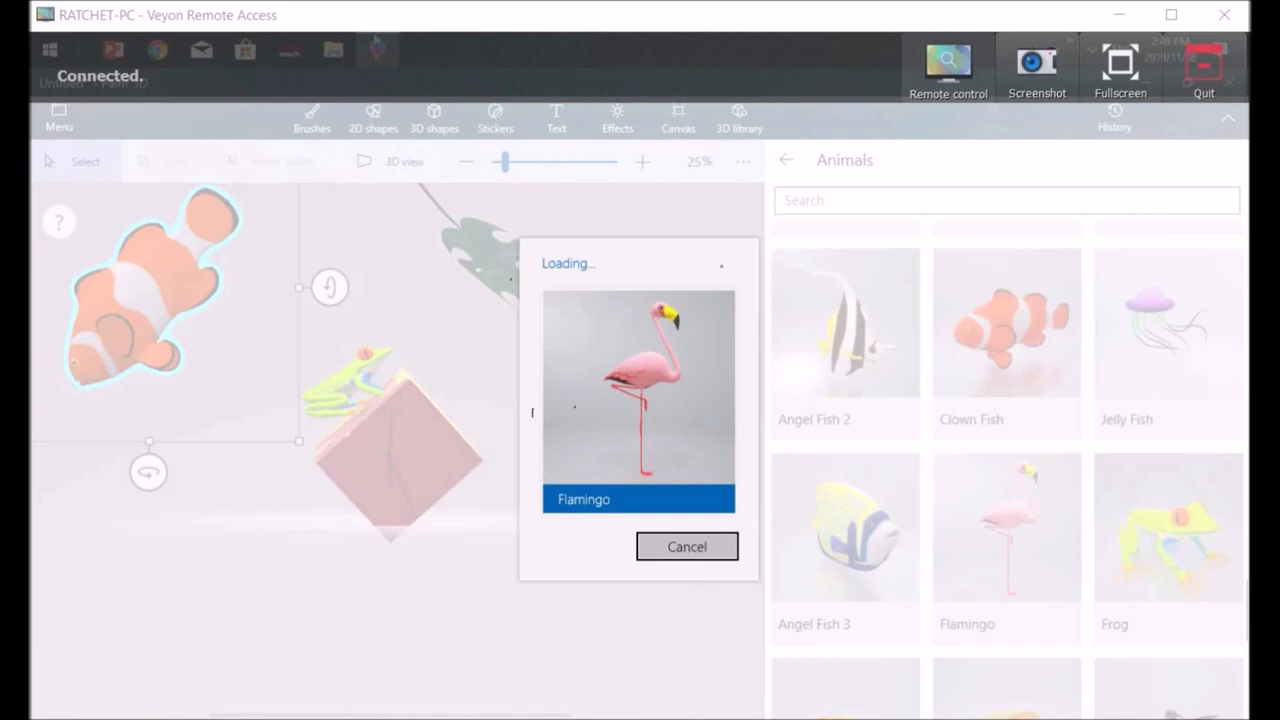
left_click(1006, 528)
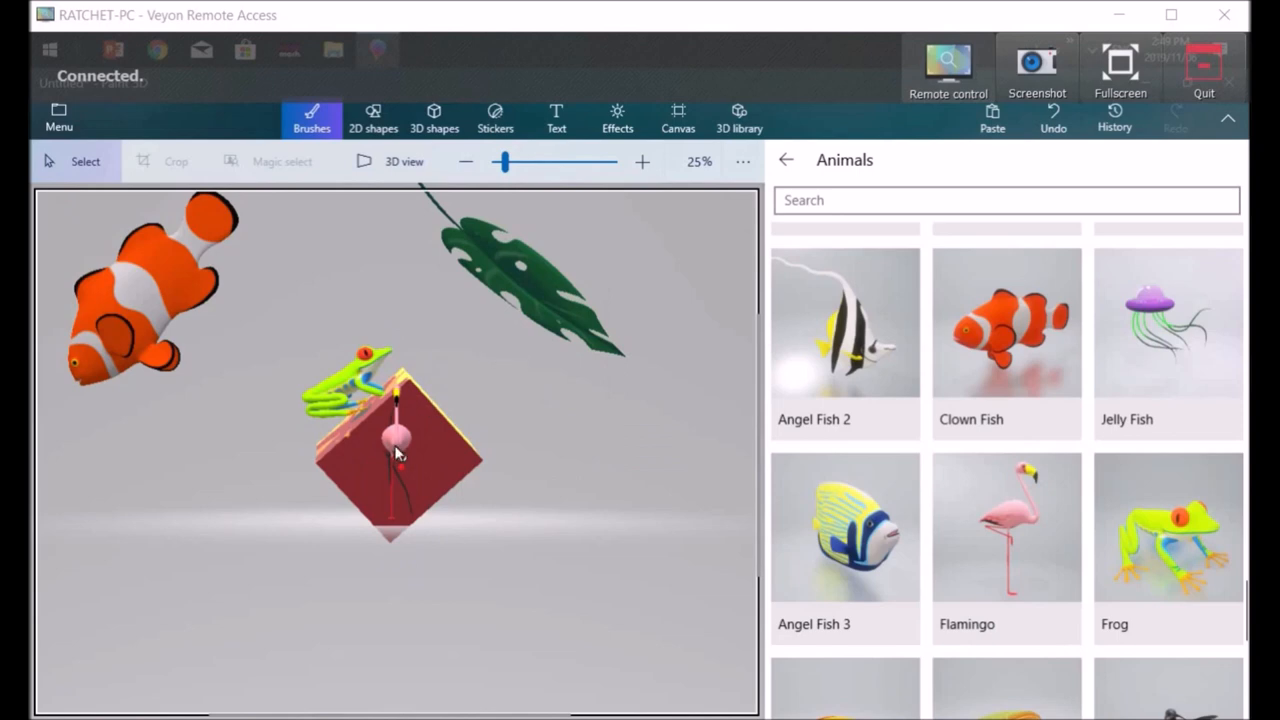
left_click(396, 456)
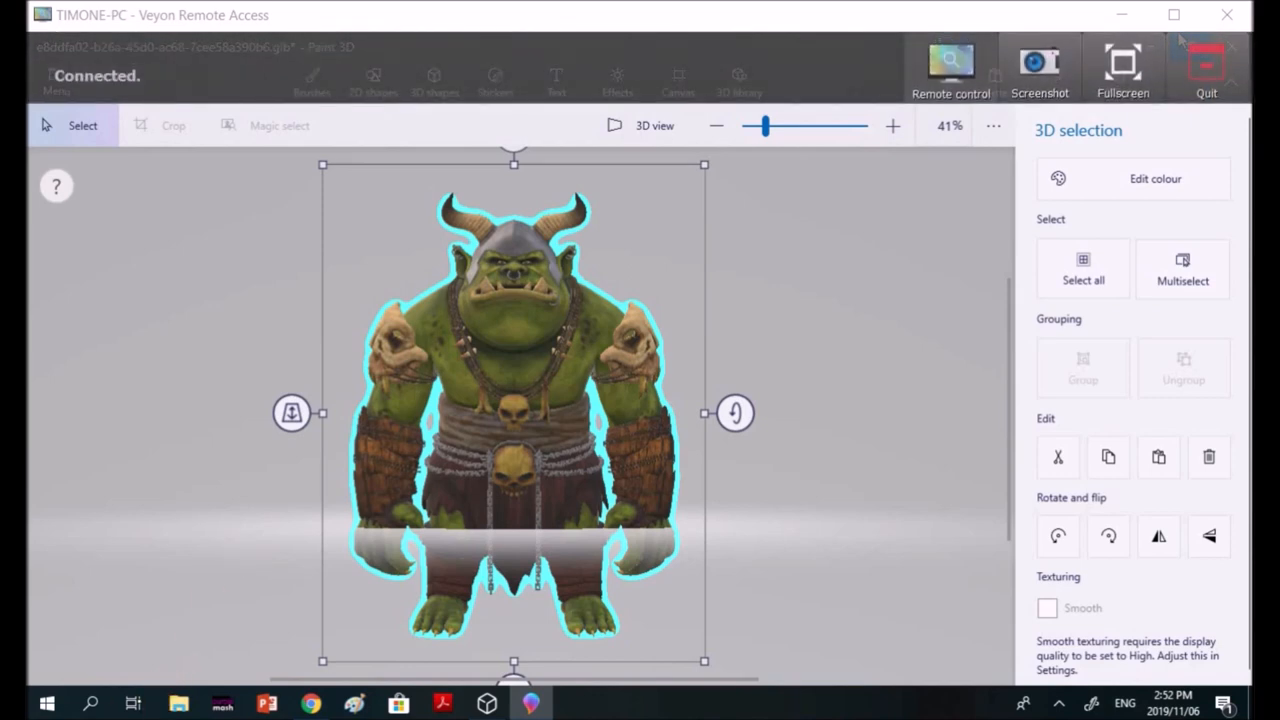
mouse_move(736, 312)
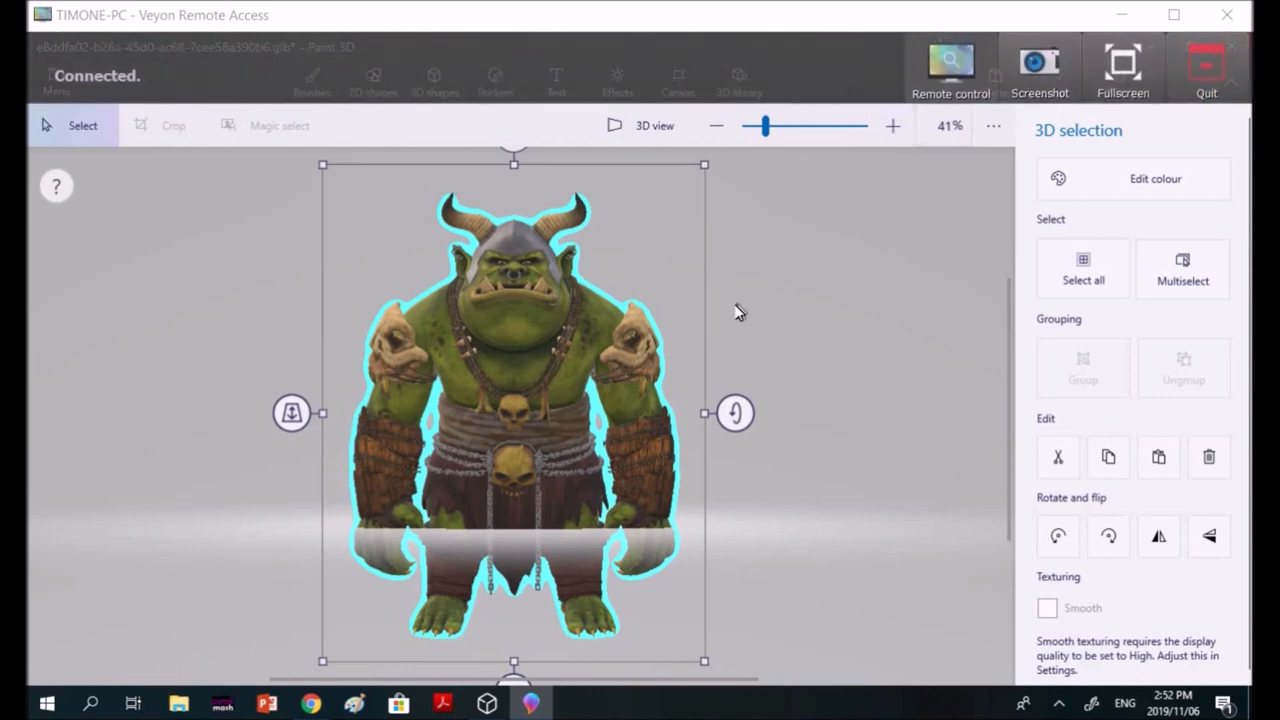
left_click(312, 78)
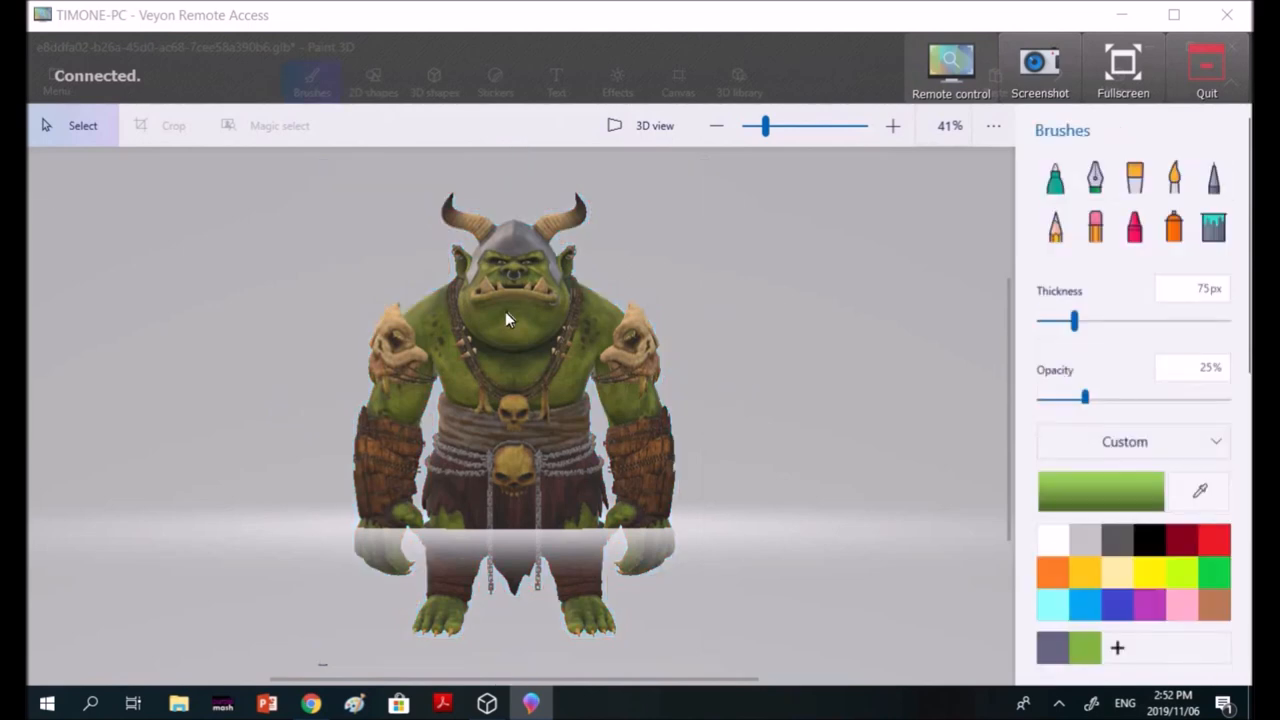
left_click(508, 318)
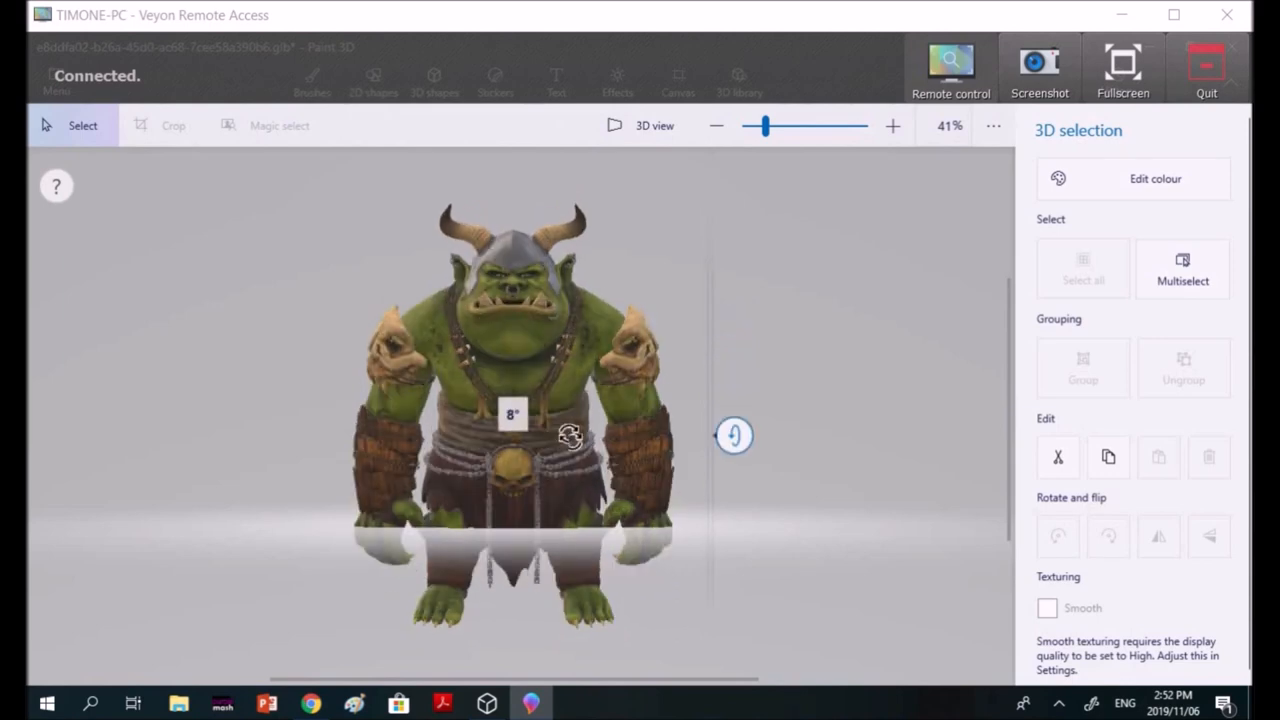
left_click_drag(570, 436, 580, 358)
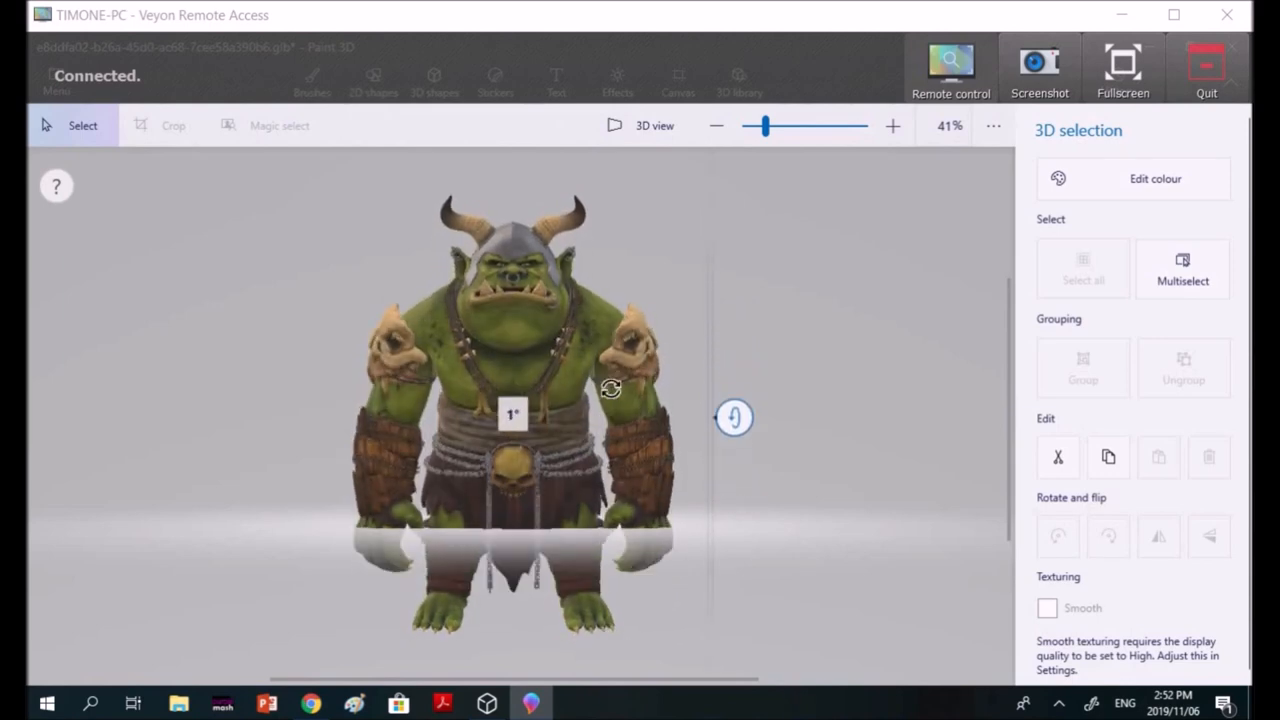
mouse_move(732, 418)
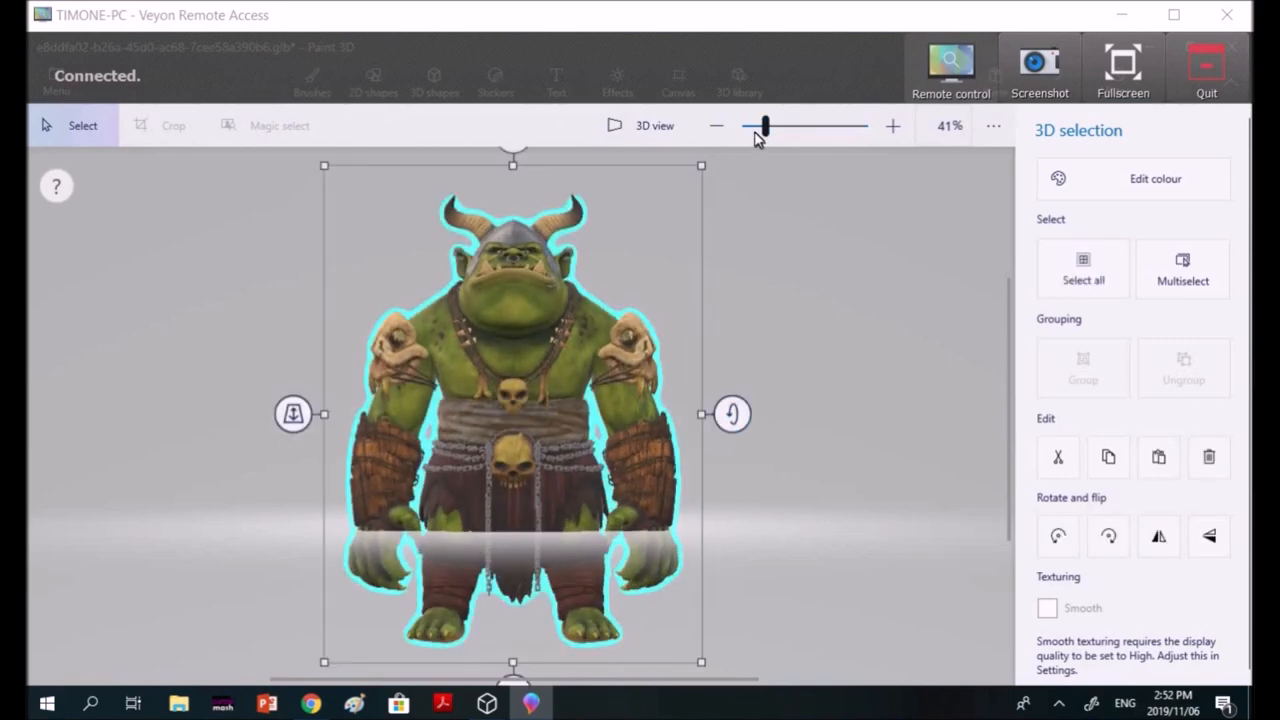
- Zoom to about 1665% on the troll's face, then ease back to roughly 961% on the nose ring
left_click_drag(764, 126, 804, 126)
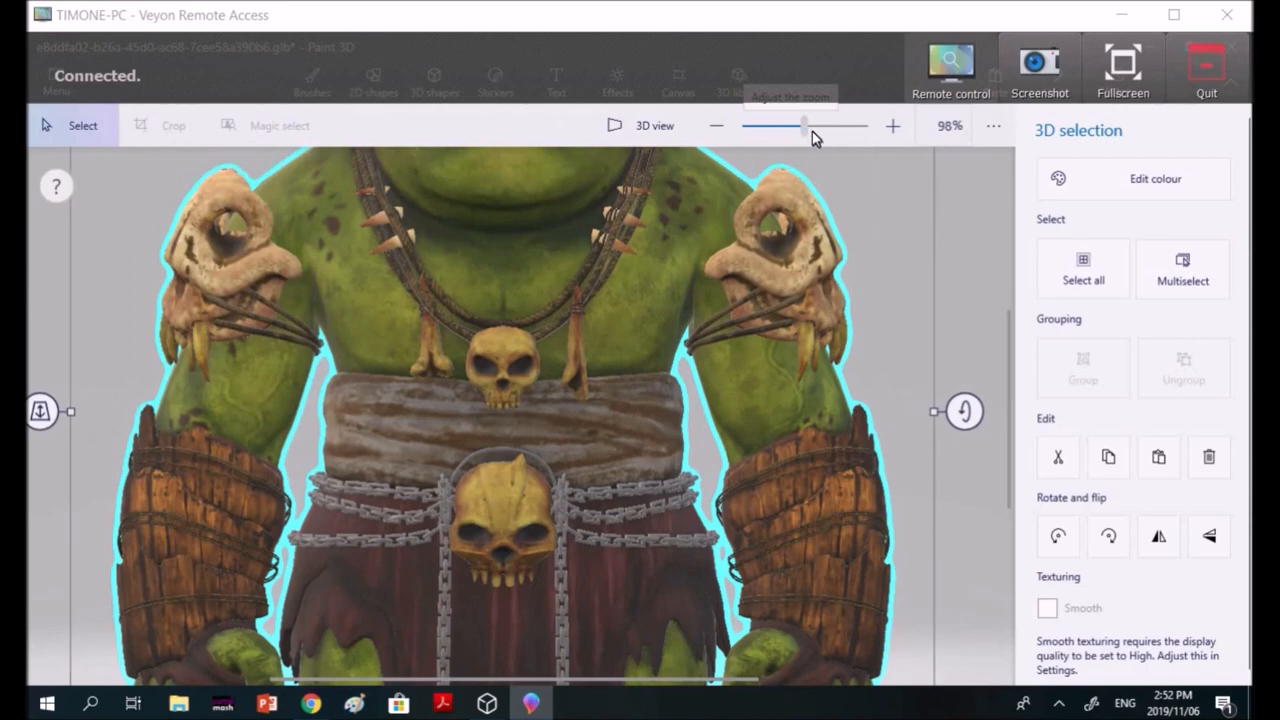
left_click_drag(804, 124, 820, 124)
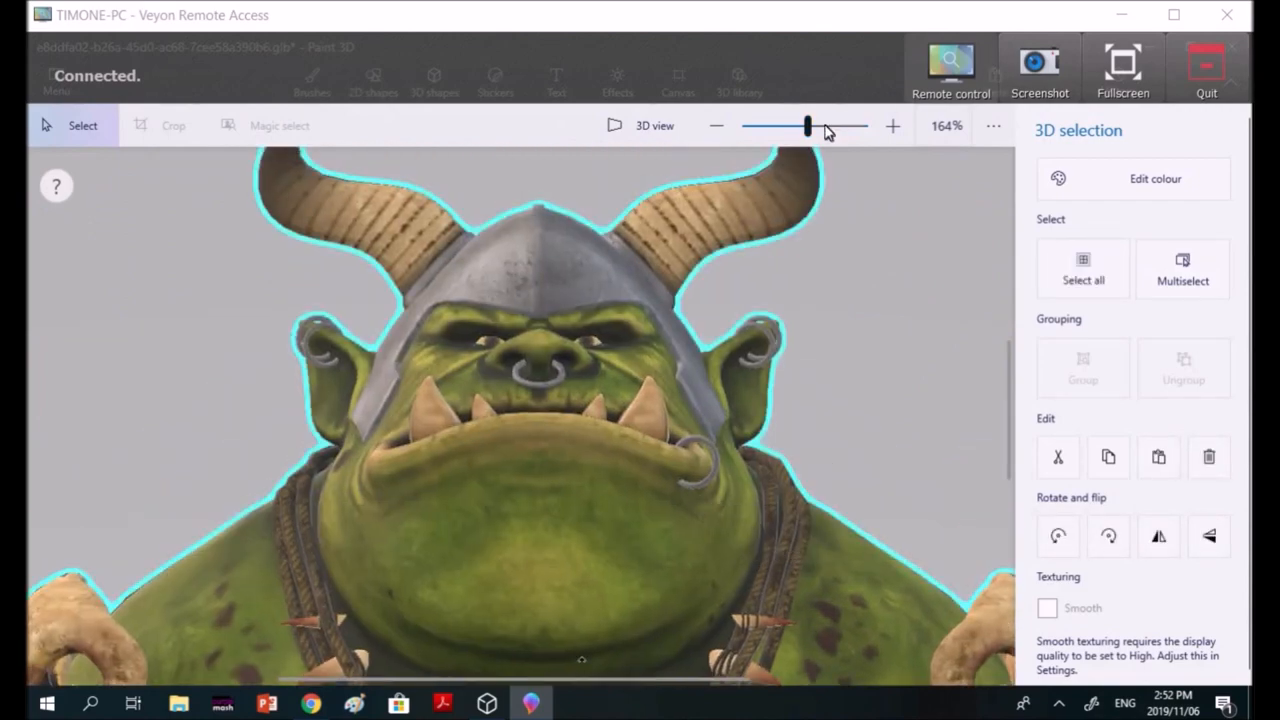
left_click_drag(808, 124, 832, 124)
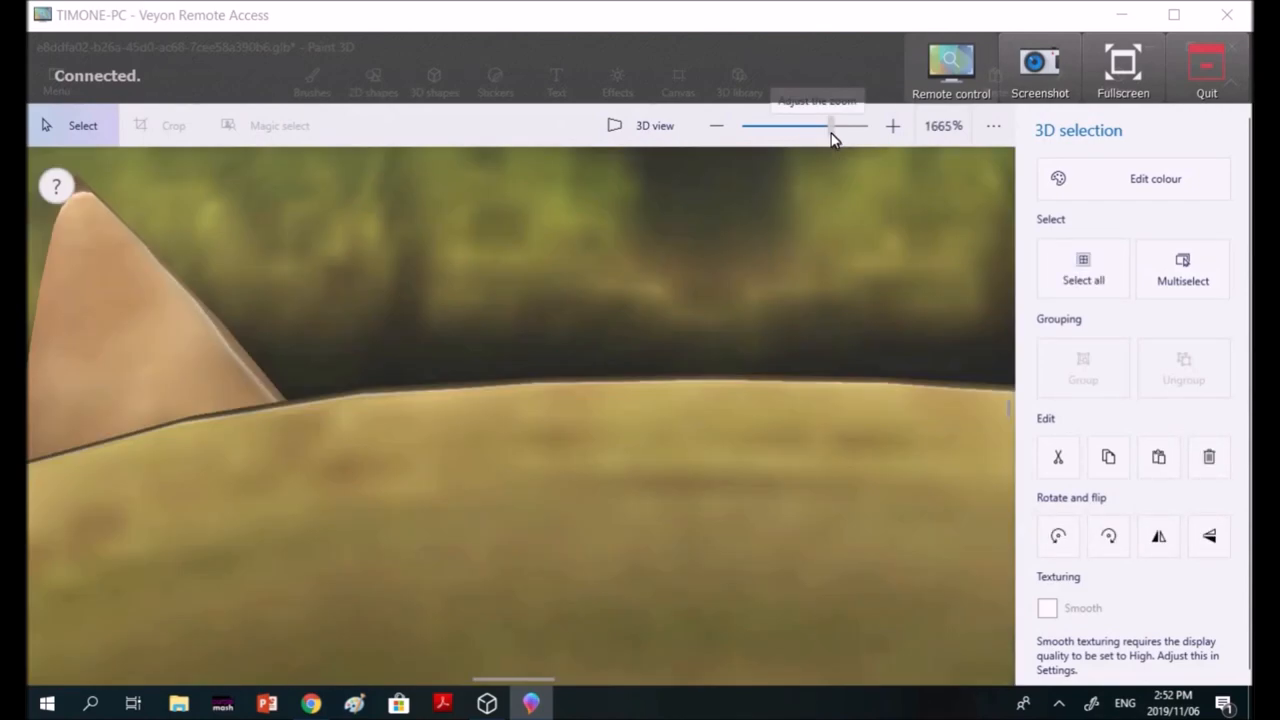
left_click_drag(832, 124, 822, 124)
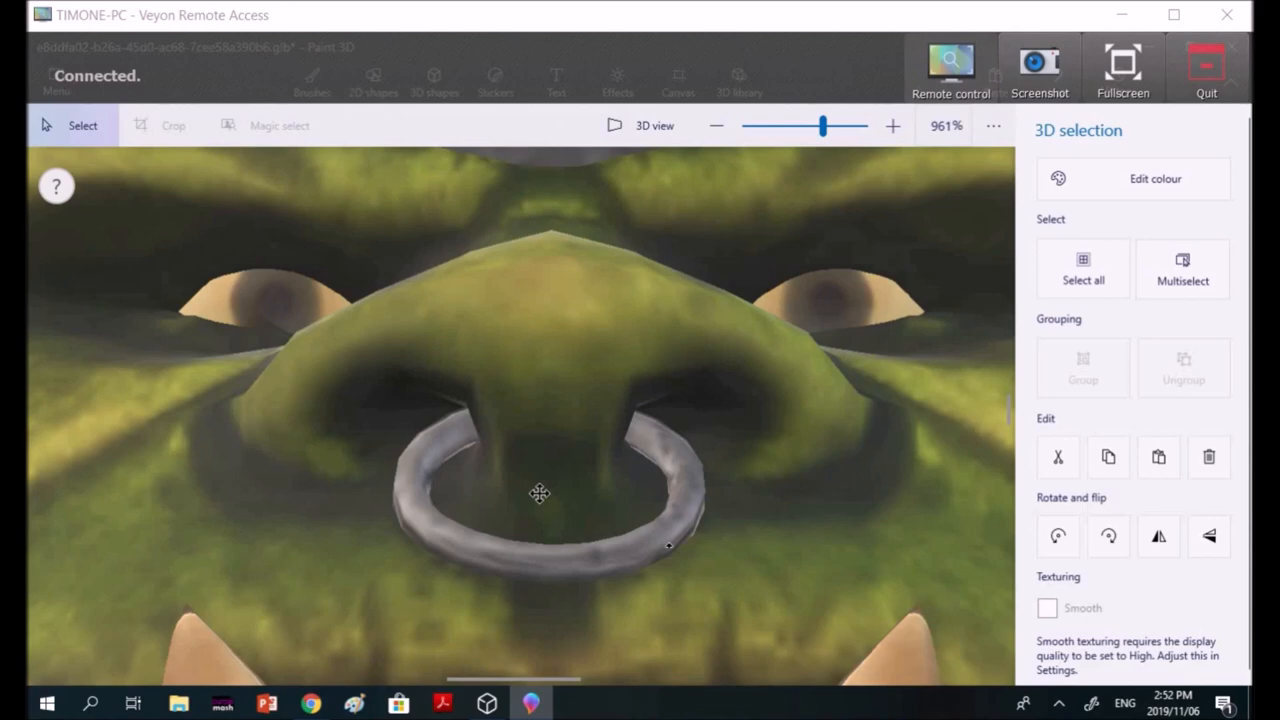
mouse_move(122, 568)
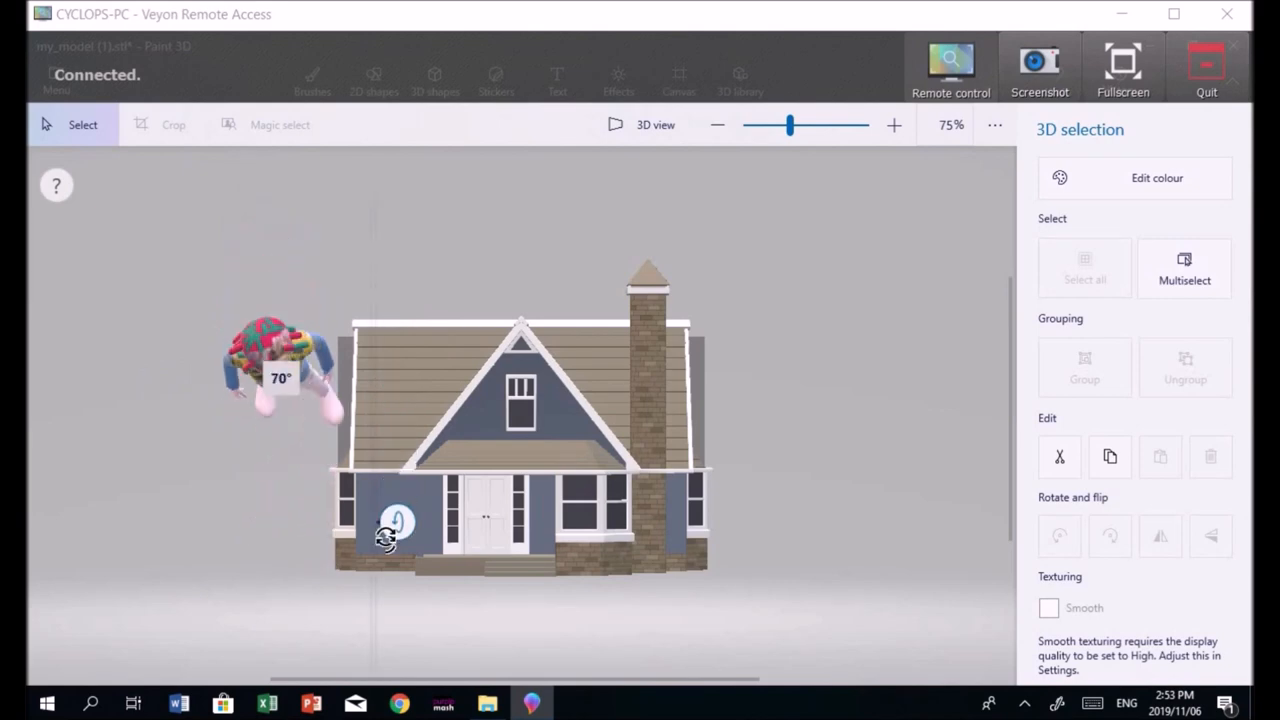
- Tip the standing figure forward and back, then spin it sideways and return it facing forward
left_click_drag(390, 536, 400, 200)
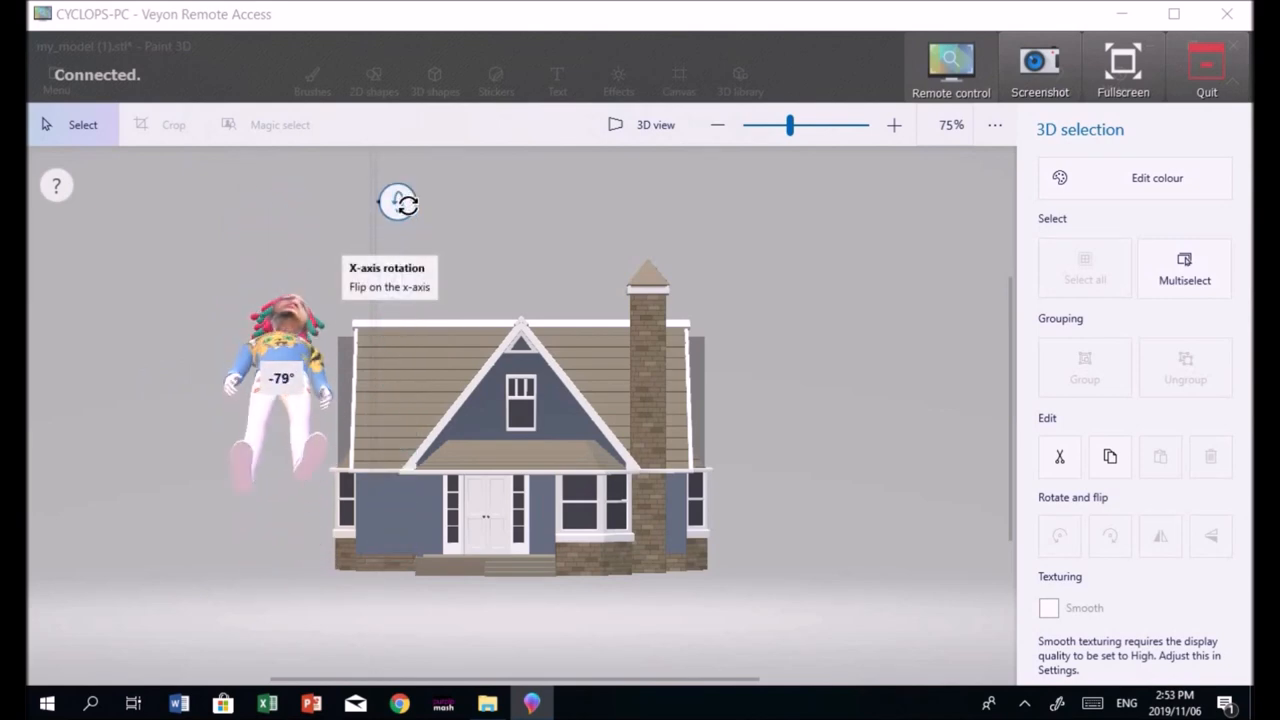
left_click_drag(398, 202, 390, 364)
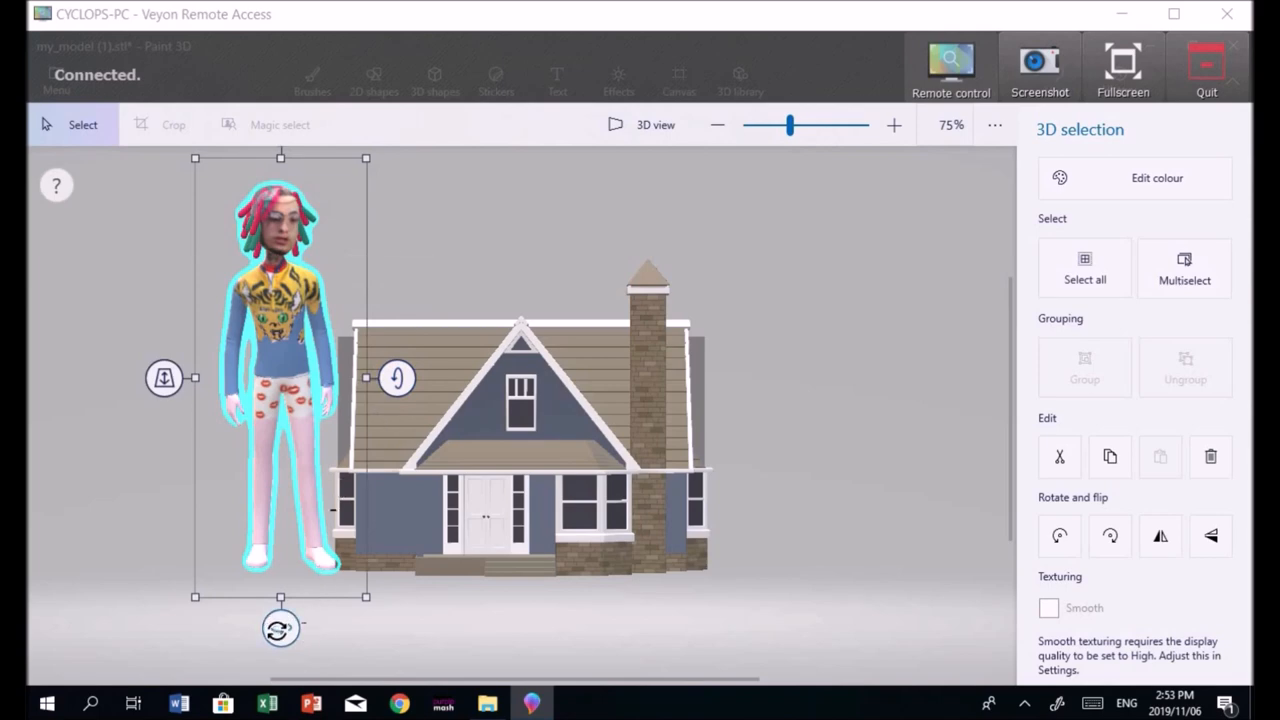
left_click_drag(280, 628, 856, 628)
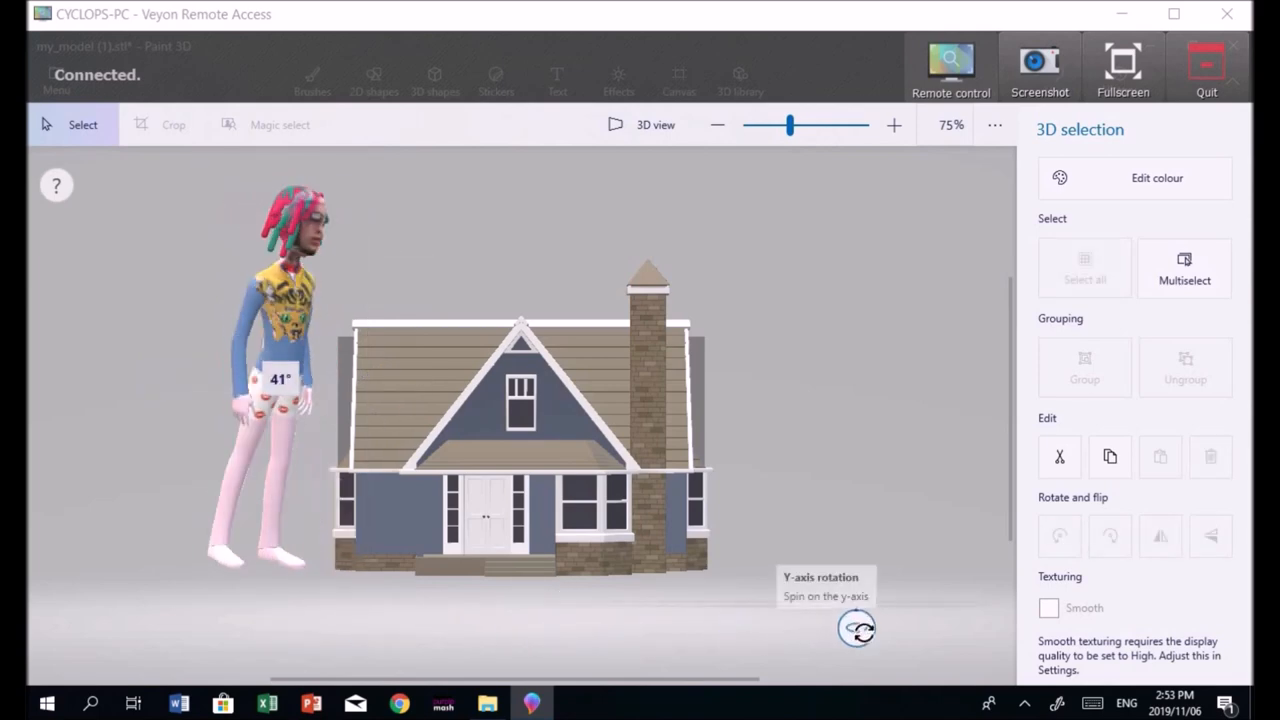
left_click_drag(858, 628, 272, 628)
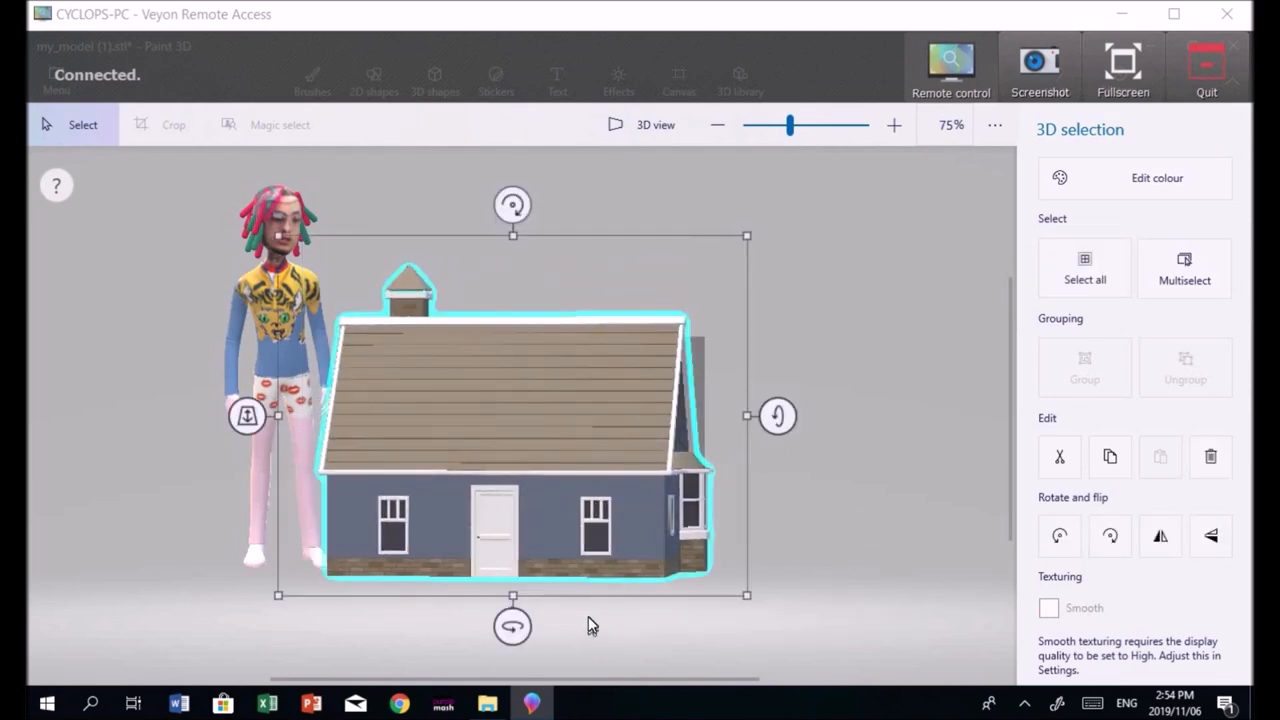
- Select the house and spin it toward its front, adjusting its angle
left_click_drag(512, 628, 748, 628)
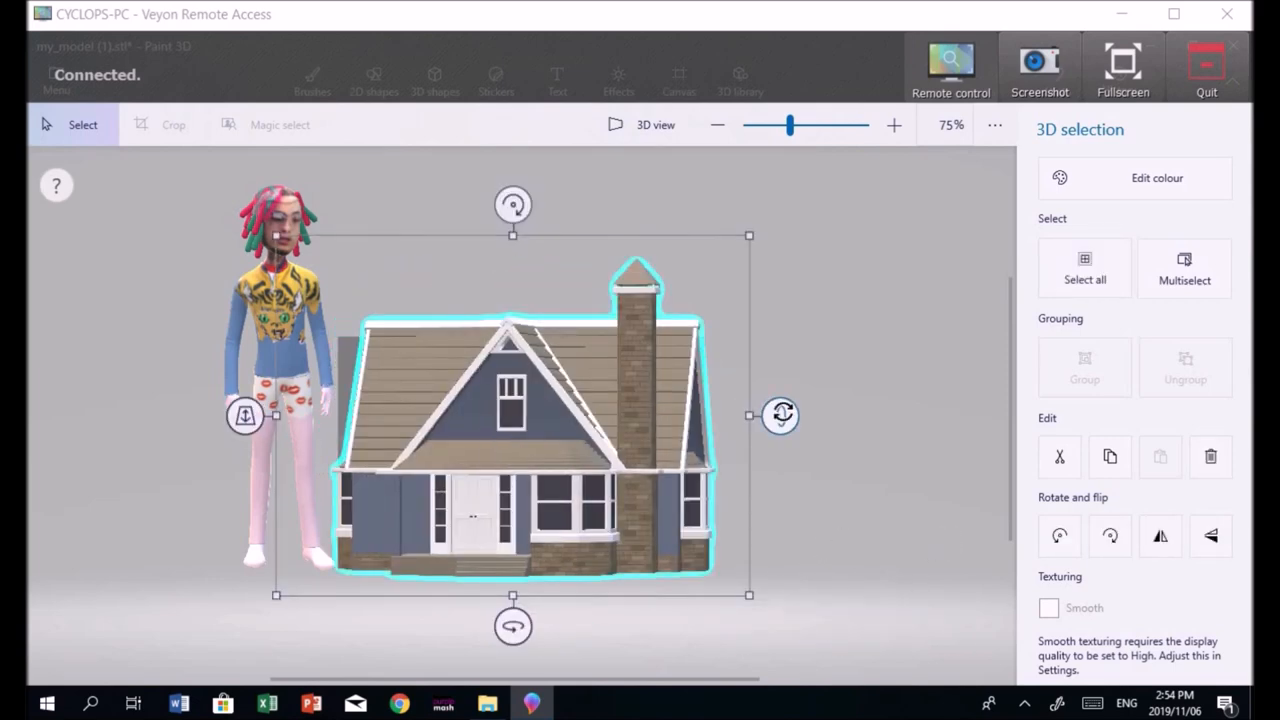
left_click_drag(780, 414, 780, 180)
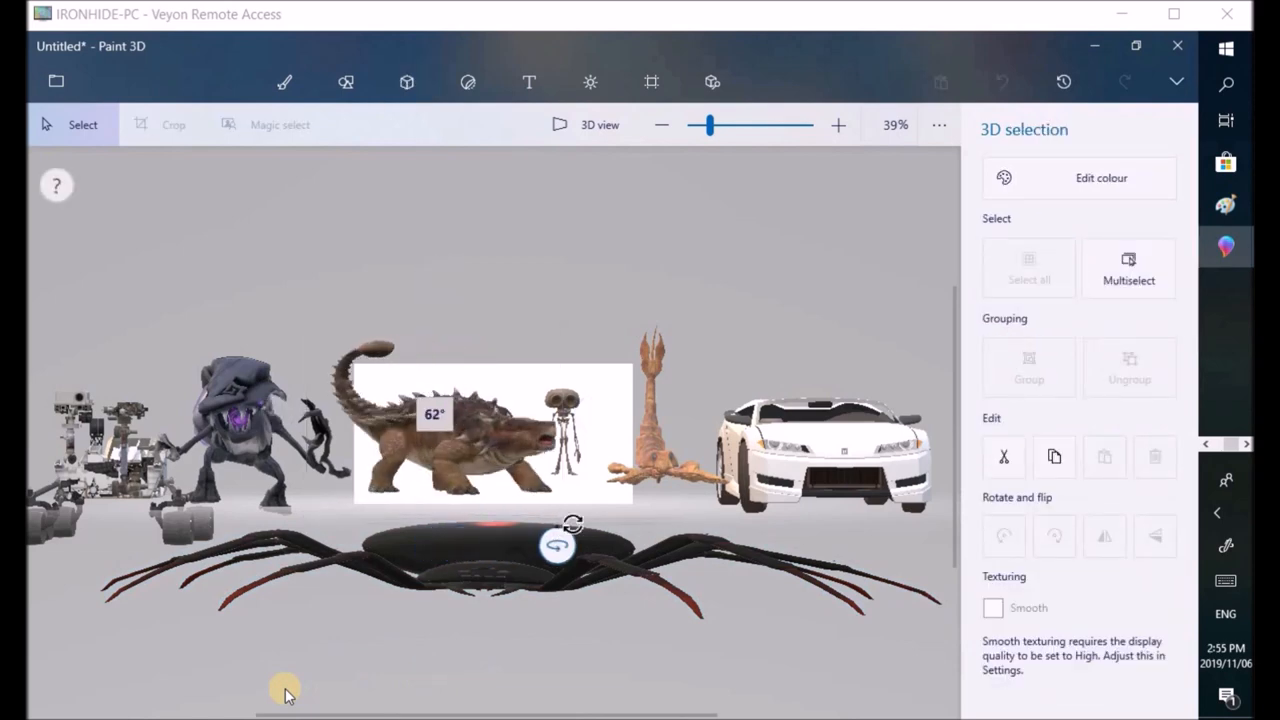
- Turn the armoured dinosaur to face forward, briefly showing the 3D shapes options
left_click_drag(570, 524, 472, 540)
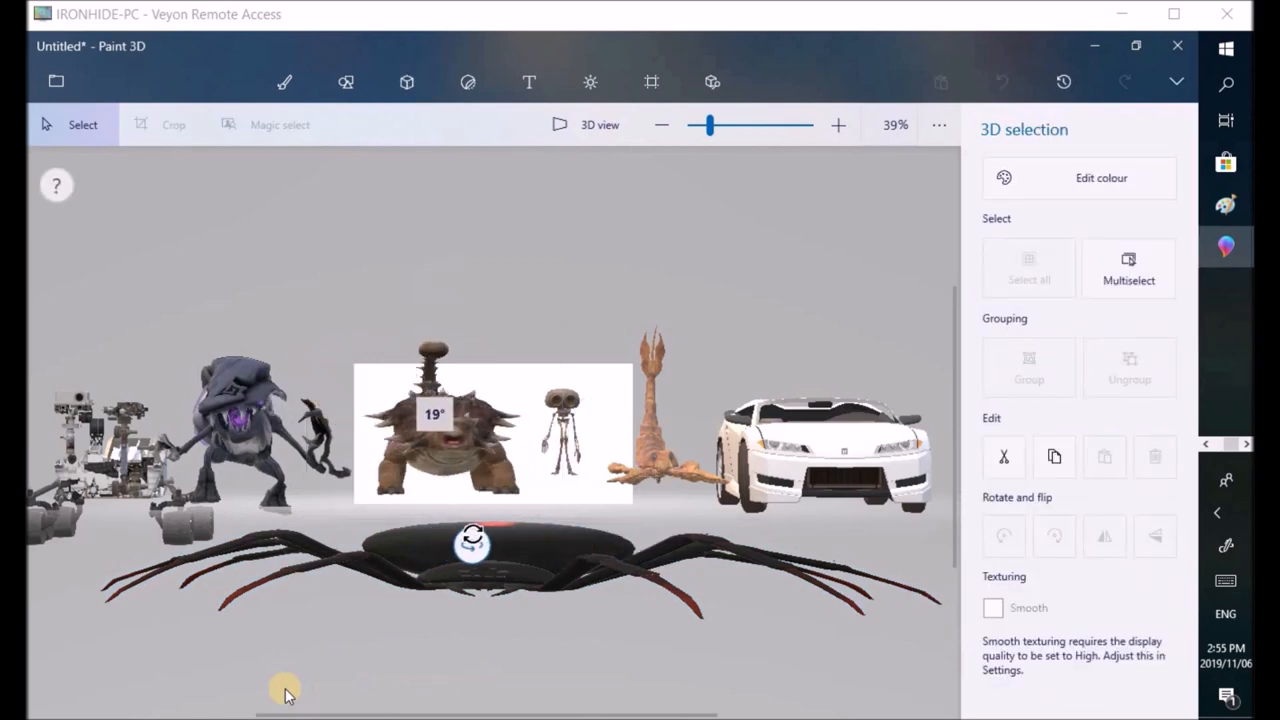
left_click(406, 82)
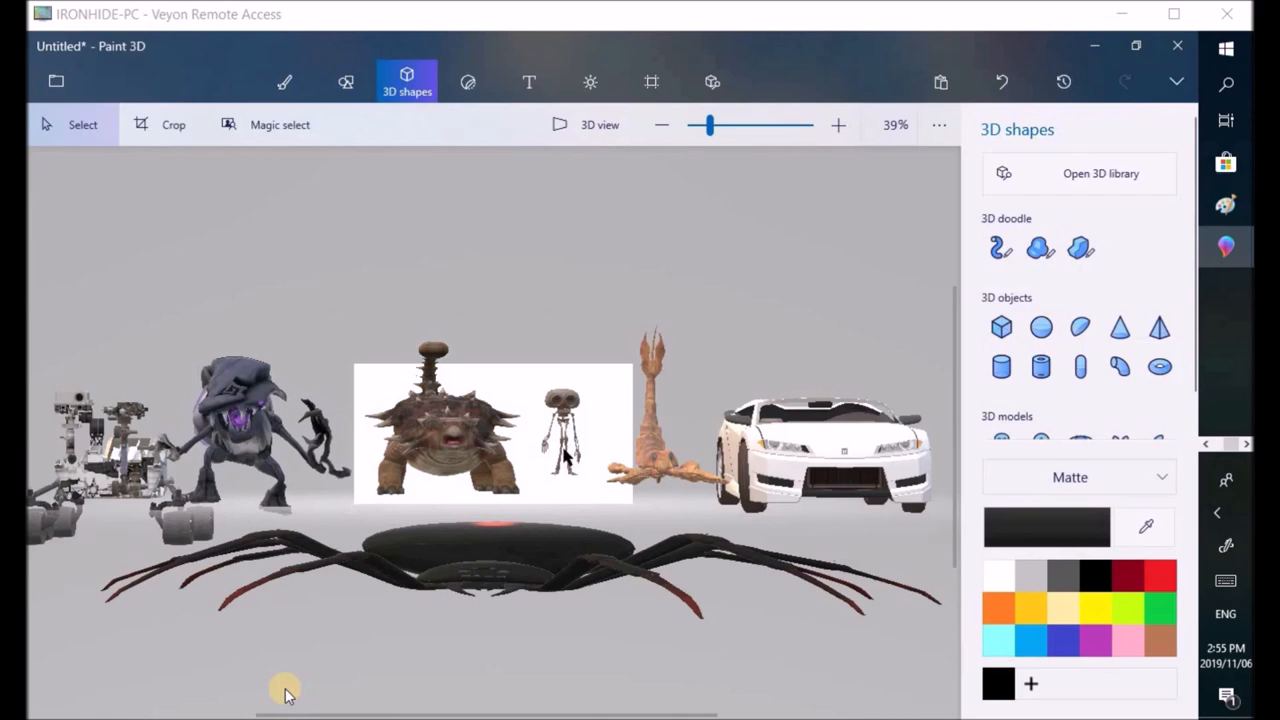
left_click(562, 440)
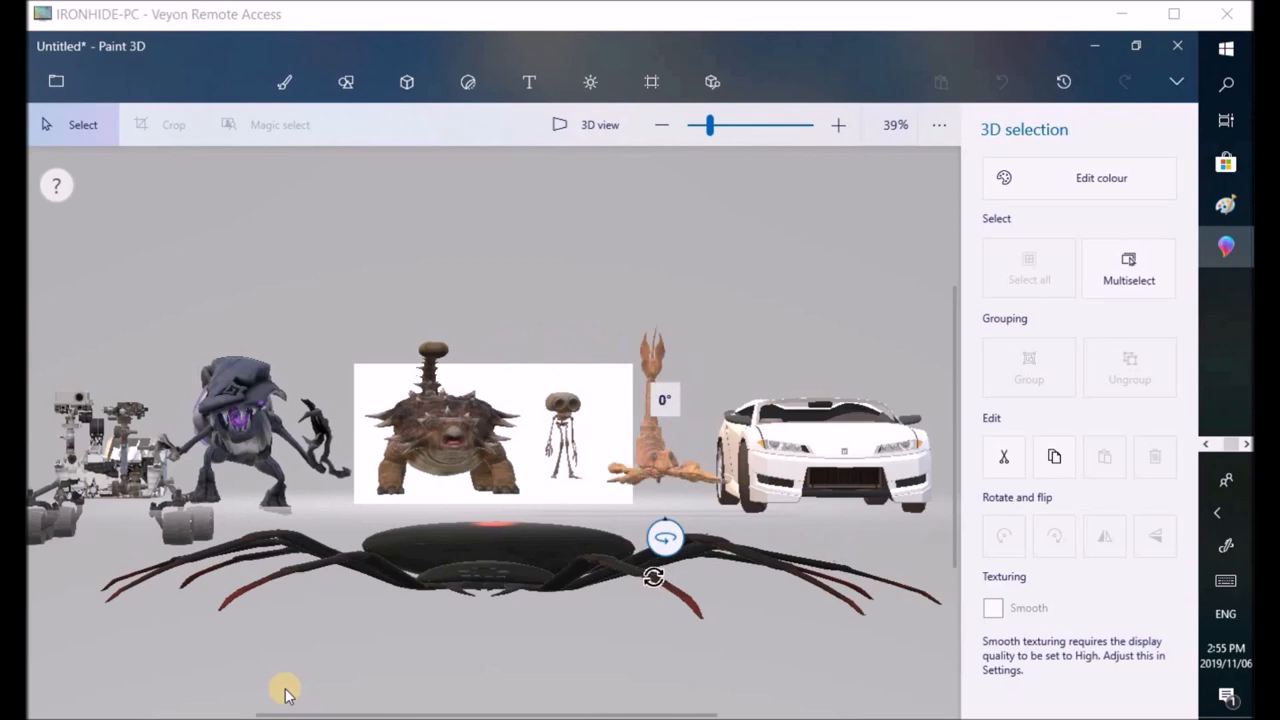
- Spin the white car around to show its side and back forward, then select the rover
left_click_drag(668, 538, 856, 562)
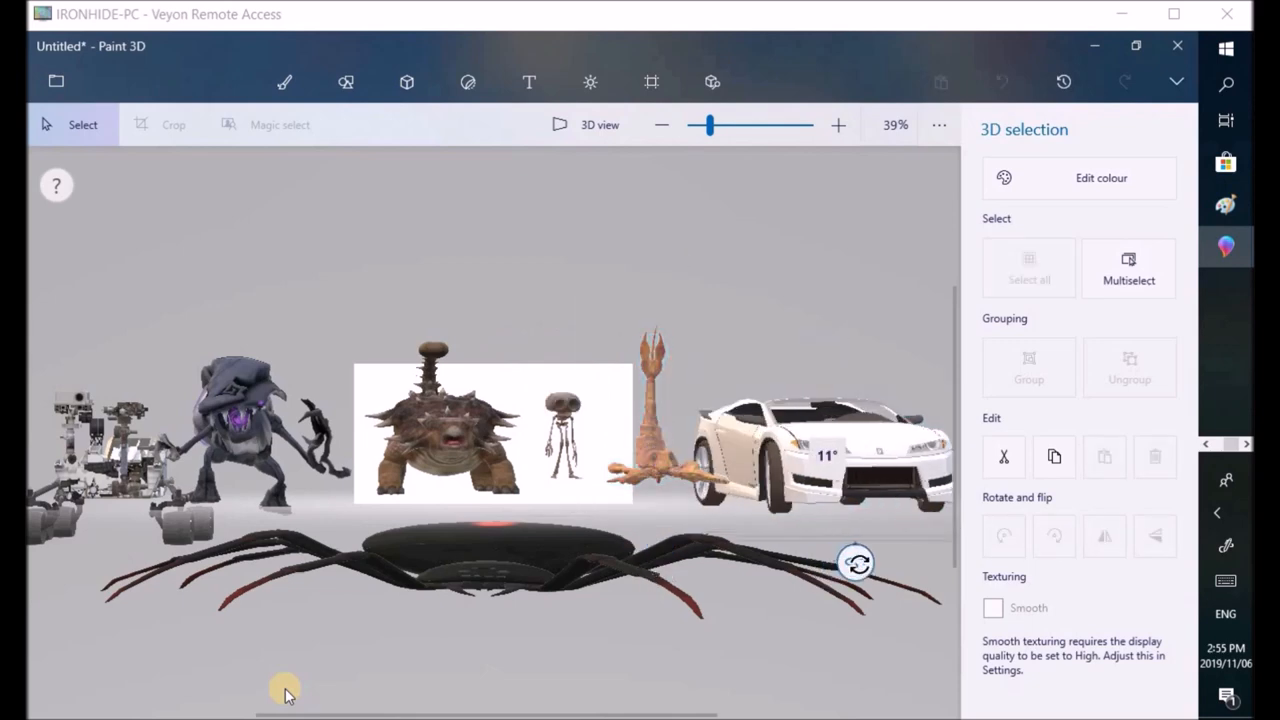
left_click_drag(856, 562, 688, 558)
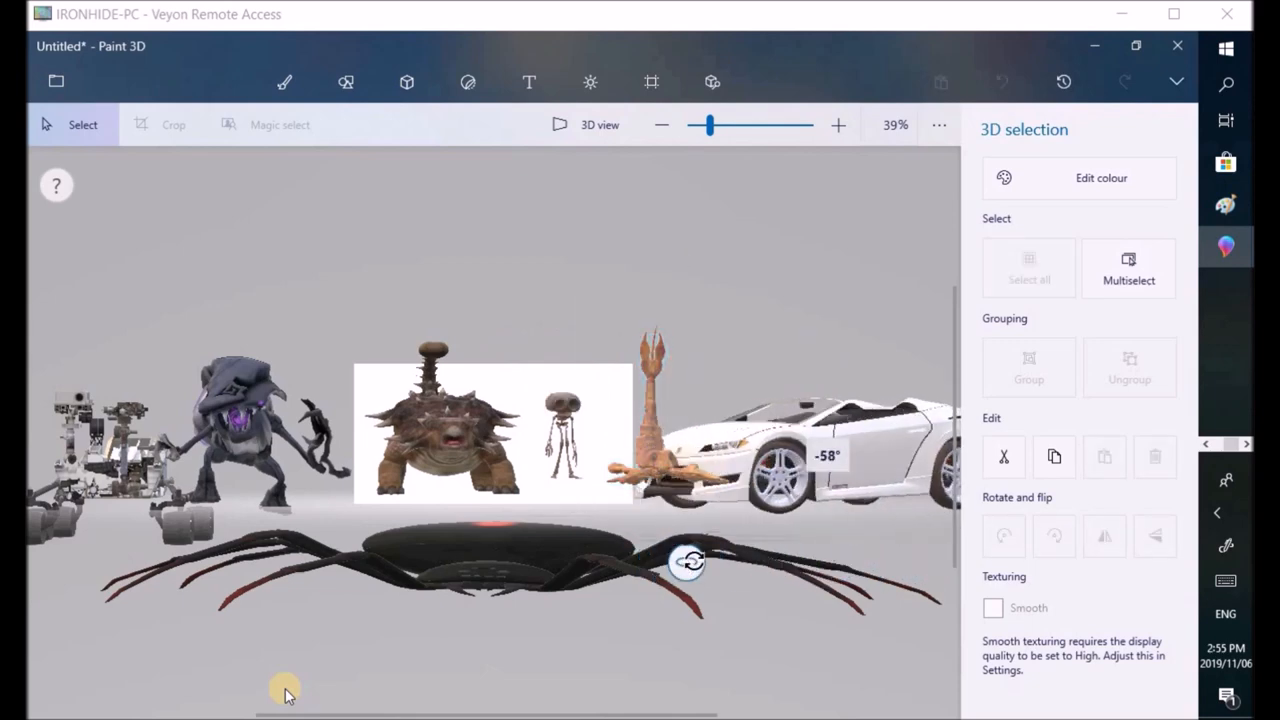
left_click_drag(690, 560, 810, 560)
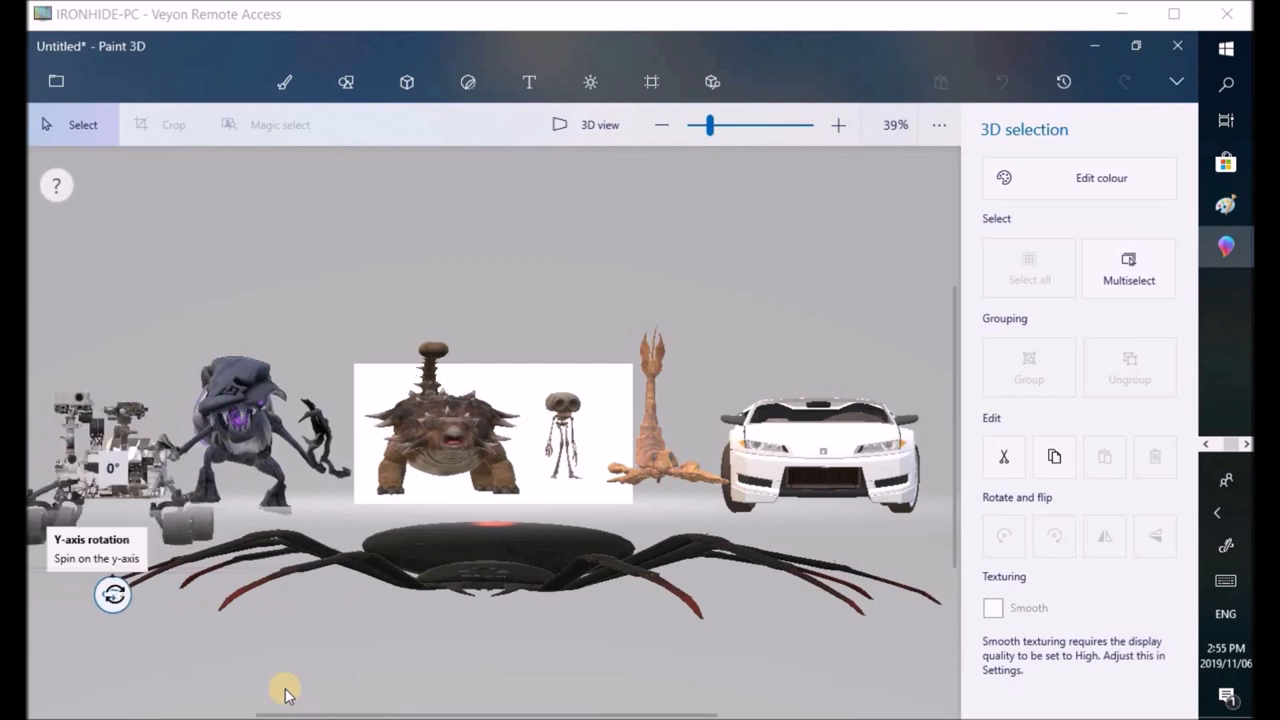
left_click(110, 460)
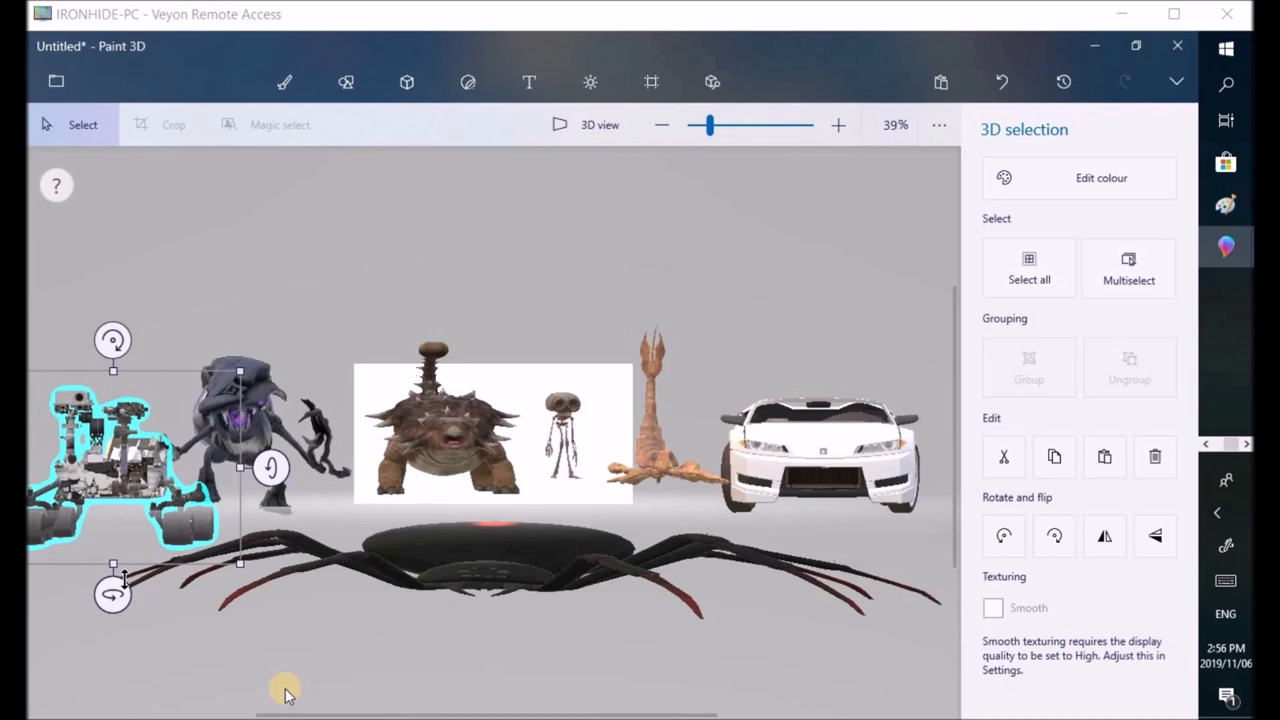
mouse_move(444, 264)
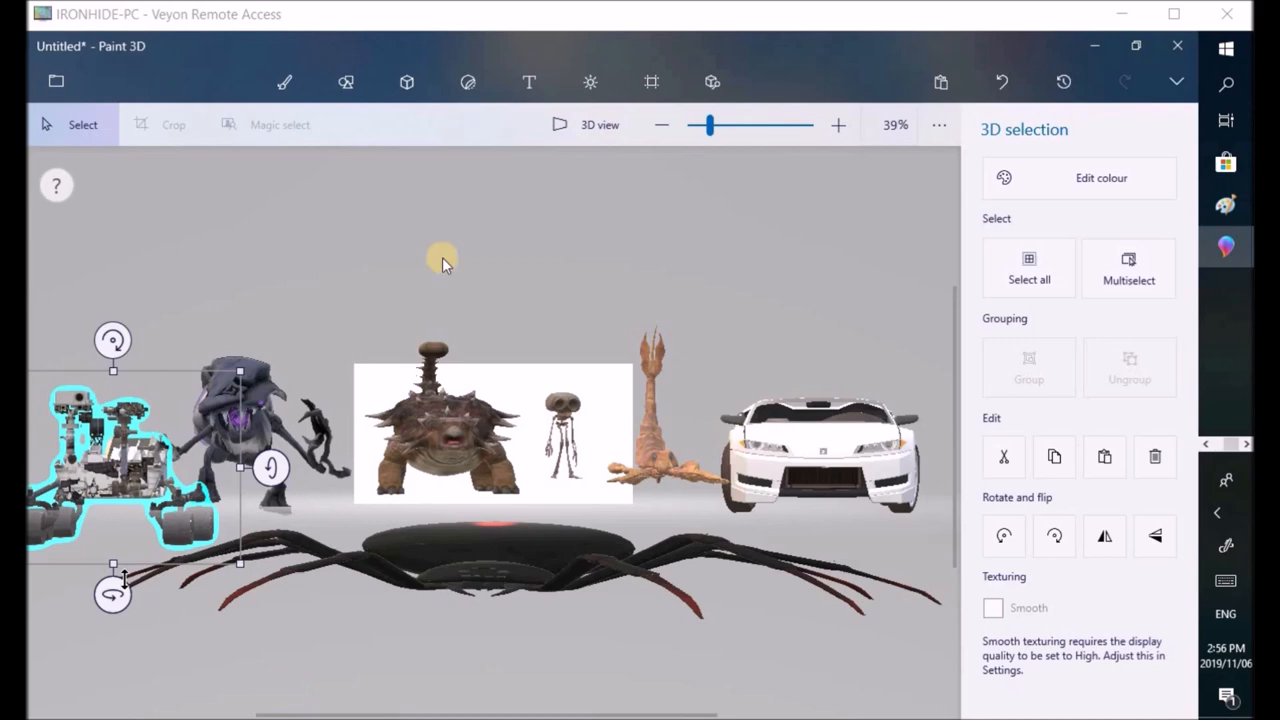